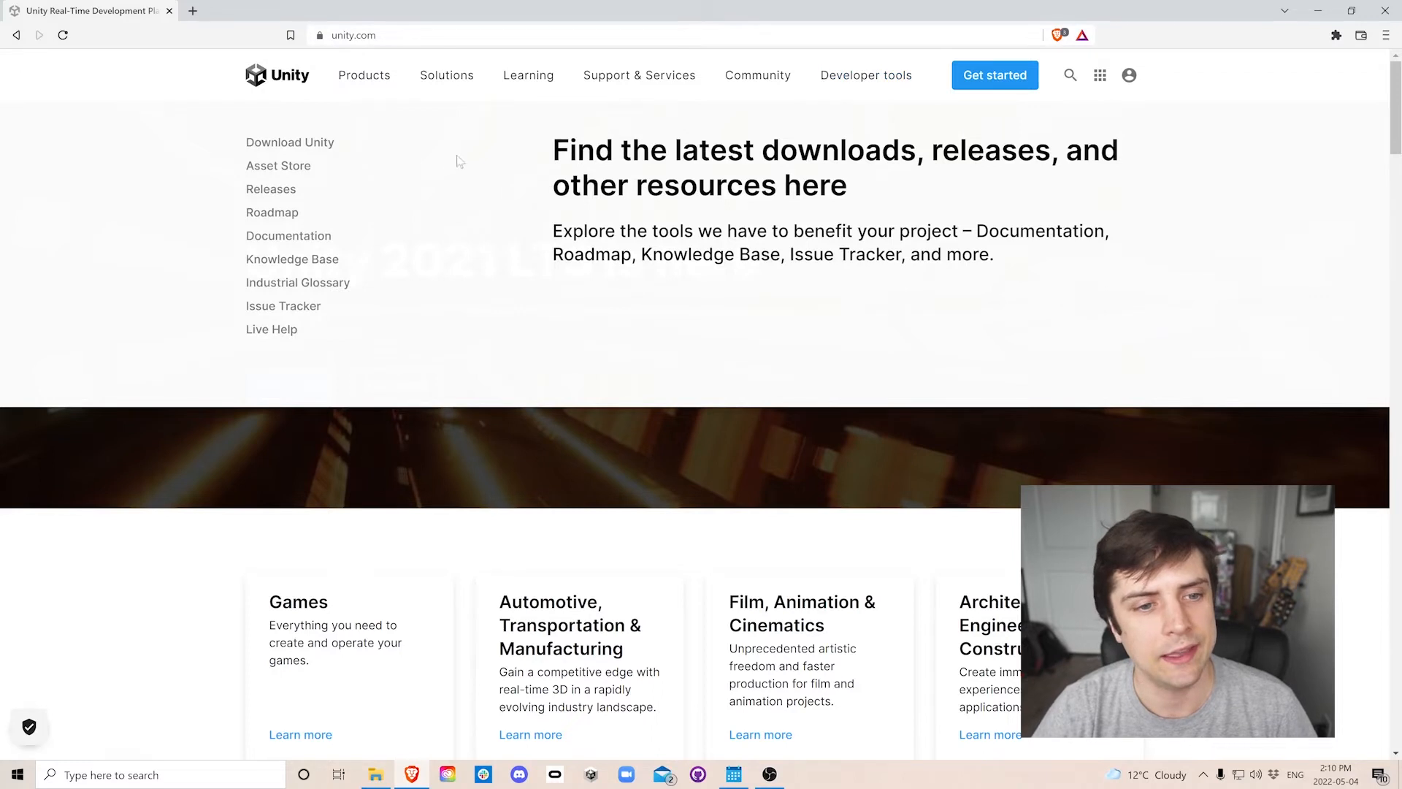
Go to the Download Unity page from the unity.com Developer tools menu.
{"action": "left_click", "coordinate": [289, 142]}
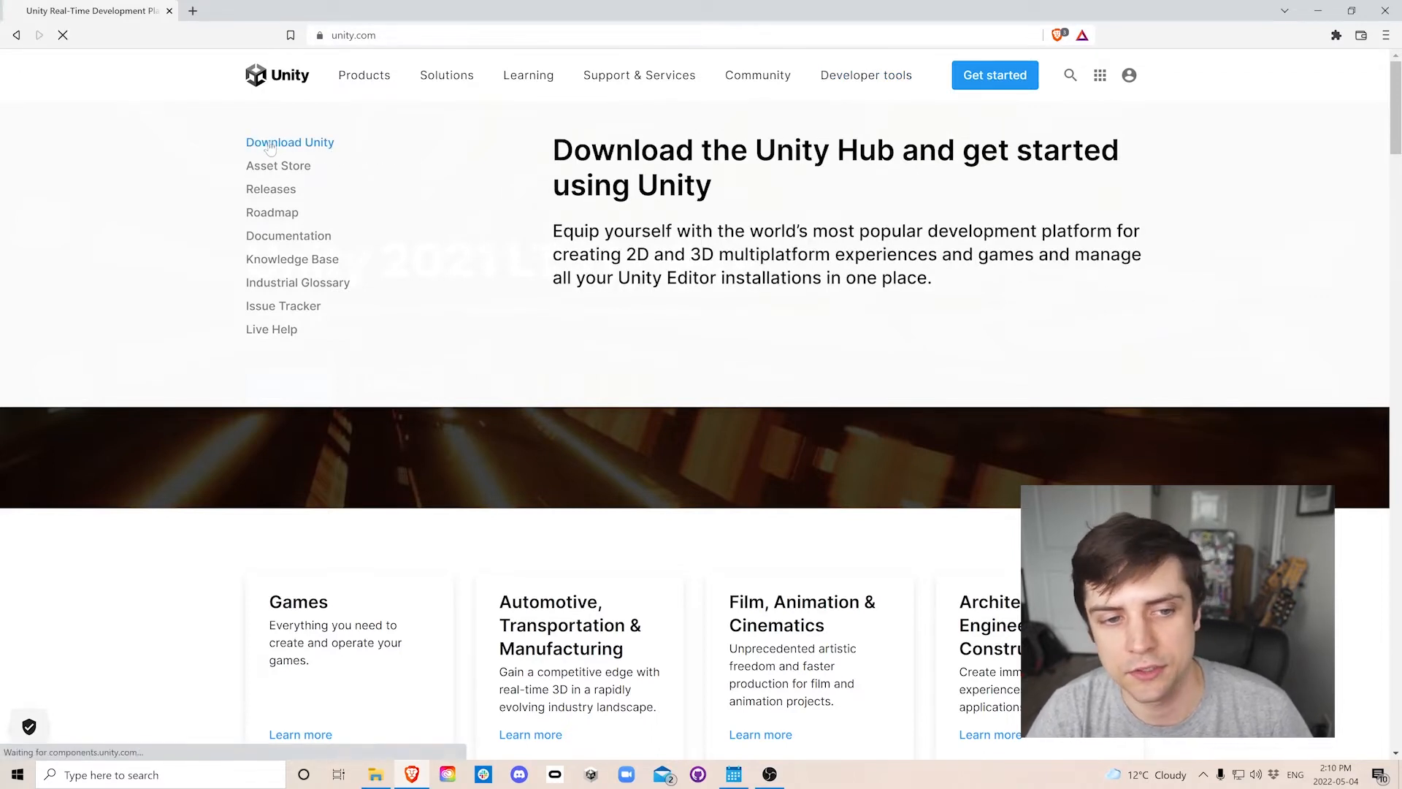
{"action": "left_click", "coordinate": [289, 142]}
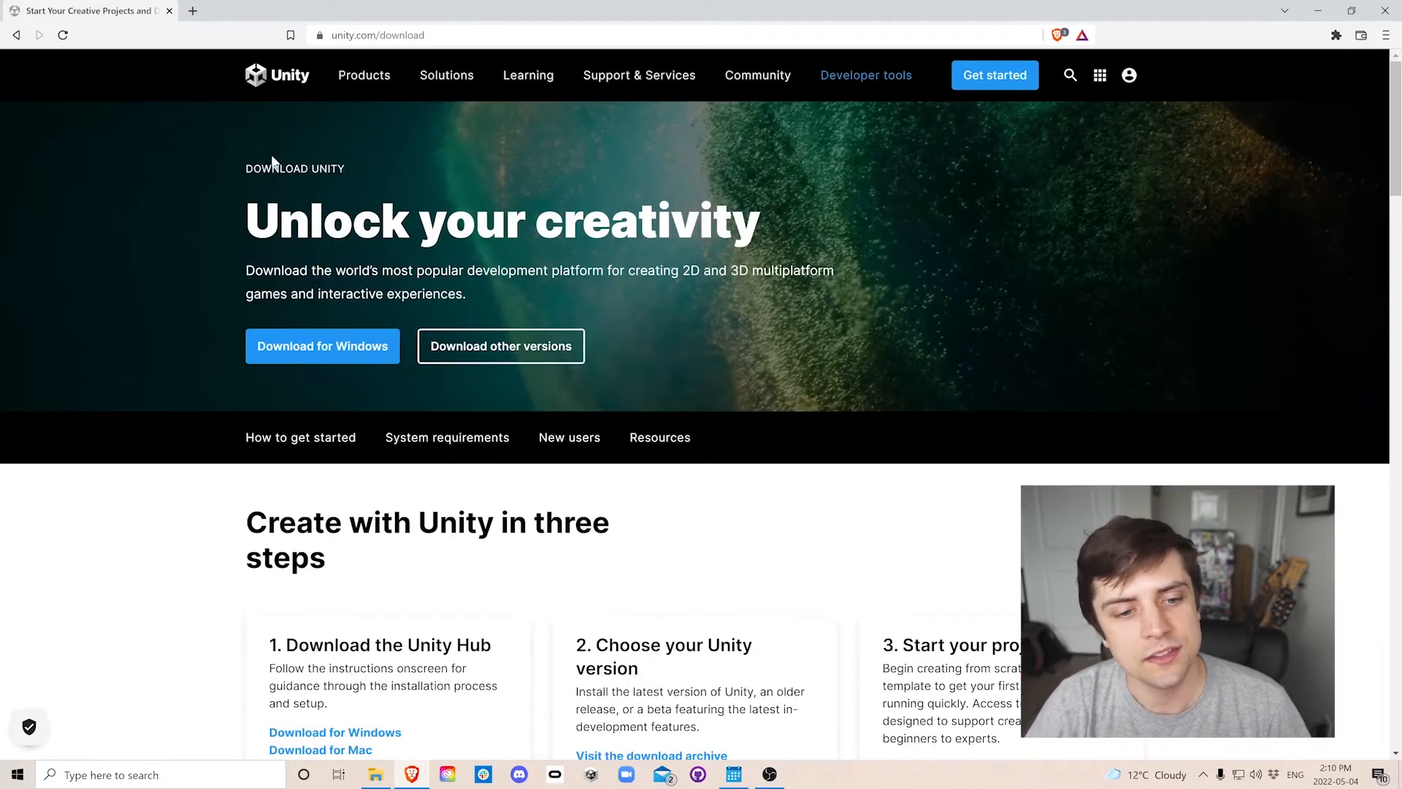
{"action": "mouse_move", "coordinate": [216, 335]}
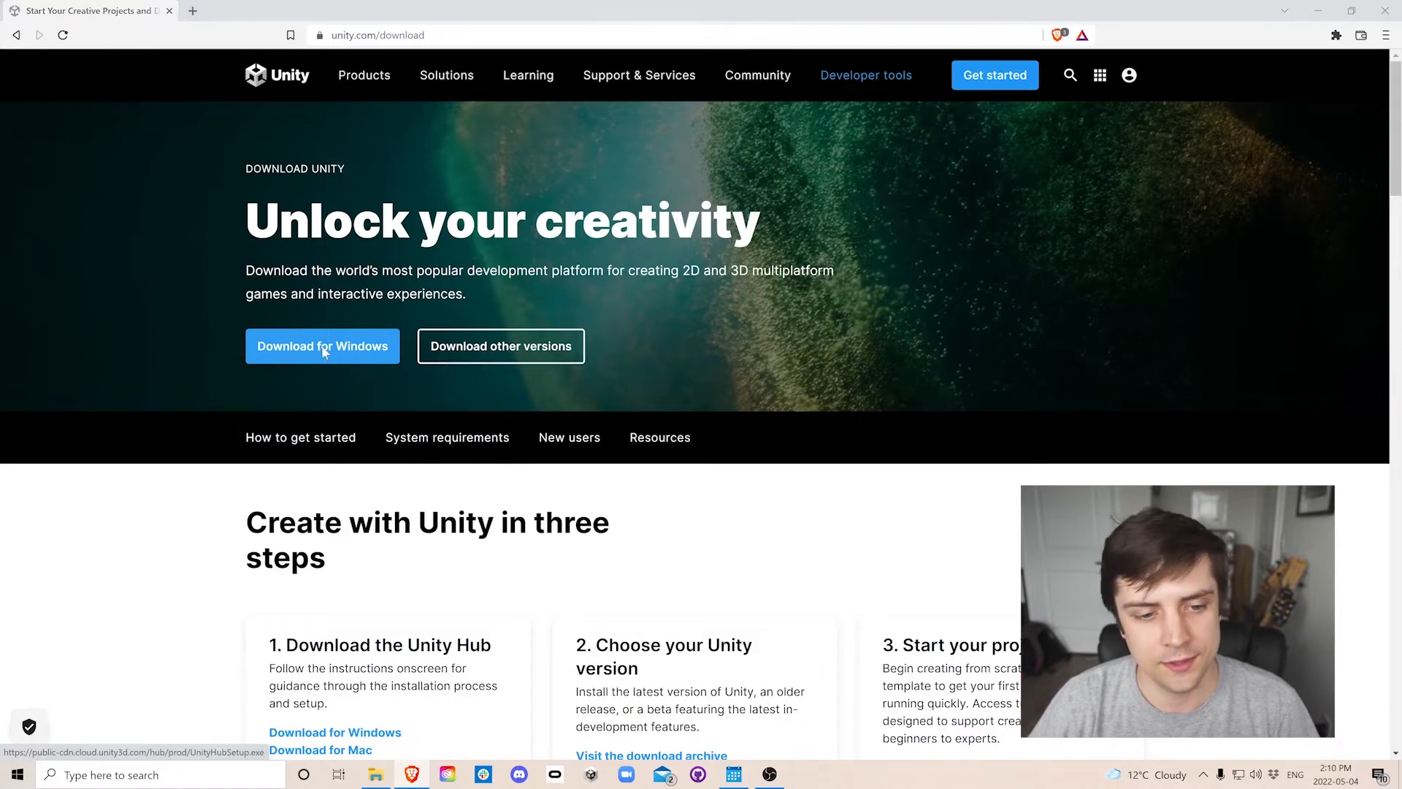
Download UnityHubSetup for Windows, accept the terms, and install Unity Hub to the default folder.
{"action": "left_click", "coordinate": [322, 346]}
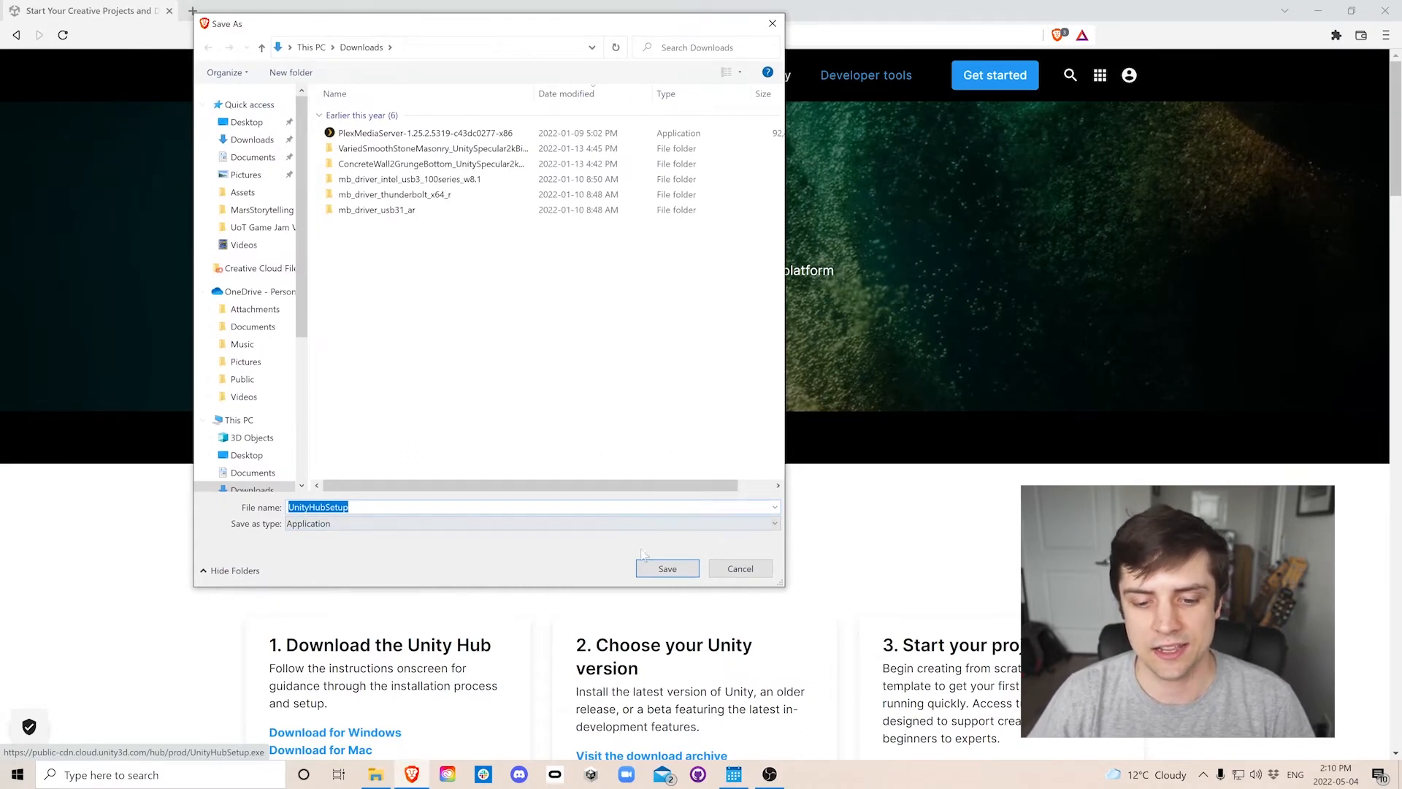
{"action": "left_click", "coordinate": [666, 568]}
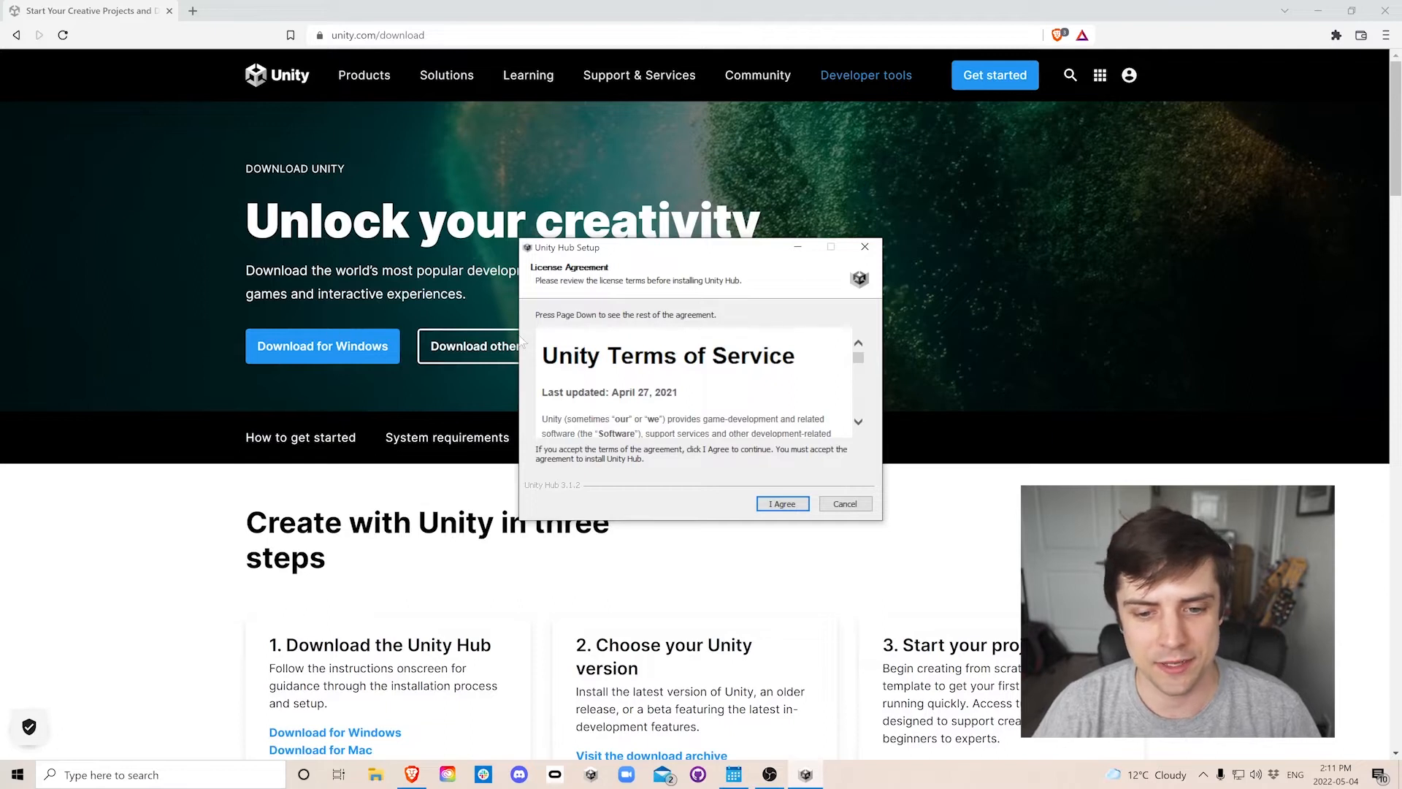
{"action": "left_click", "coordinate": [780, 503]}
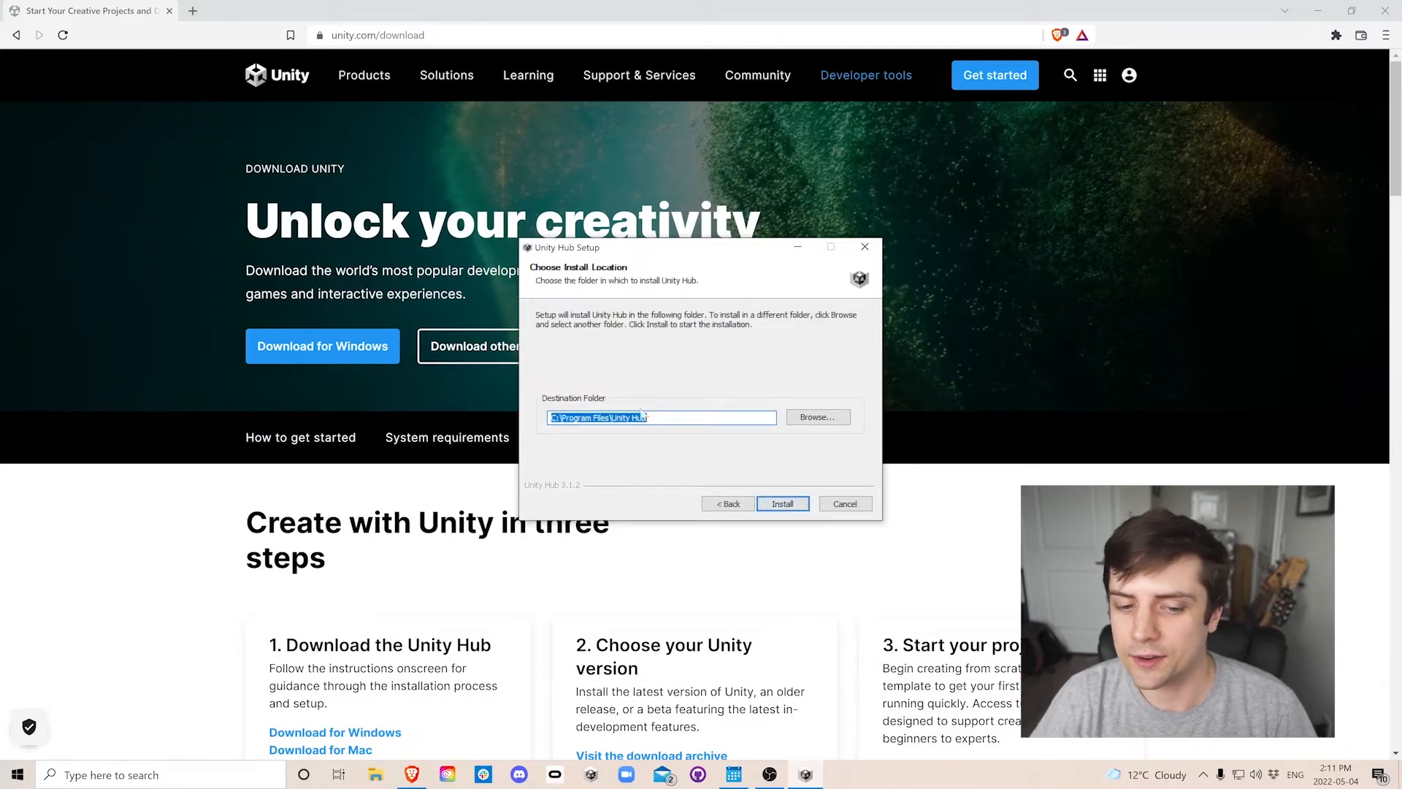
{"action": "left_click", "coordinate": [781, 503]}
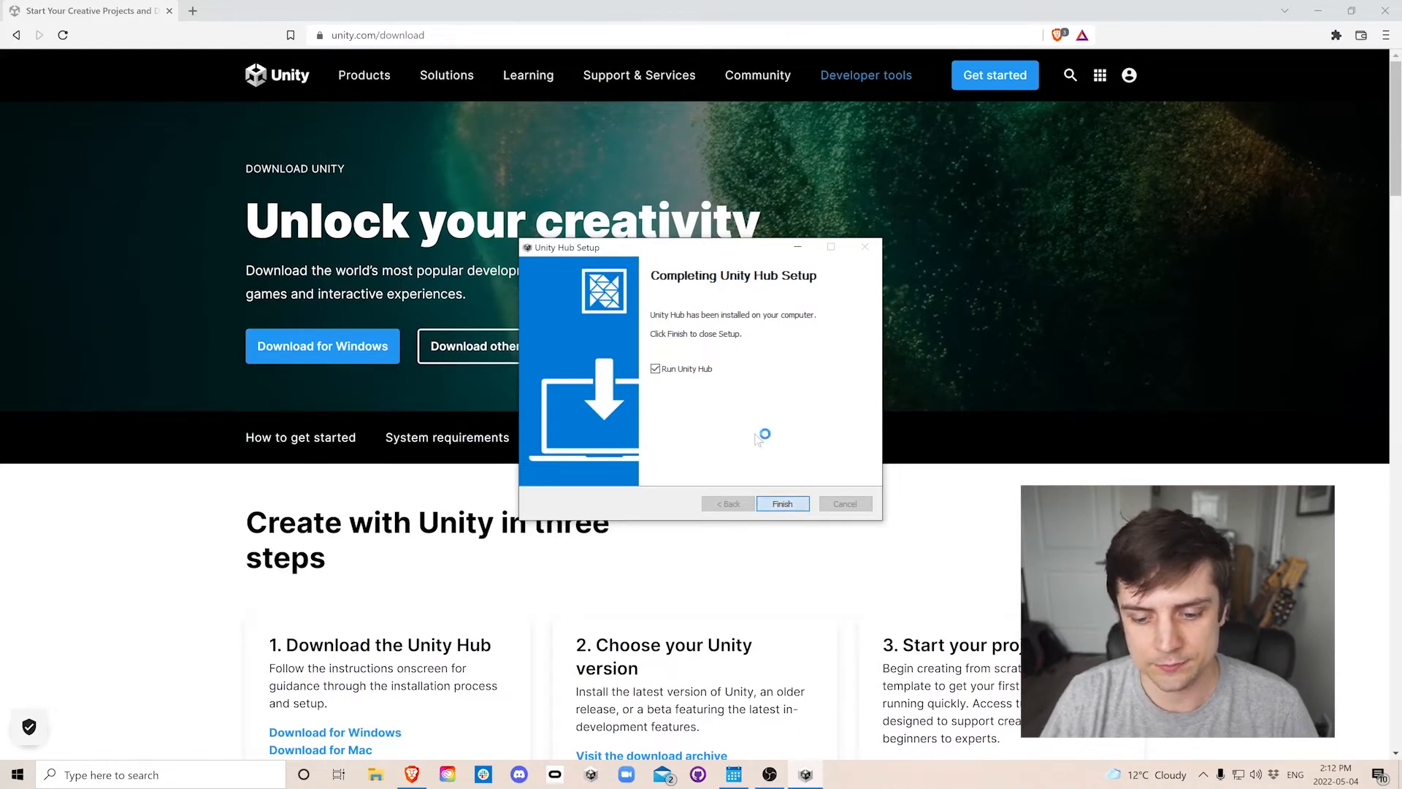
Finish the installer with Run Unity Hub checked to launch Unity Hub.
{"action": "left_click", "coordinate": [780, 503]}
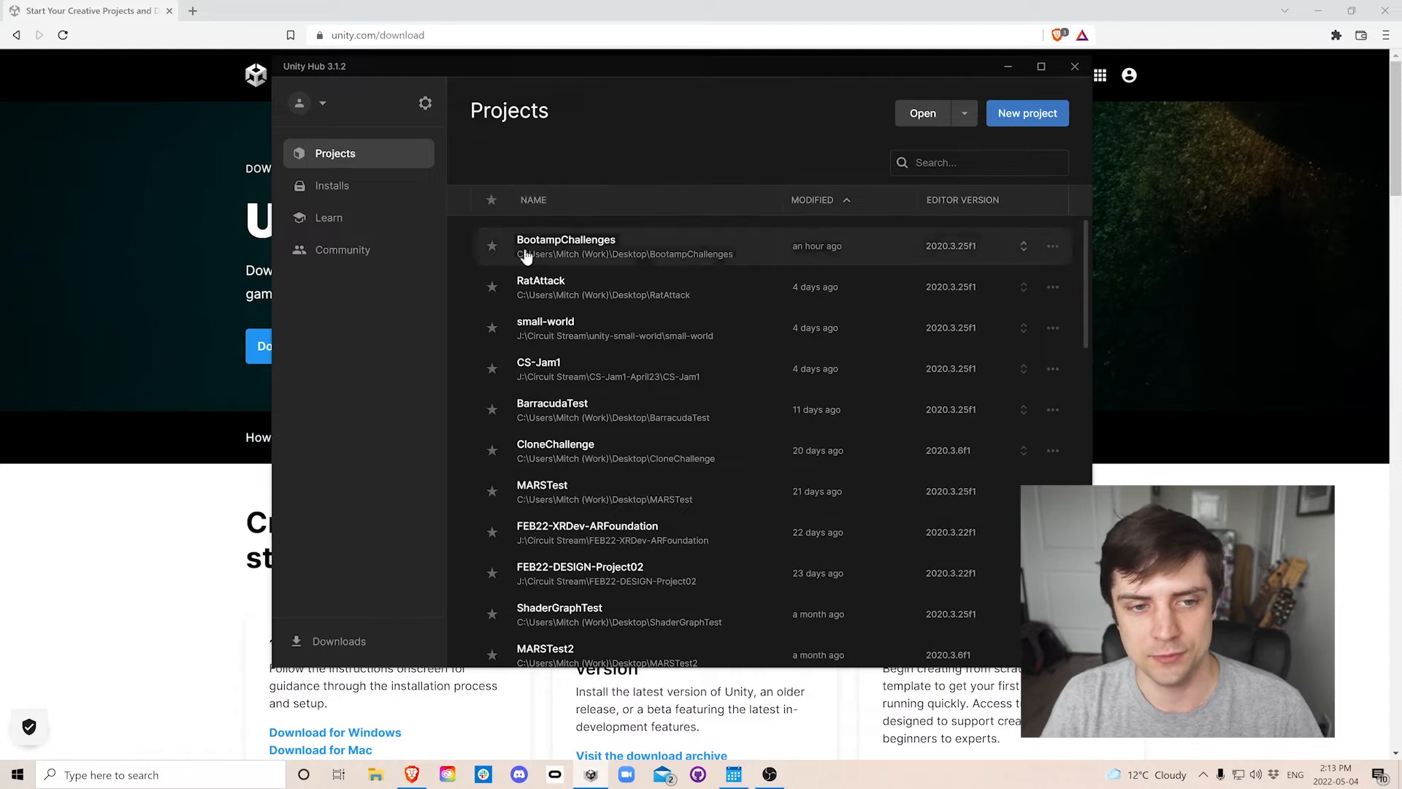
{"action": "mouse_move", "coordinate": [322, 98]}
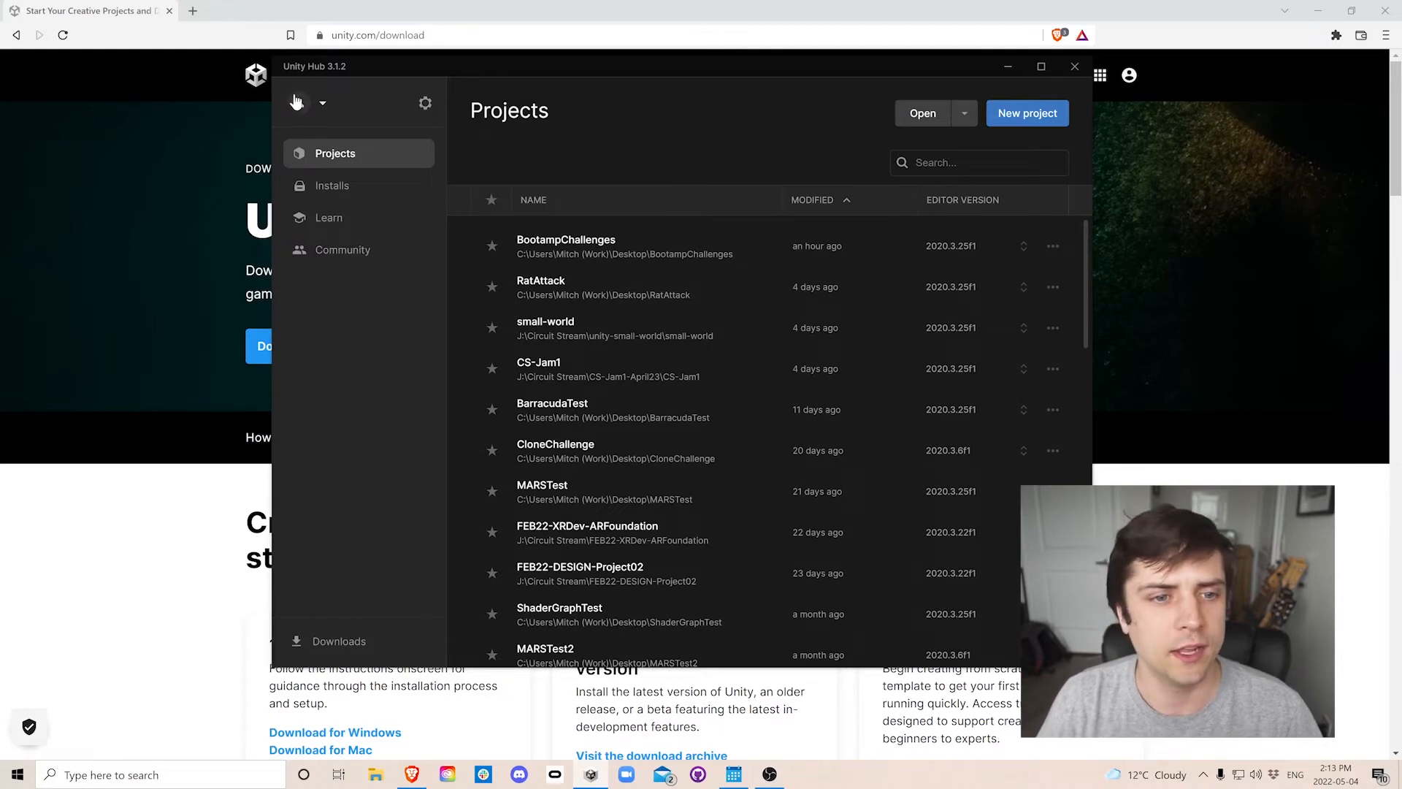
{"action": "left_click", "coordinate": [322, 103]}
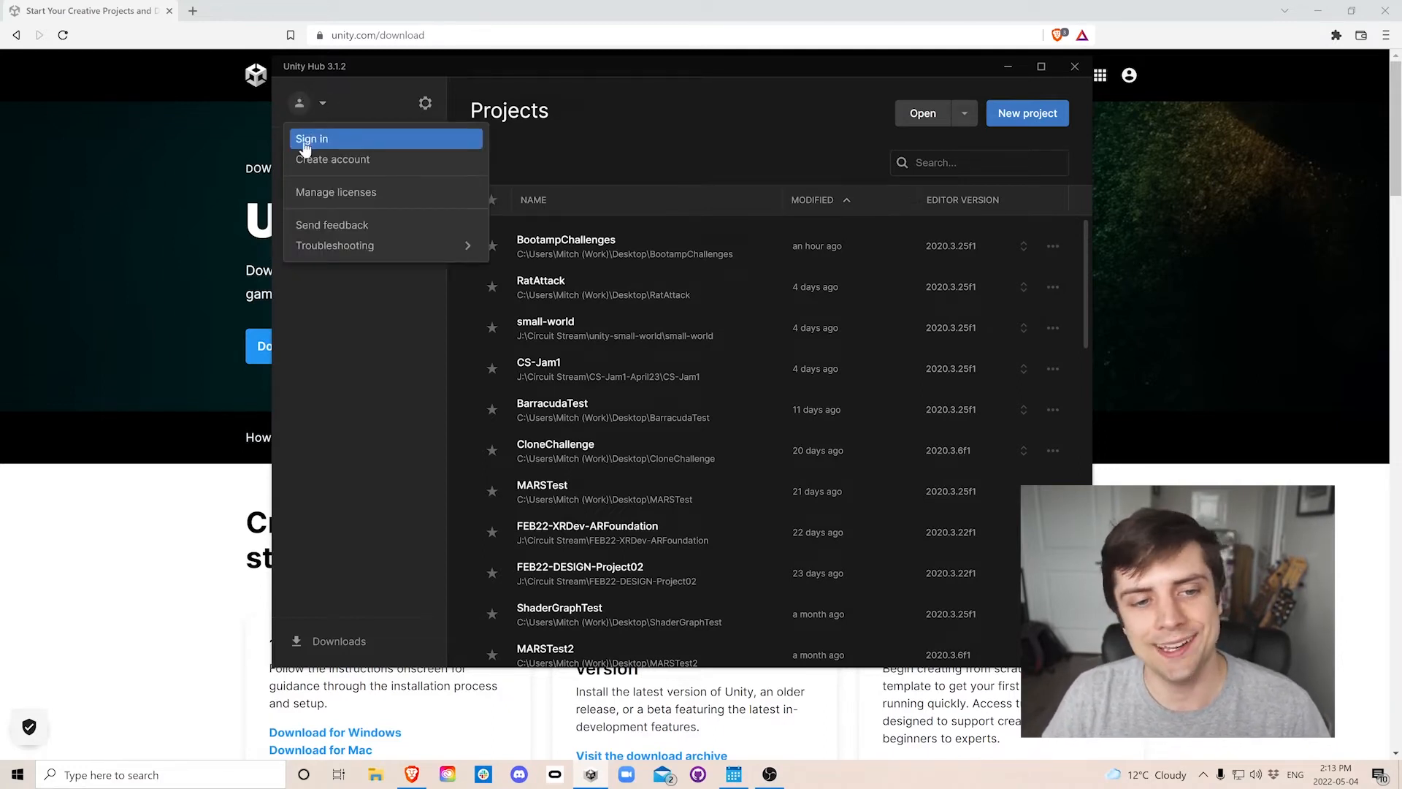
{"action": "mouse_move", "coordinate": [331, 160]}
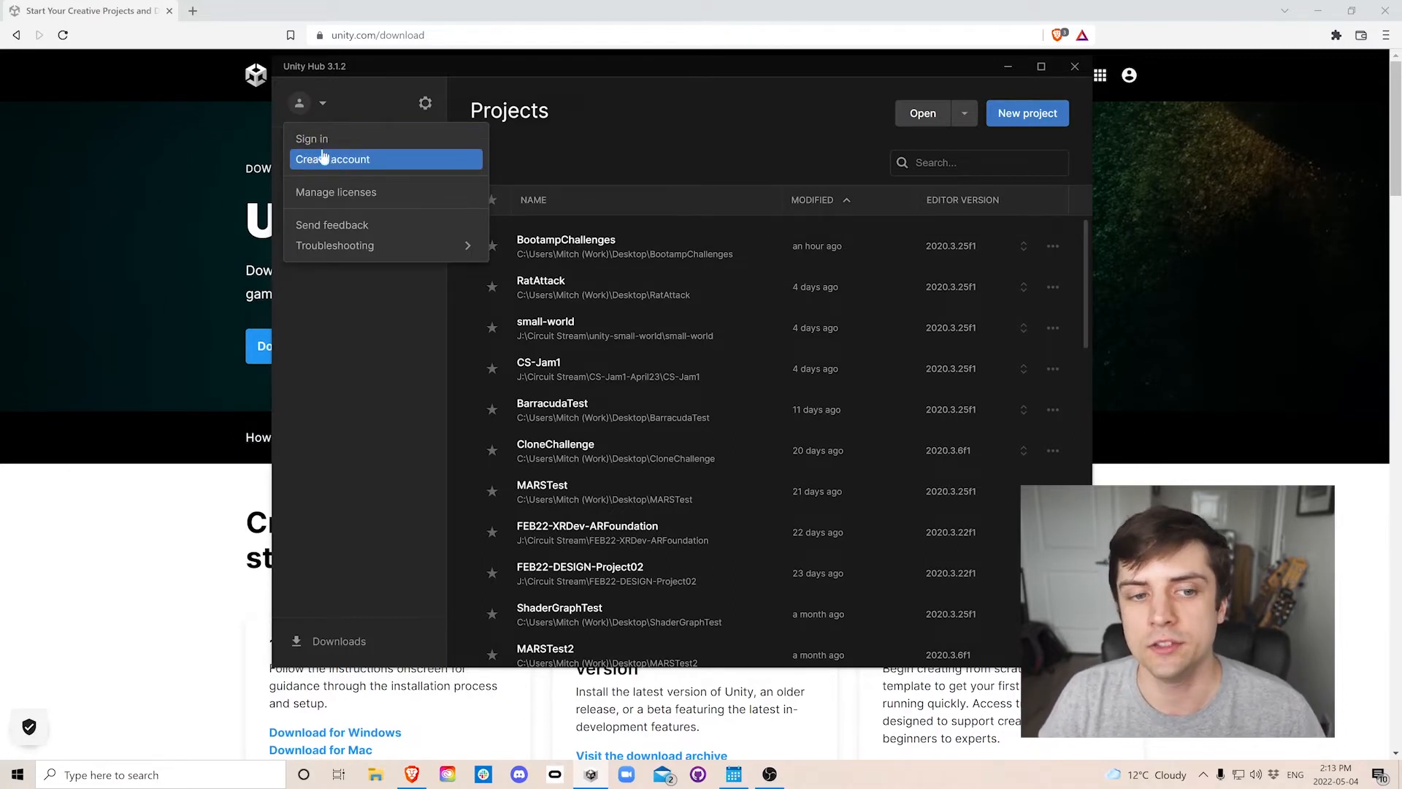
{"action": "mouse_move", "coordinate": [333, 170]}
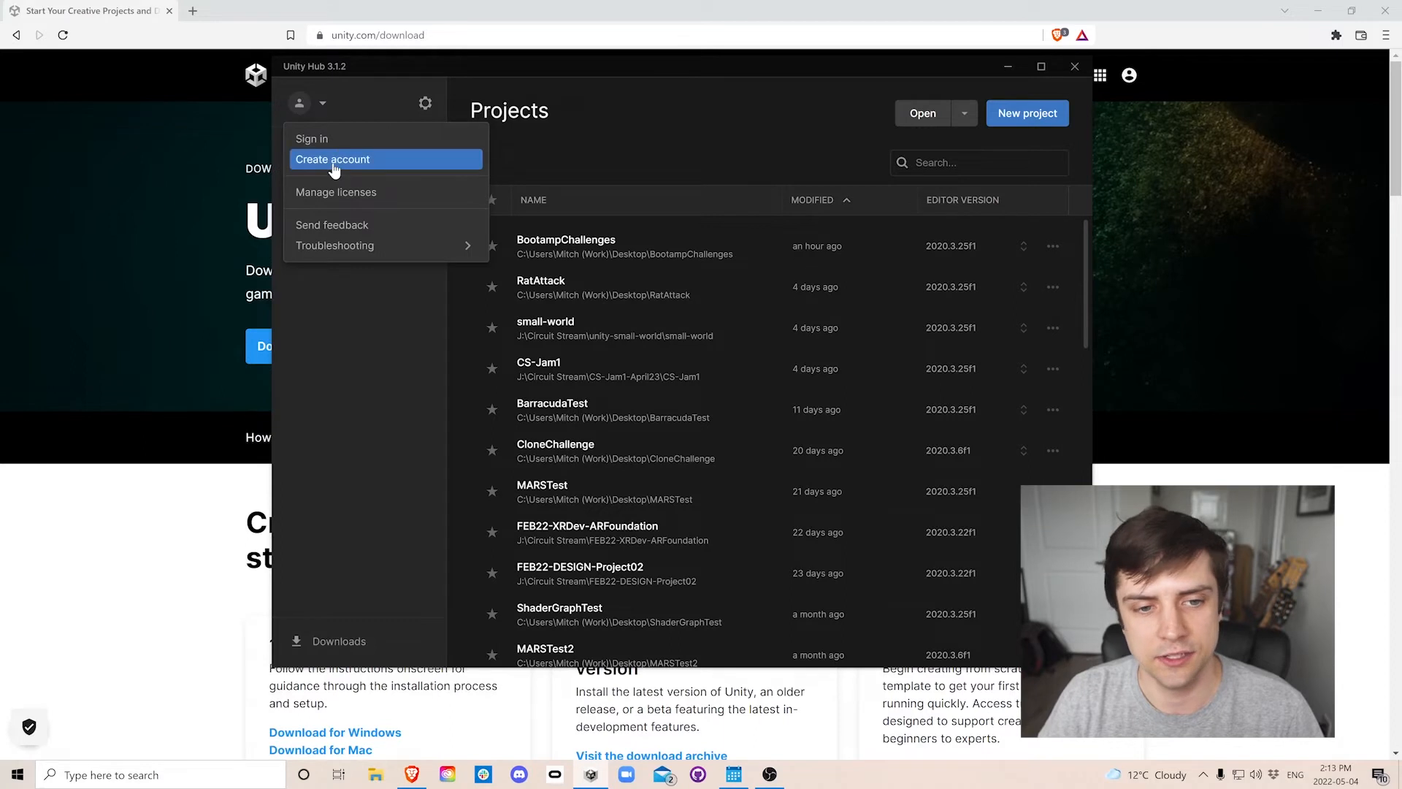
{"action": "mouse_move", "coordinate": [340, 143]}
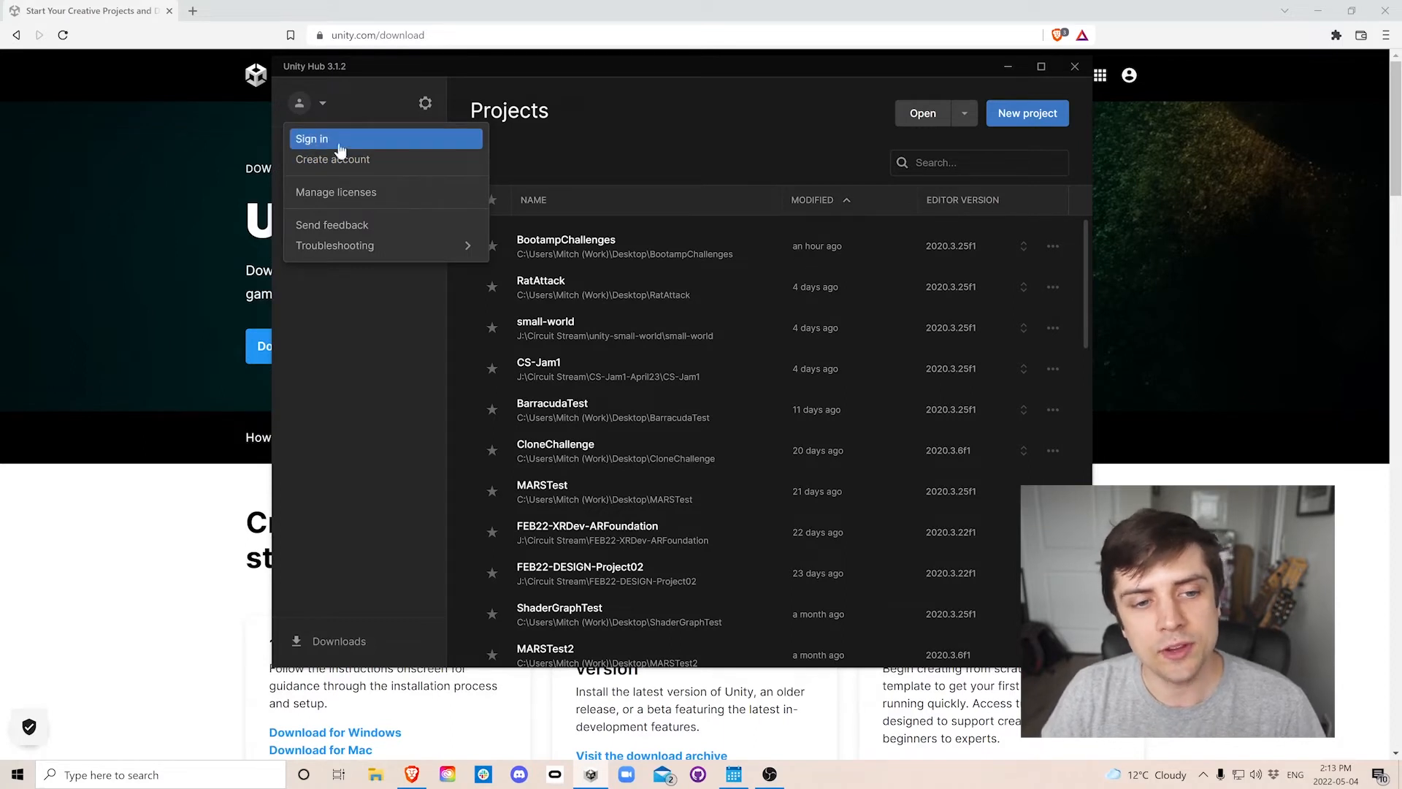
{"action": "left_click", "coordinate": [312, 139]}
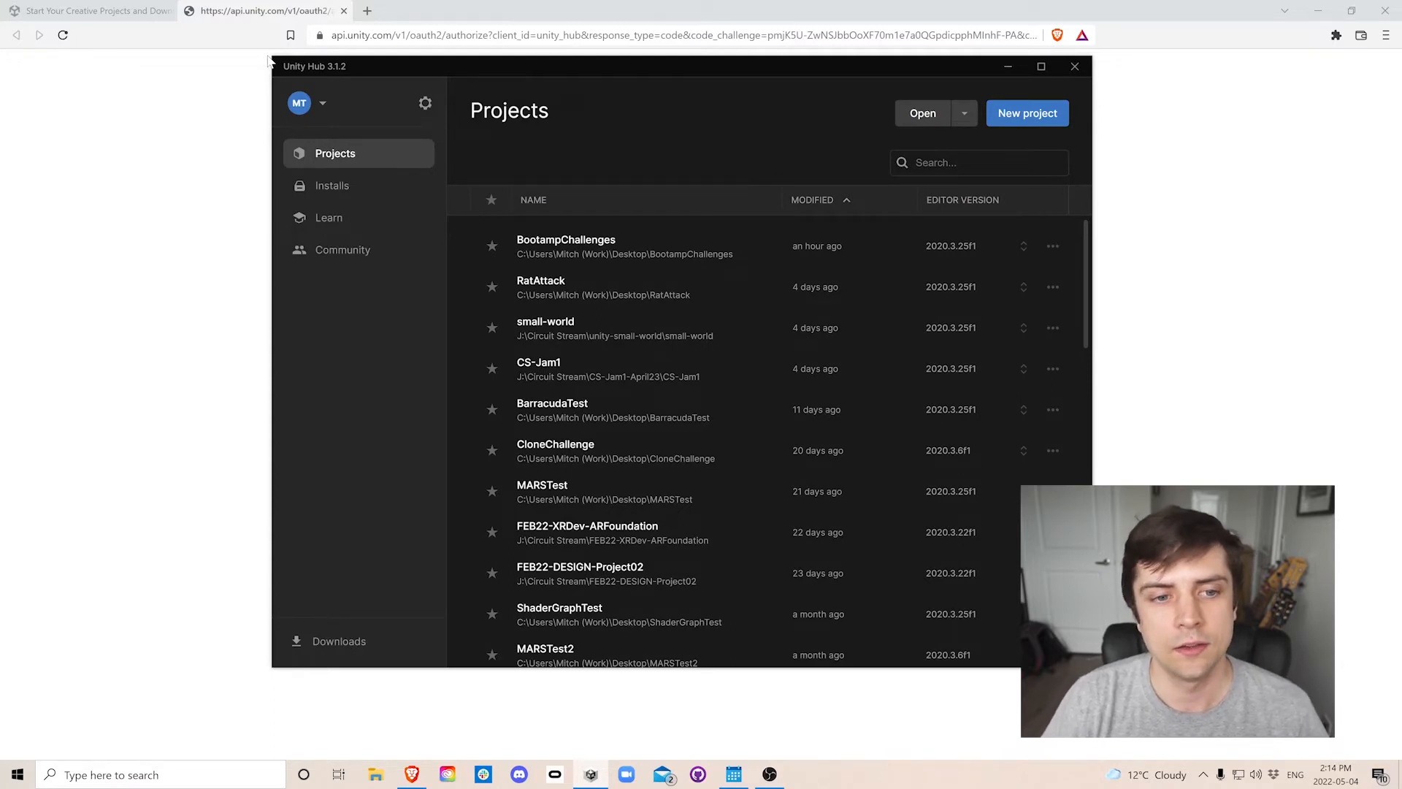
{"action": "mouse_move", "coordinate": [398, 91]}
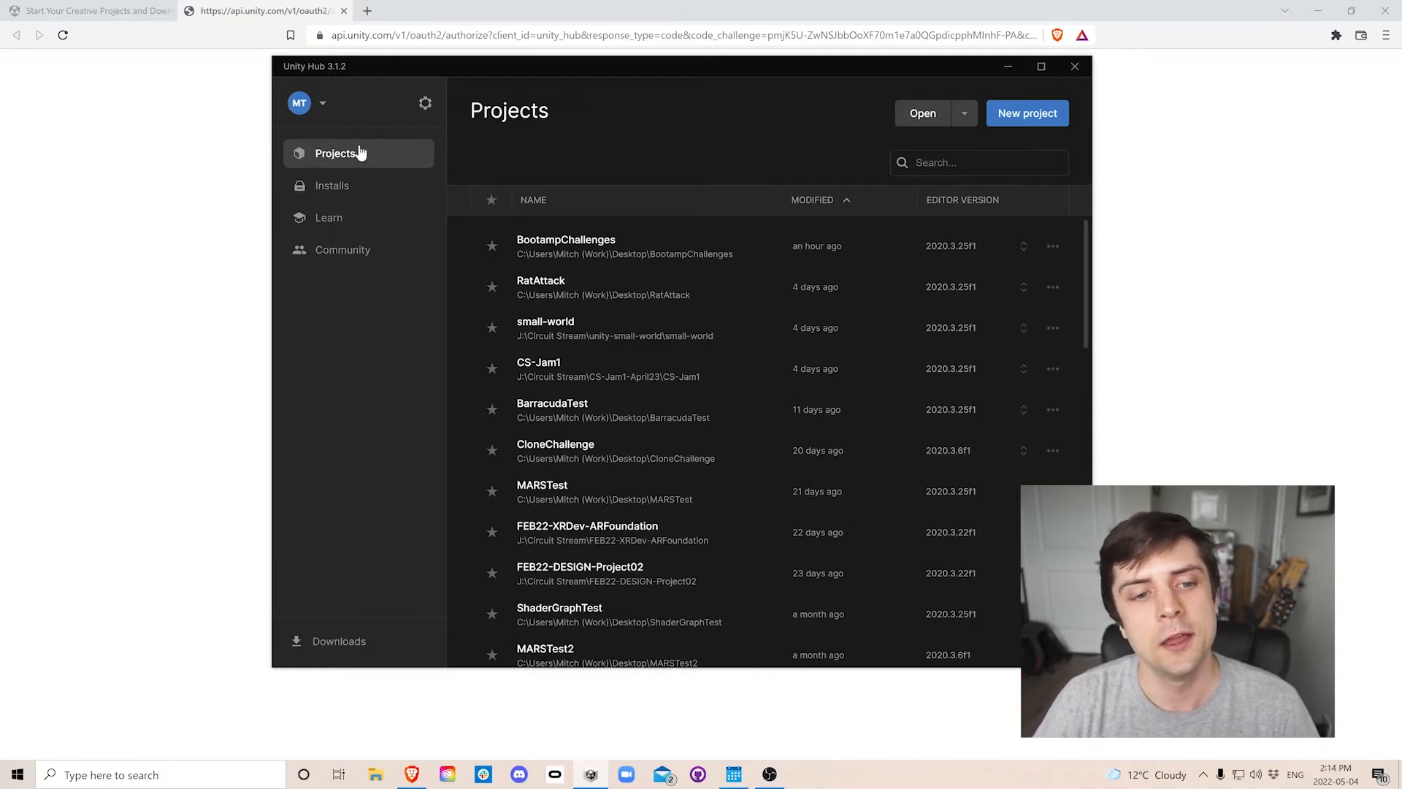
{"action": "left_click", "coordinate": [328, 217]}
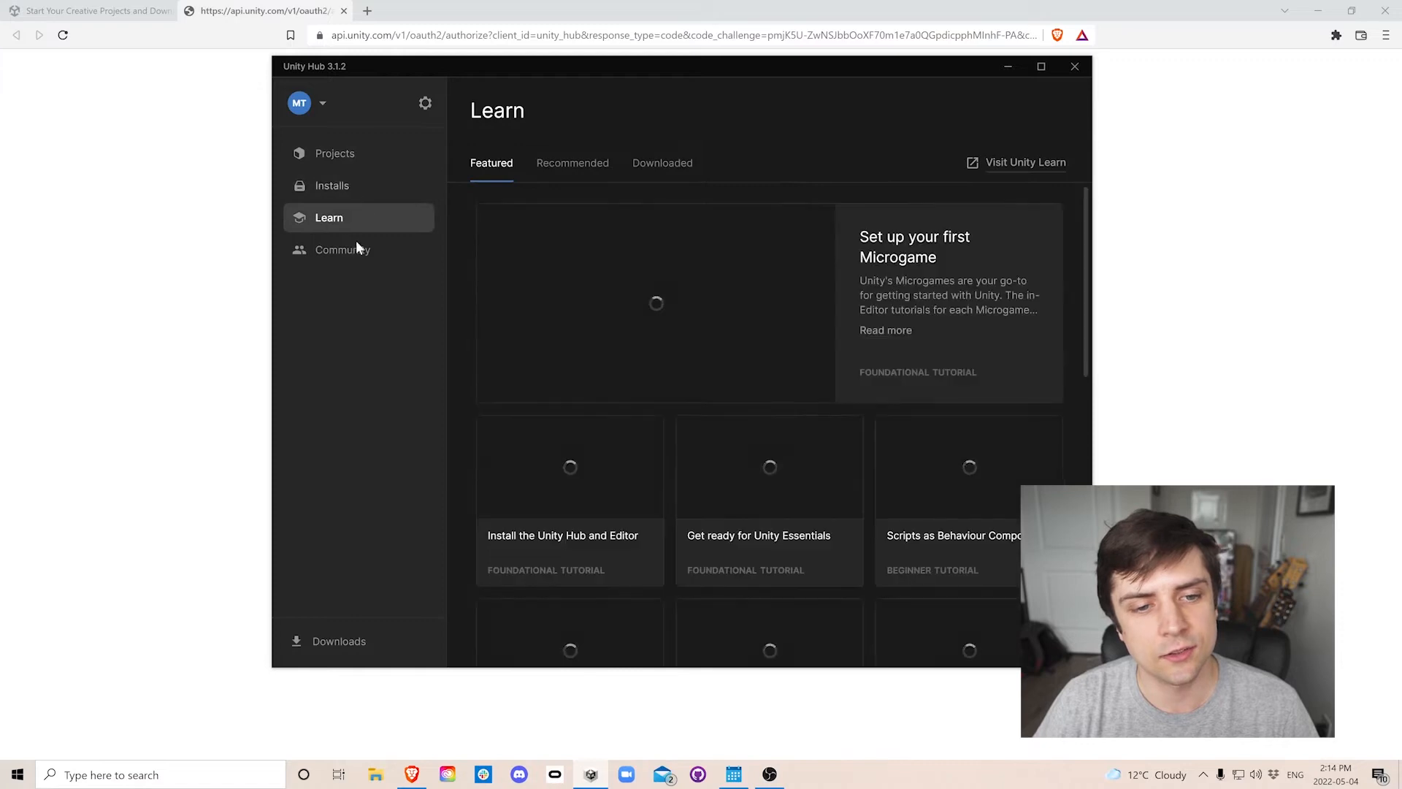
{"action": "left_click", "coordinate": [343, 250]}
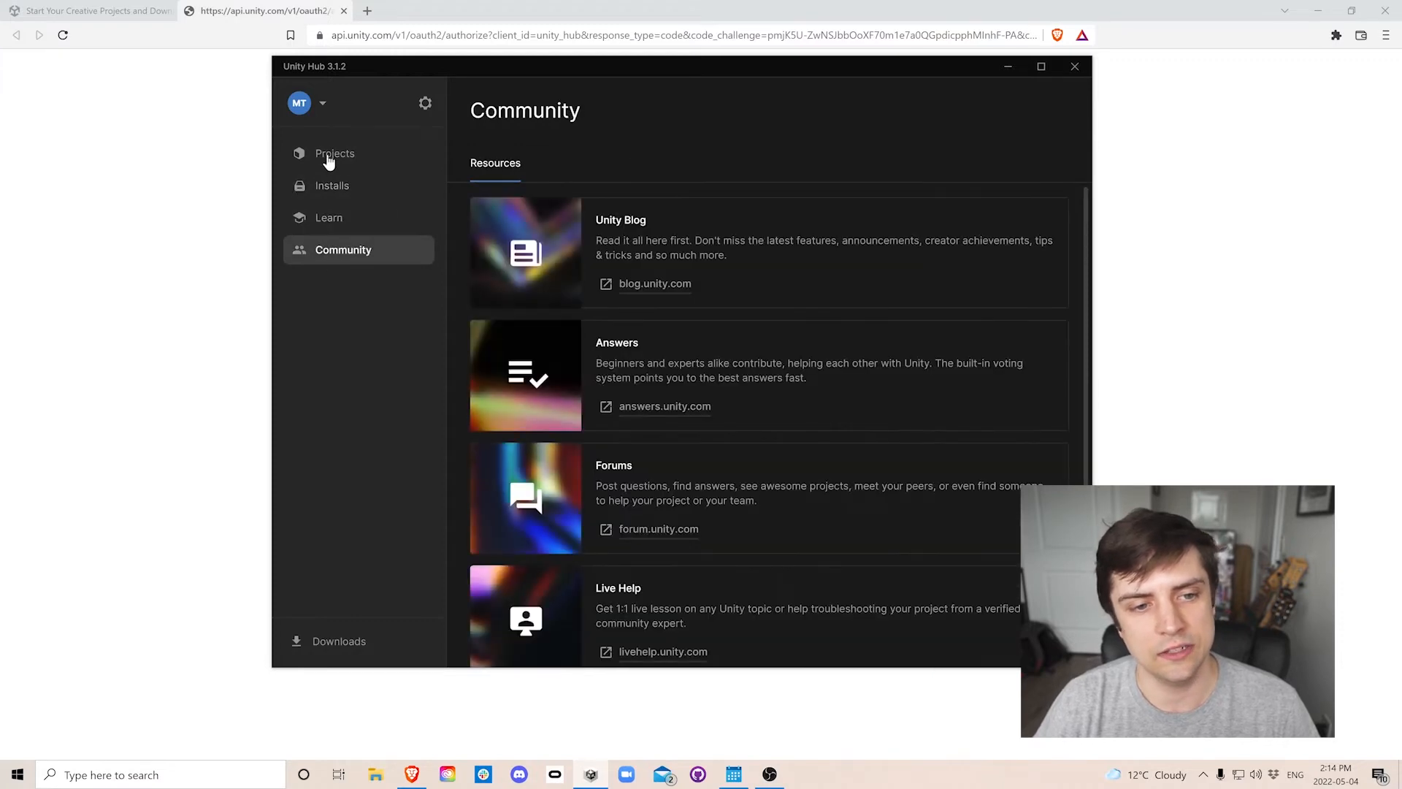
{"action": "left_click", "coordinate": [335, 152]}
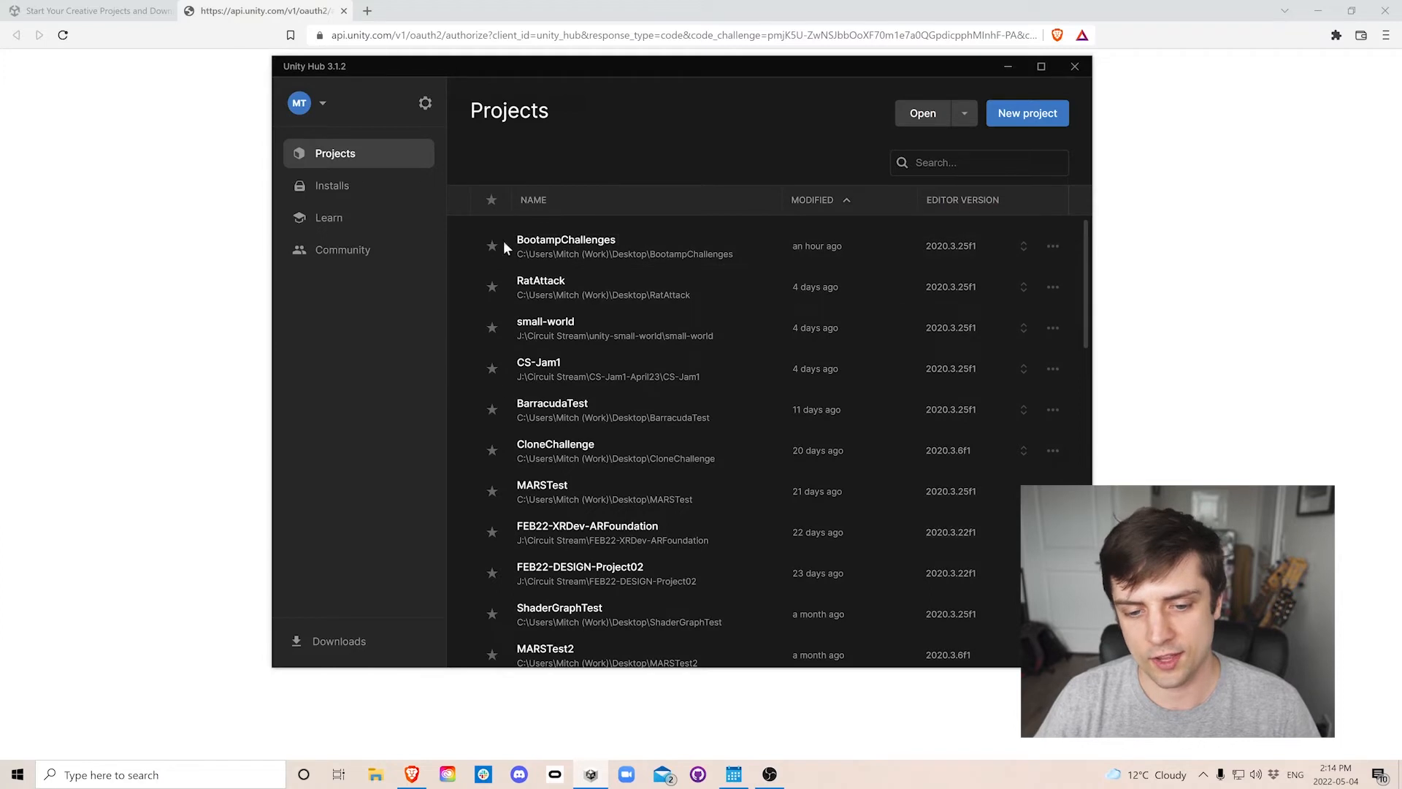
{"action": "mouse_move", "coordinate": [518, 259]}
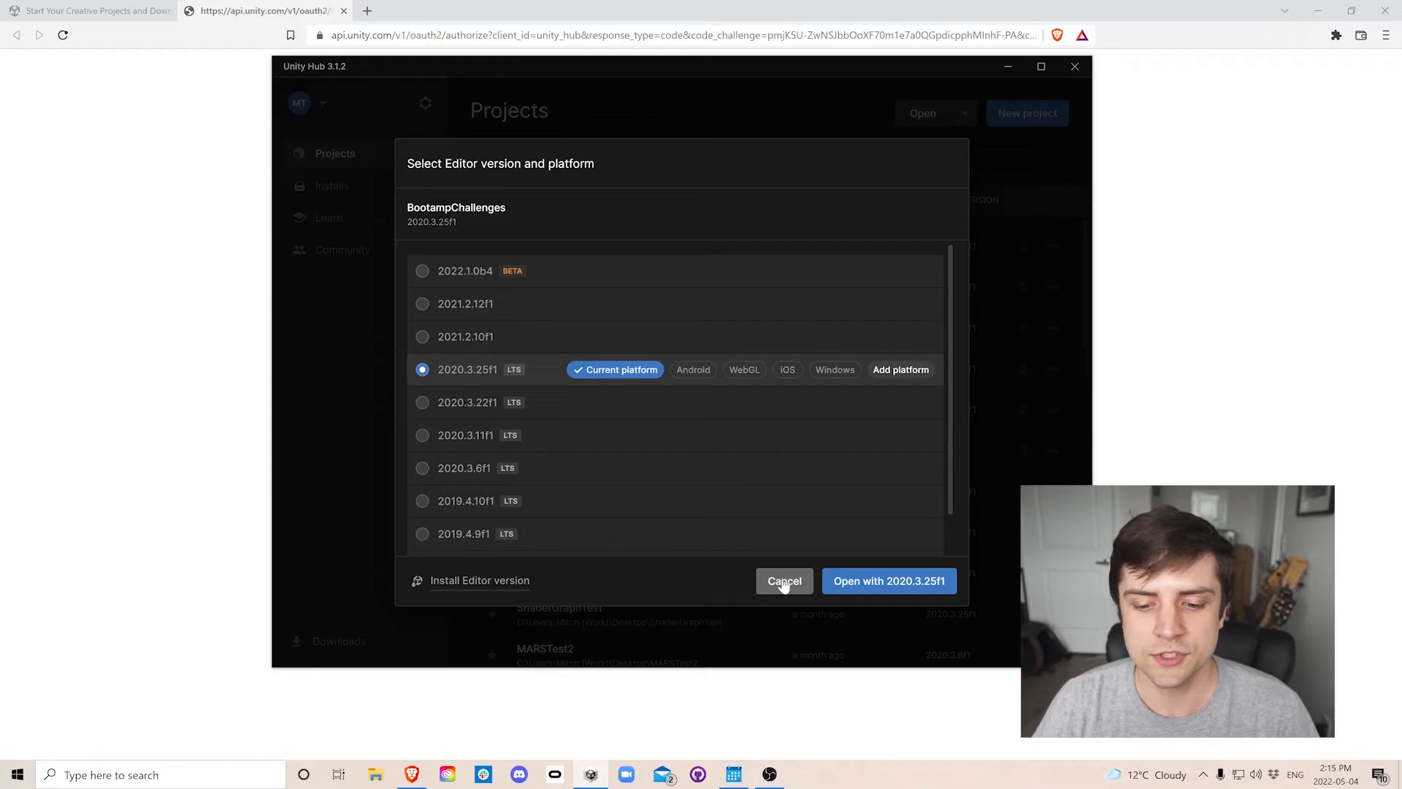
{"action": "left_click", "coordinate": [784, 580]}
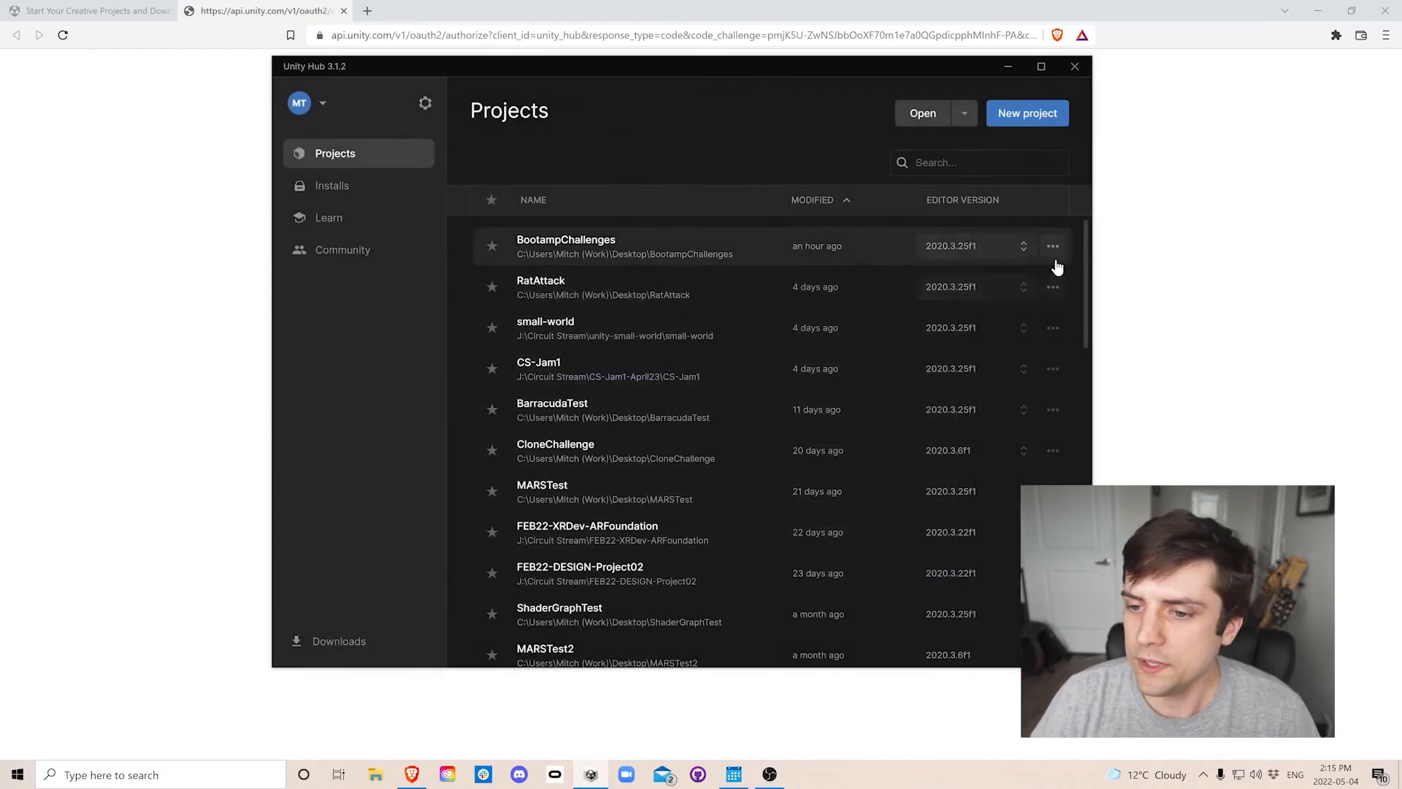
{"action": "left_click", "coordinate": [1052, 246]}
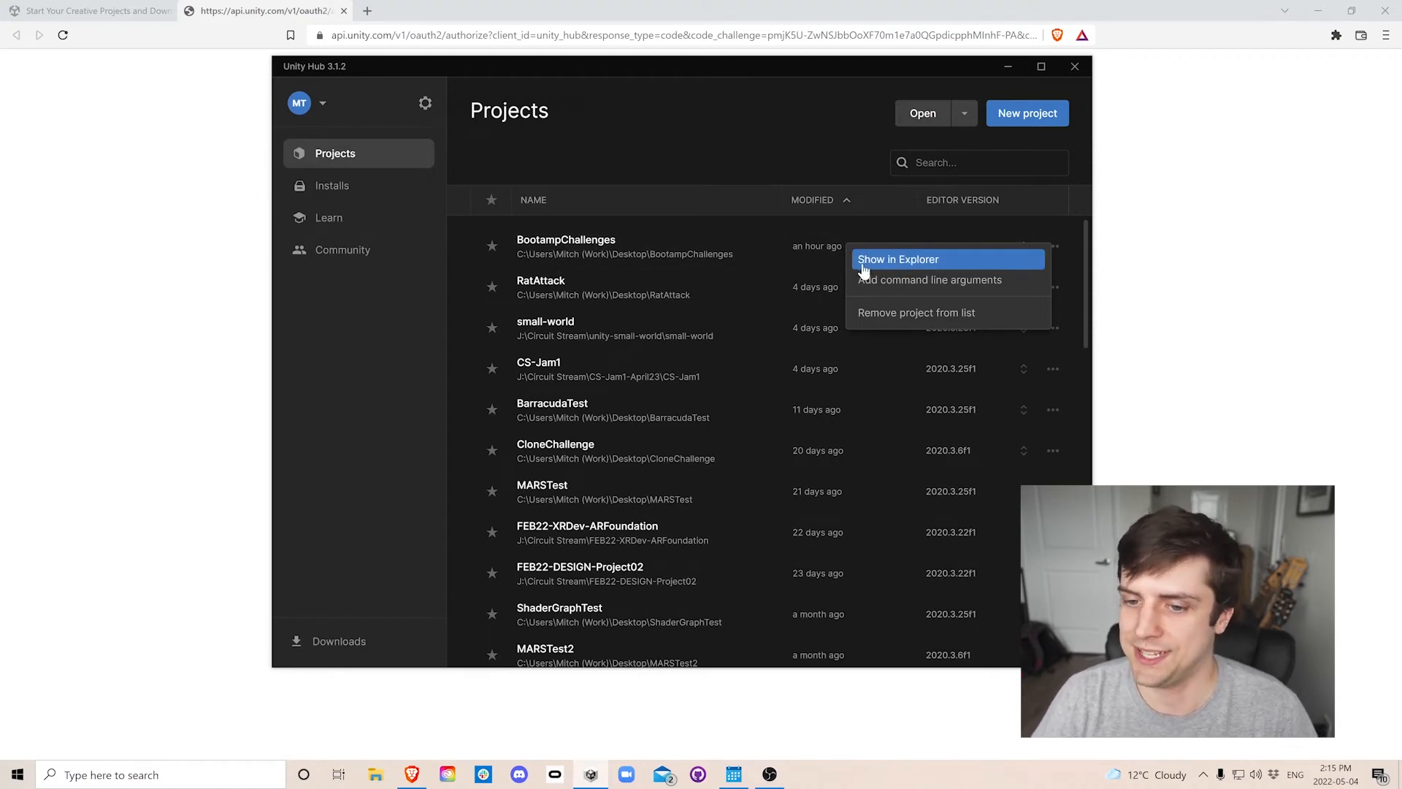
{"action": "mouse_move", "coordinate": [823, 168]}
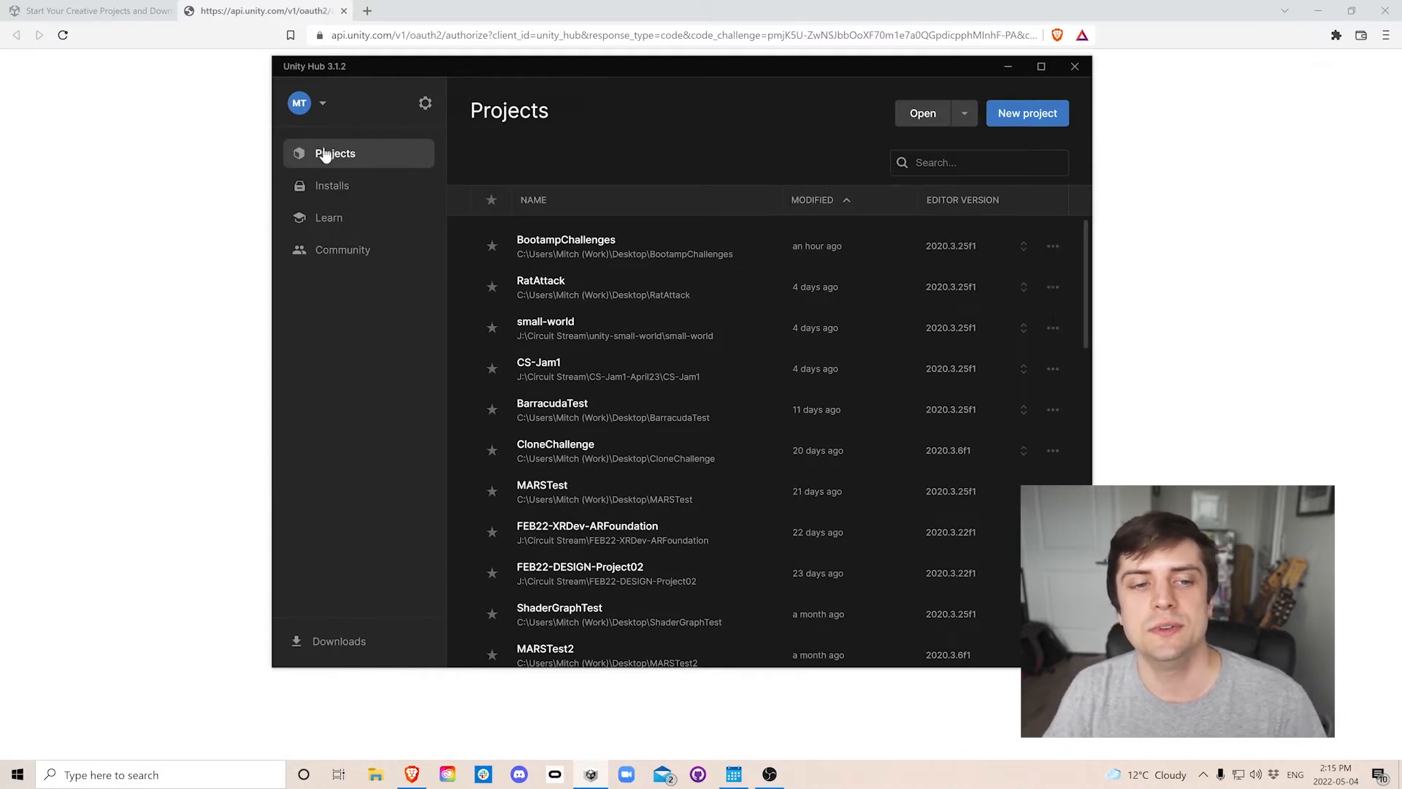
Show the Installs section and scroll through the installed editor versions.
{"action": "left_click", "coordinate": [331, 184]}
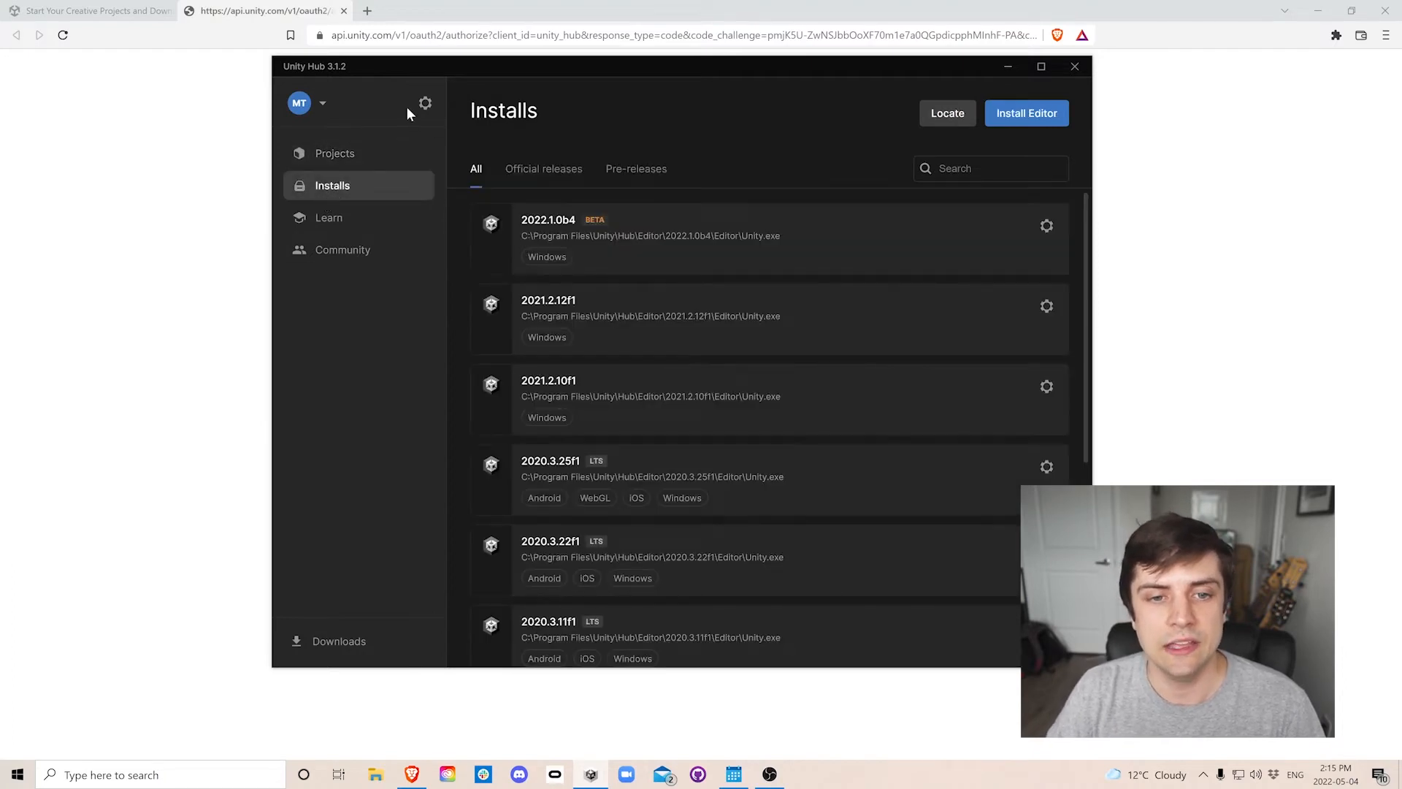
{"action": "mouse_move", "coordinate": [446, 236]}
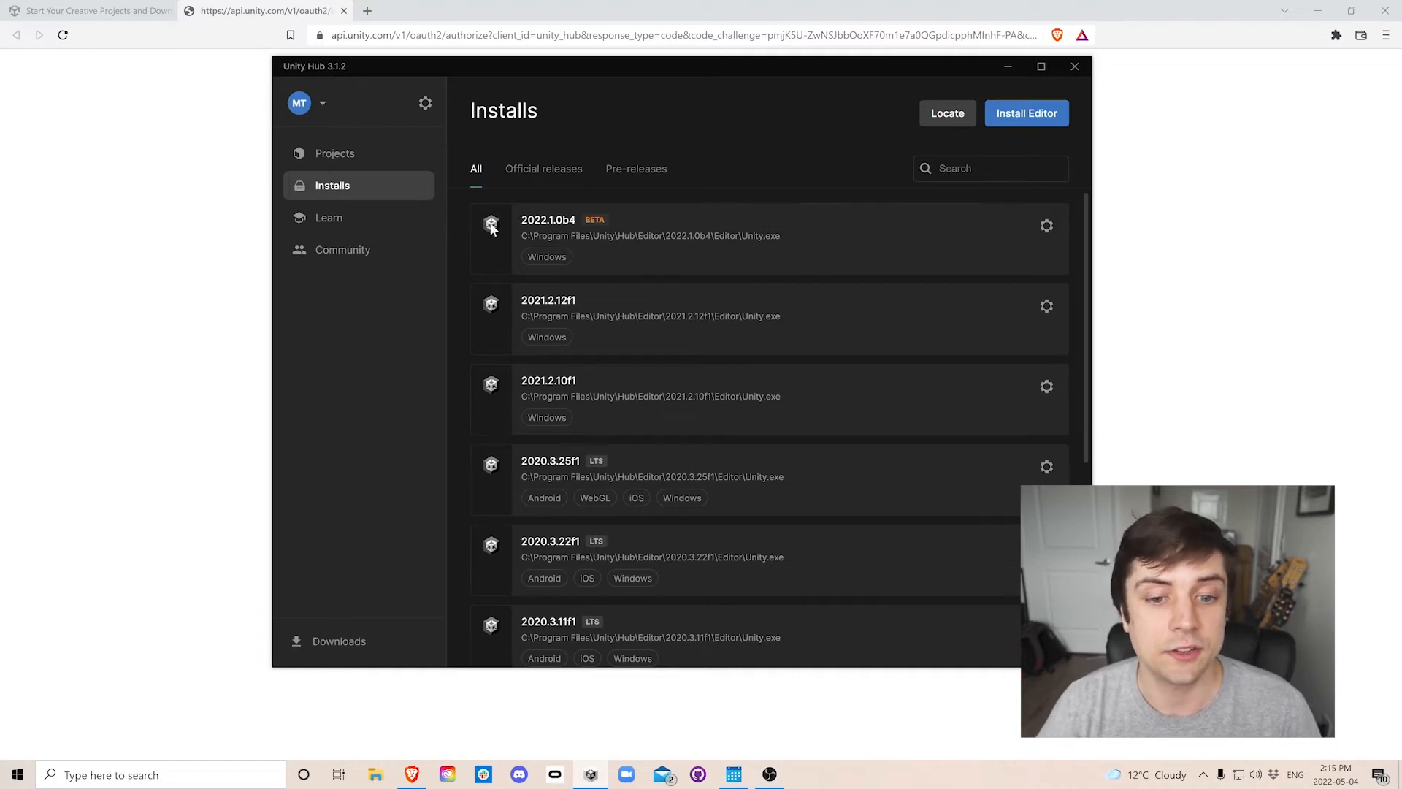
{"action": "scroll", "scroll_direction": "down", "scroll_amount": 3}
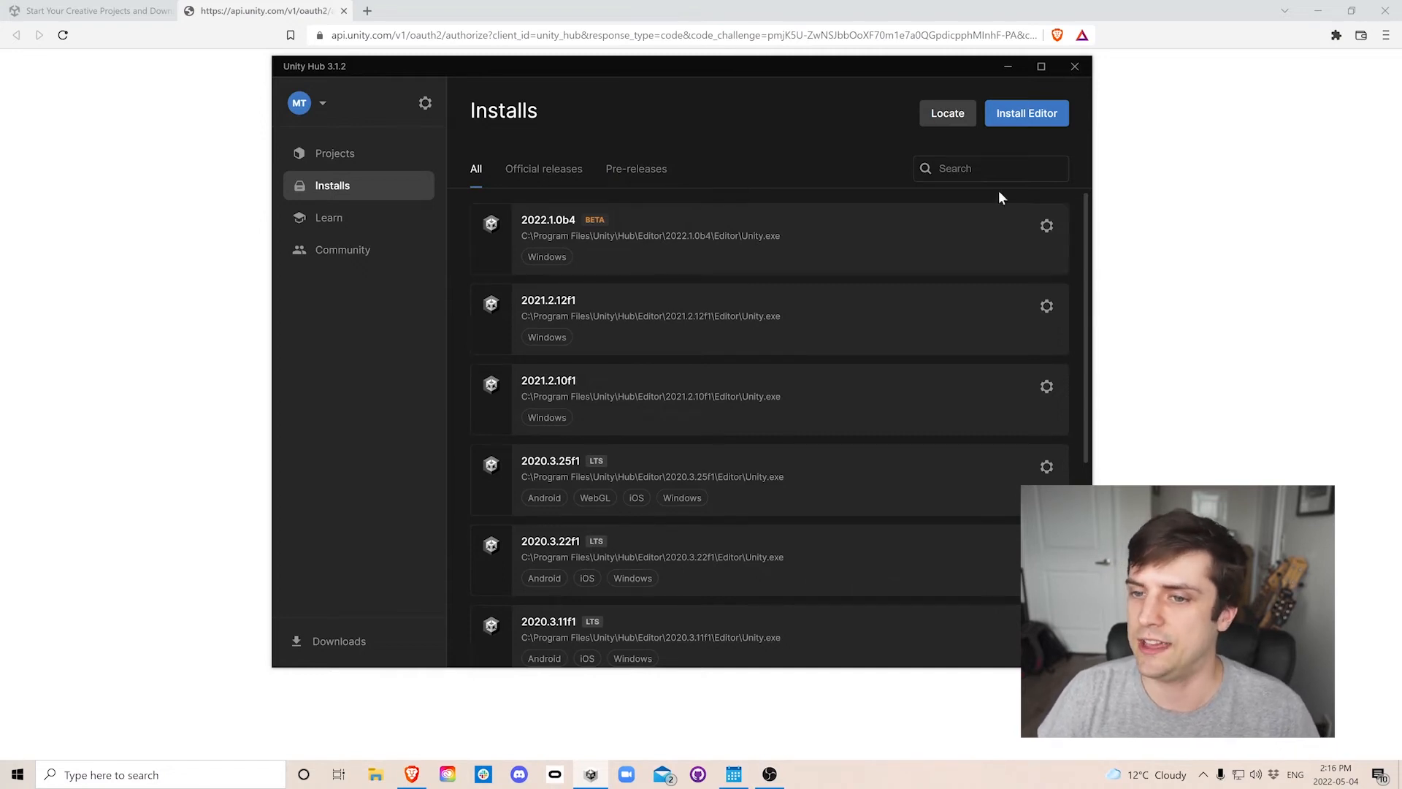
{"action": "mouse_move", "coordinate": [1027, 112]}
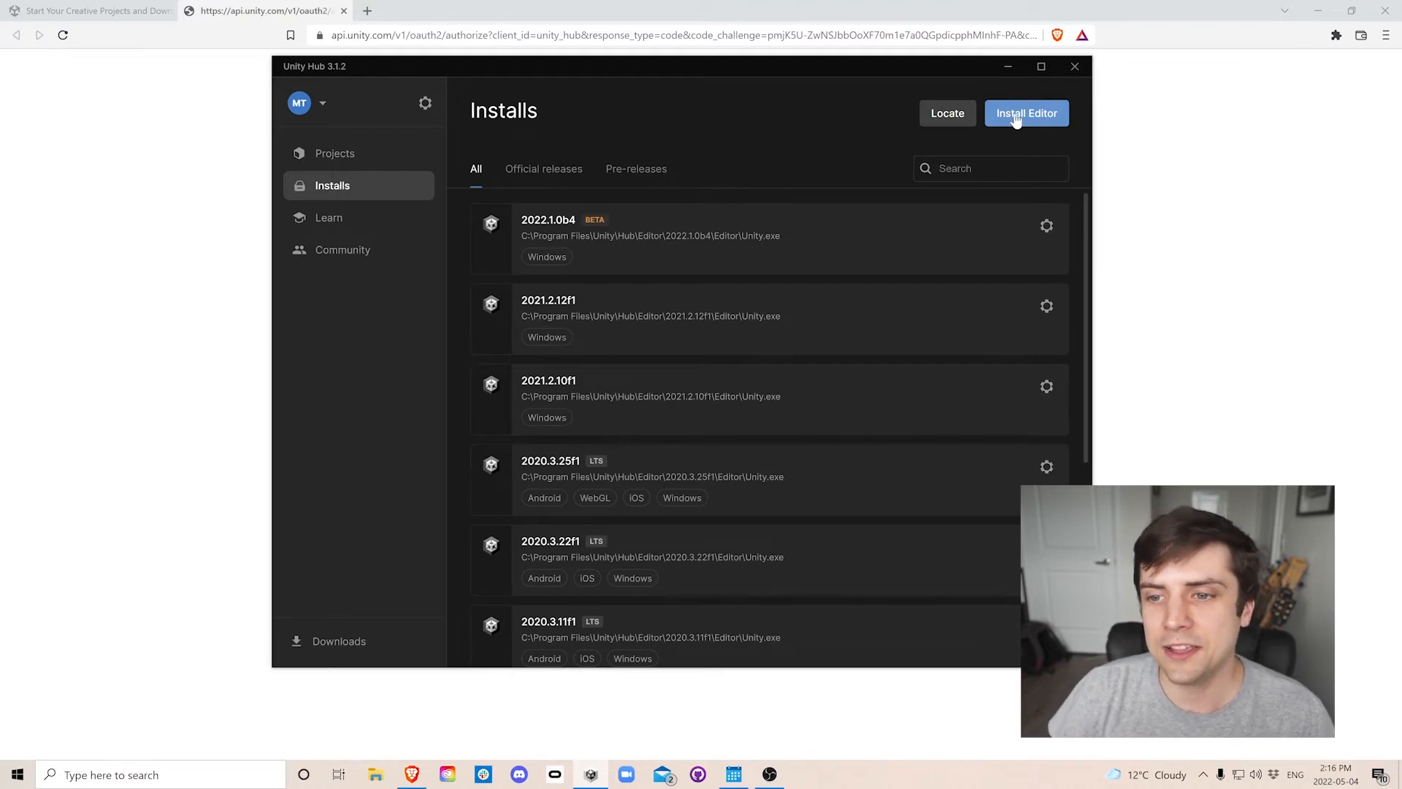
Open Install Editor to see official releases, with 2021.3.1f1 LTS recommended.
{"action": "left_click", "coordinate": [1025, 113]}
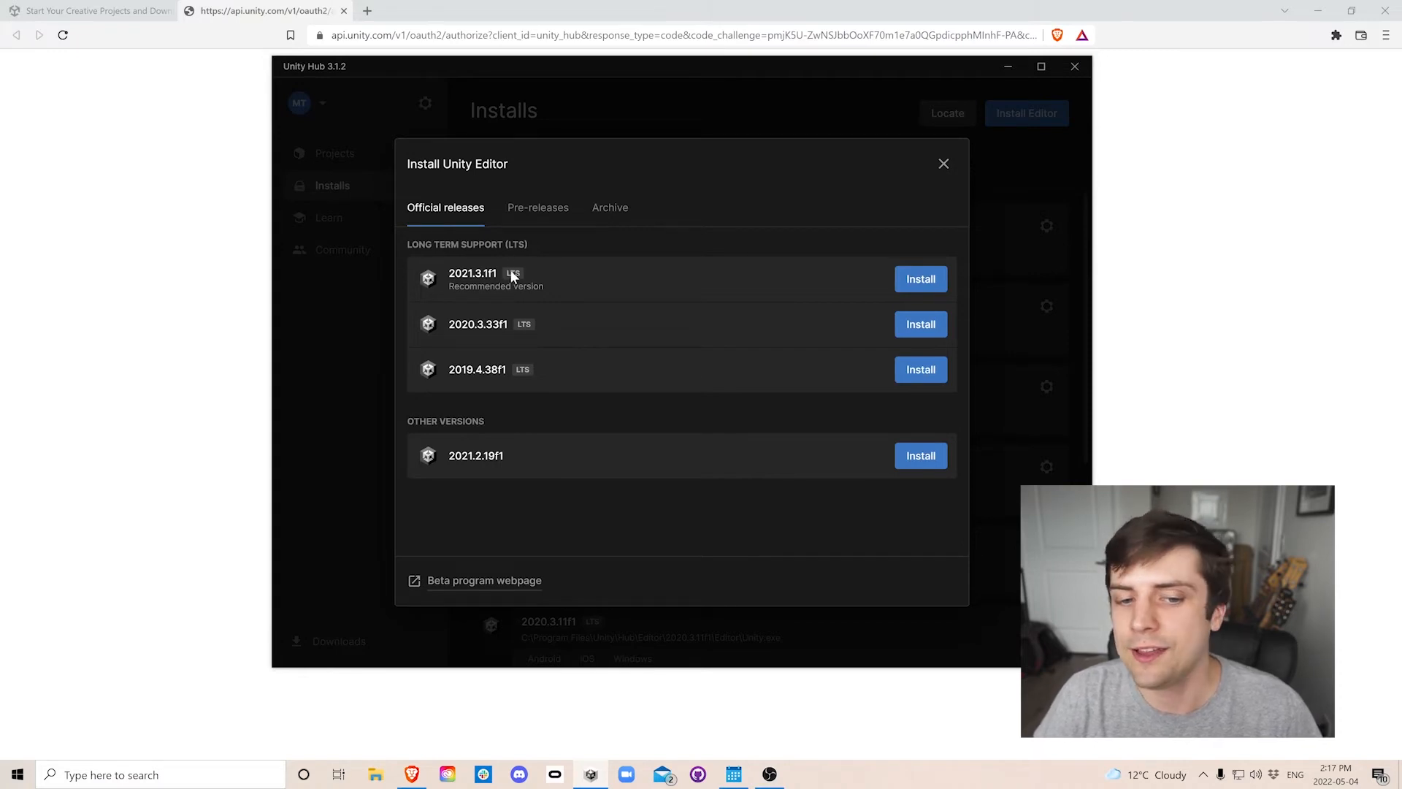
{"action": "mouse_move", "coordinate": [516, 278]}
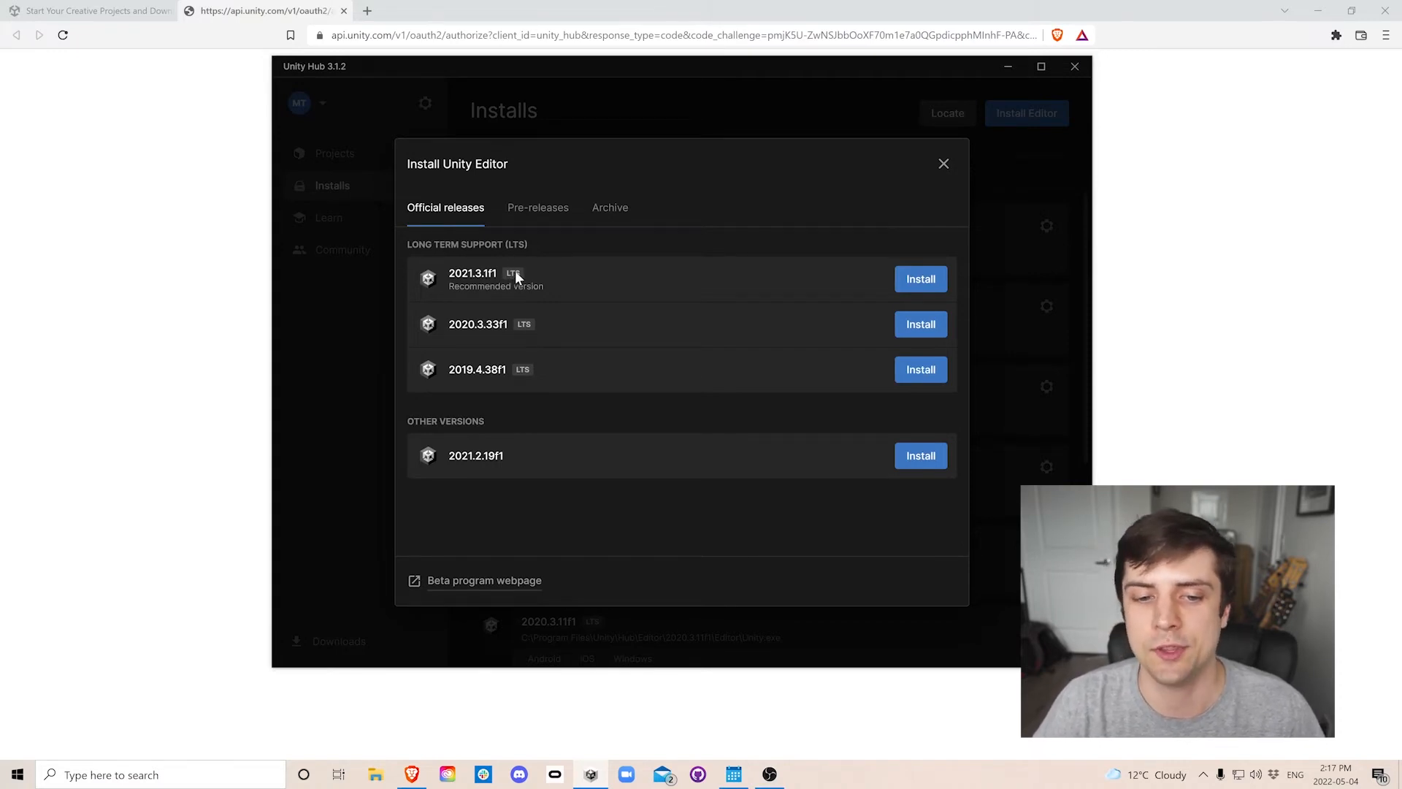
{"action": "mouse_move", "coordinate": [406, 266]}
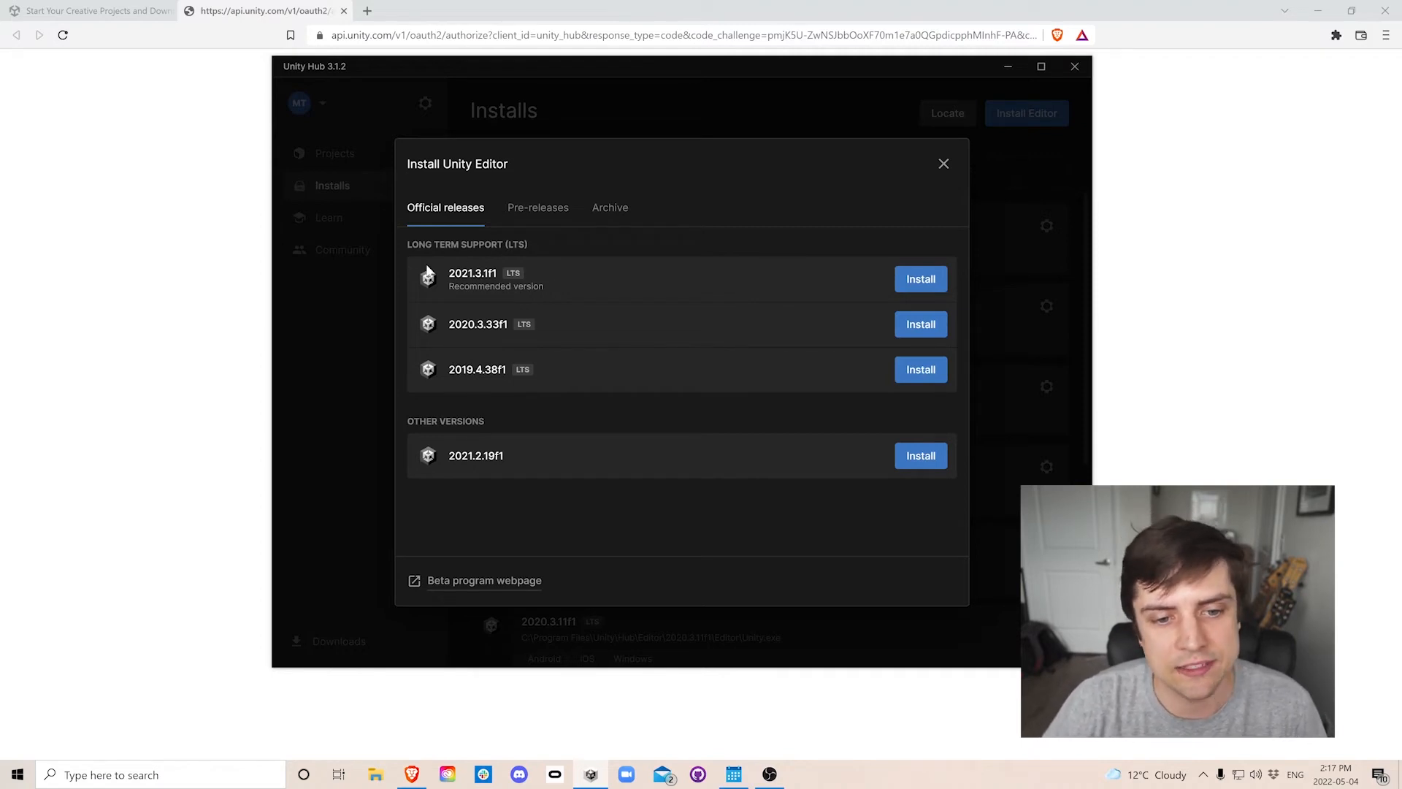
{"action": "mouse_move", "coordinate": [404, 274]}
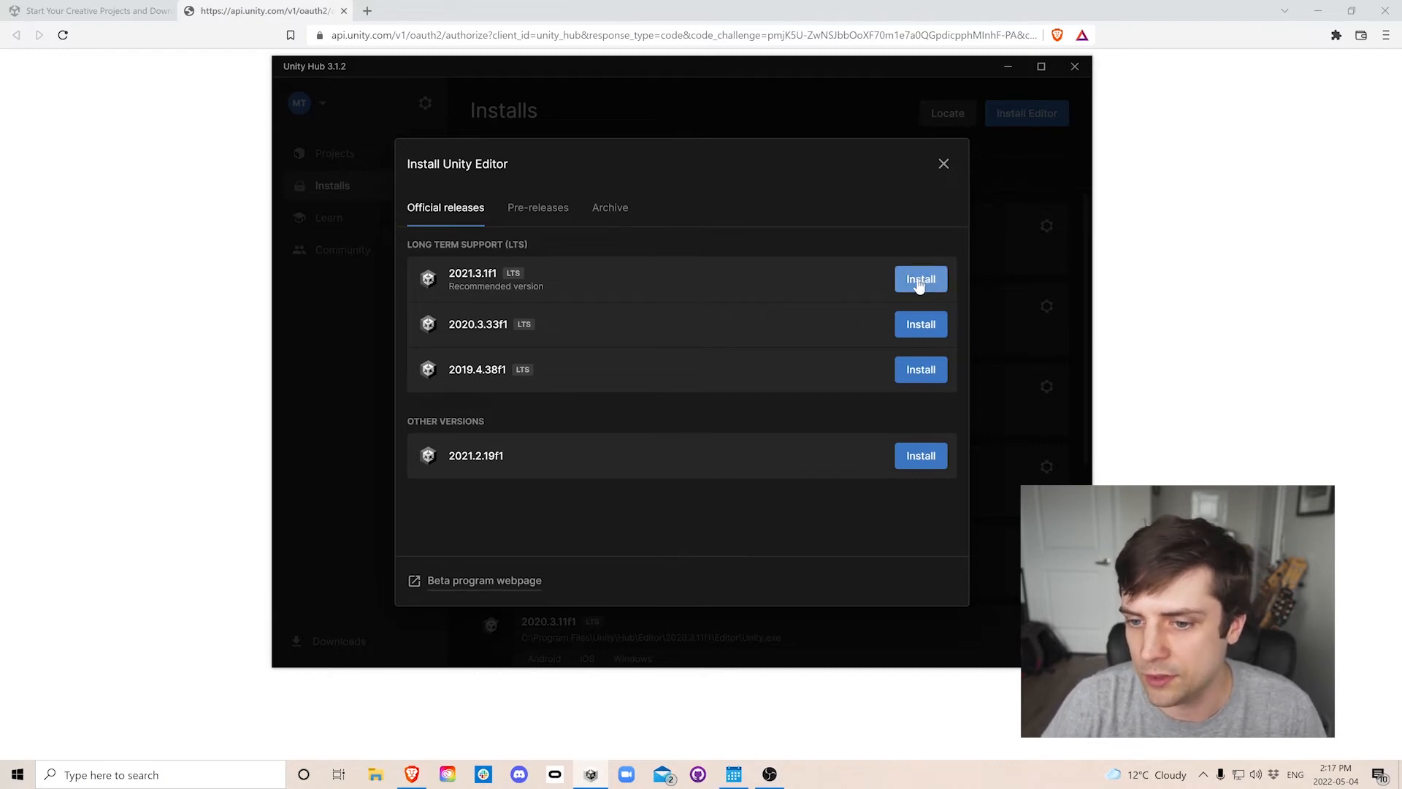
{"action": "left_click", "coordinate": [920, 278]}
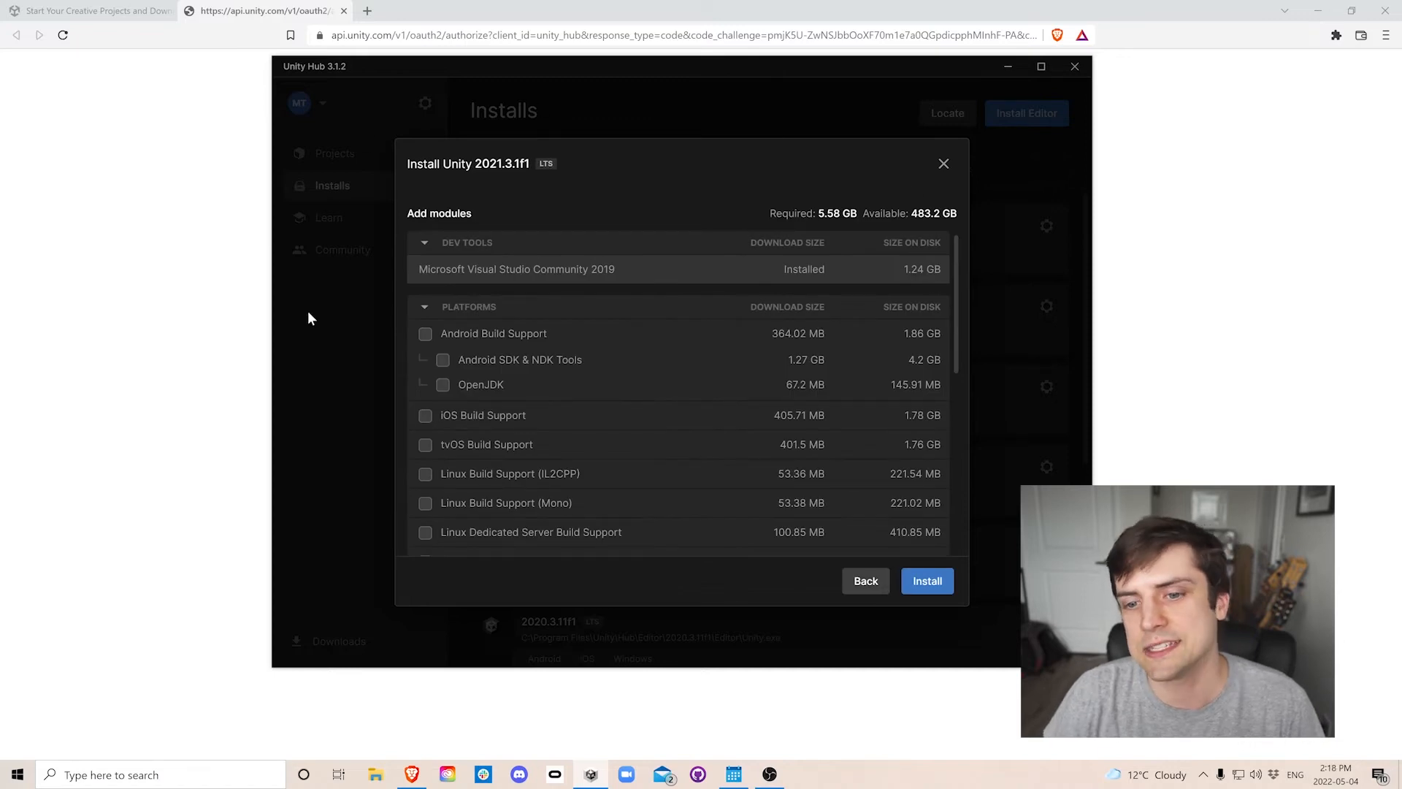
{"action": "mouse_move", "coordinate": [396, 149]}
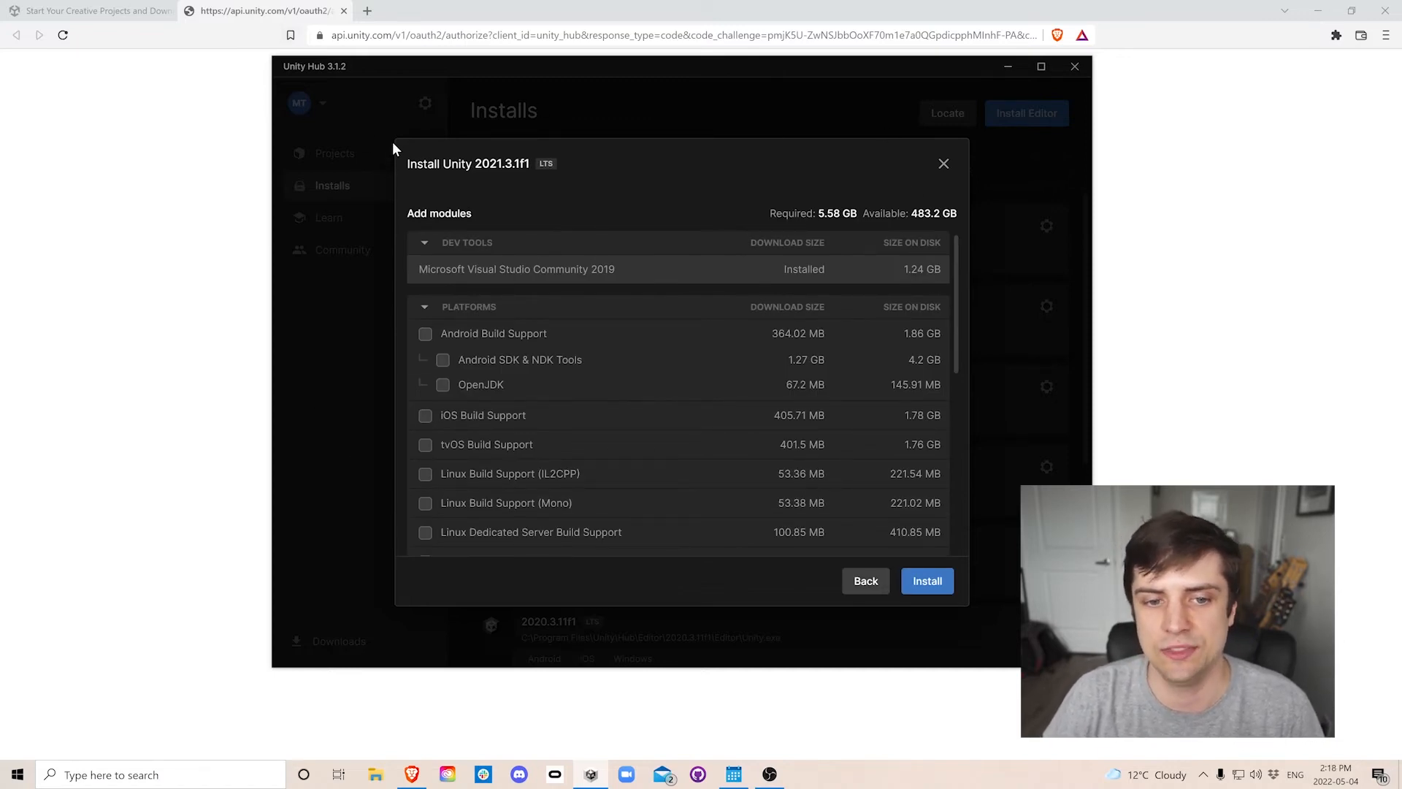
{"action": "mouse_move", "coordinate": [389, 280]}
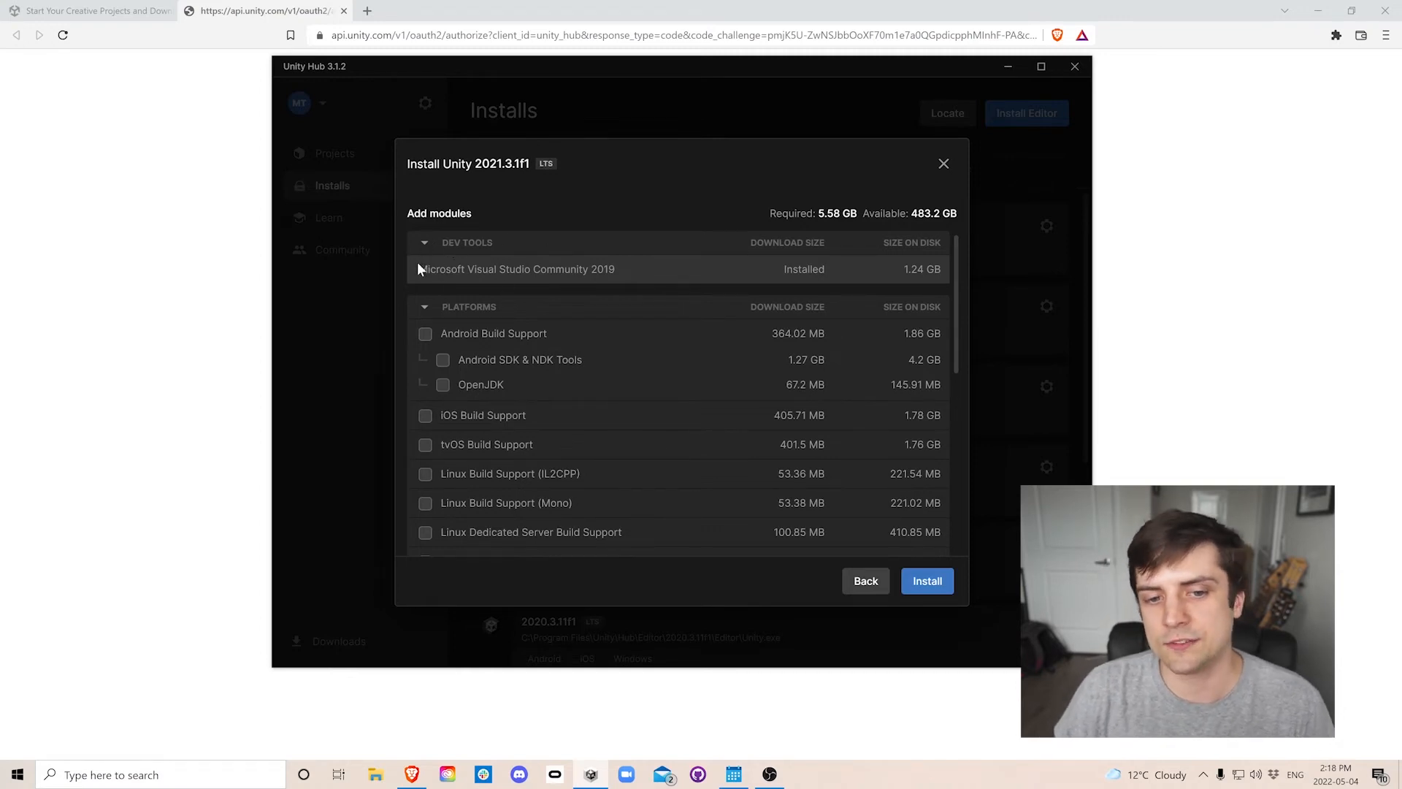
{"action": "mouse_move", "coordinate": [420, 269]}
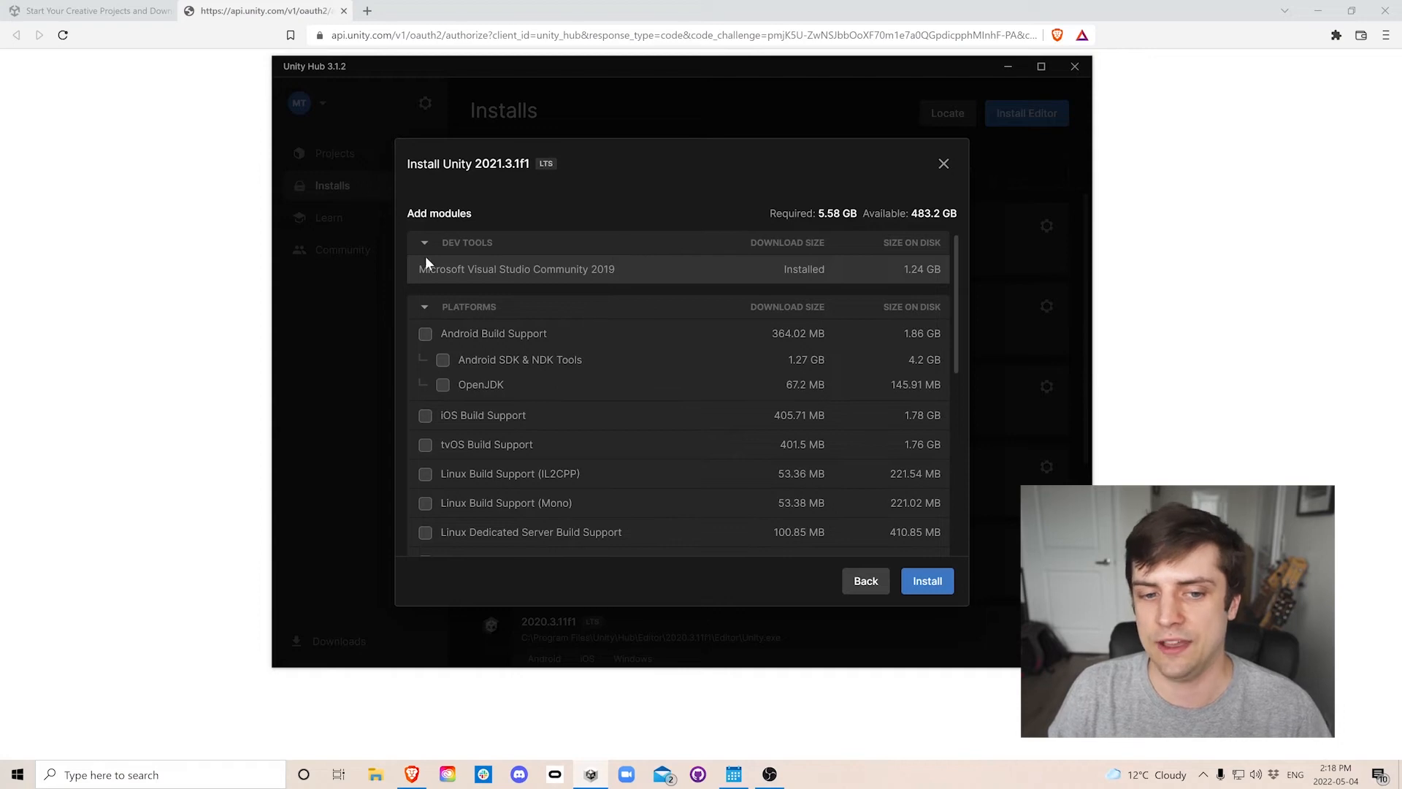
{"action": "mouse_move", "coordinate": [863, 256]}
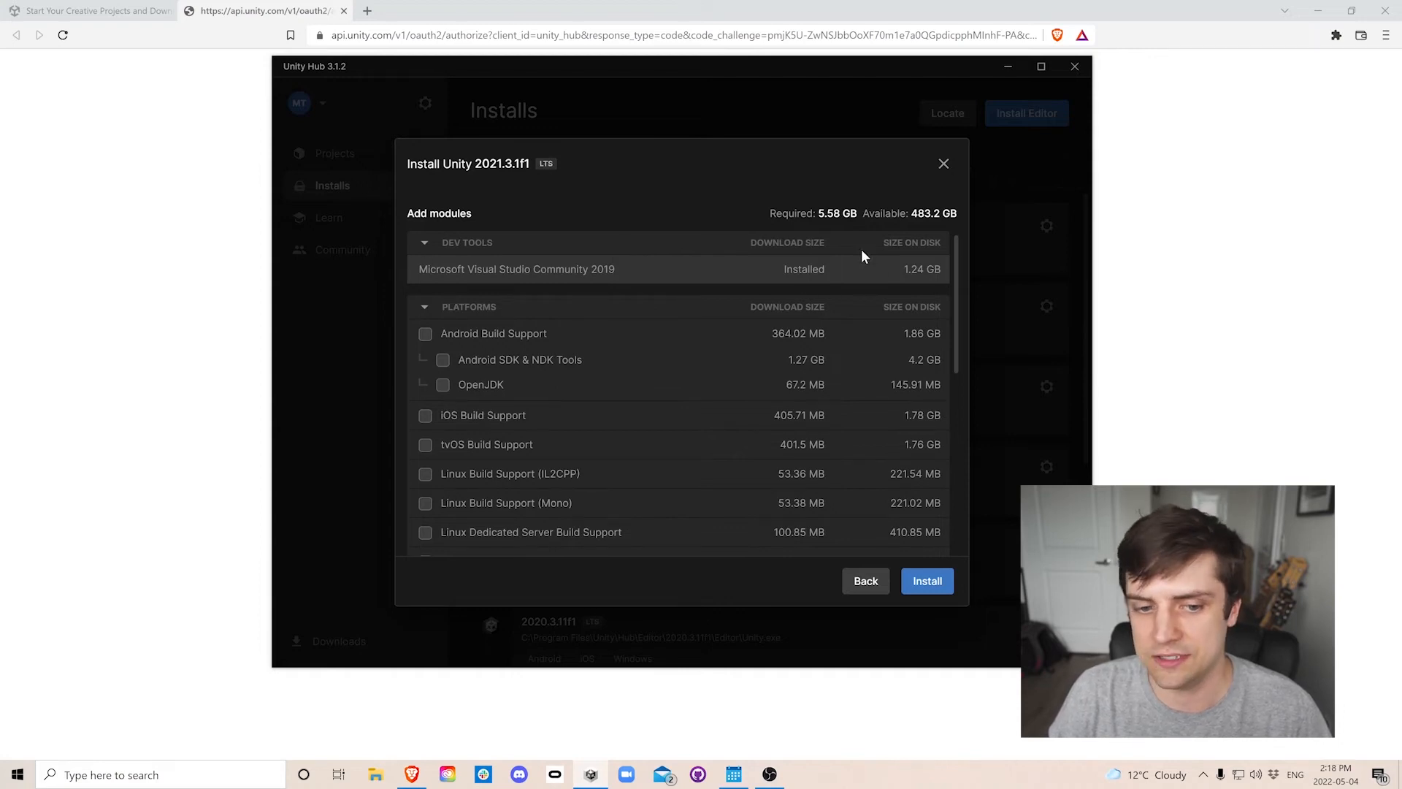
{"action": "scroll", "scroll_direction": "down", "scroll_amount": 3}
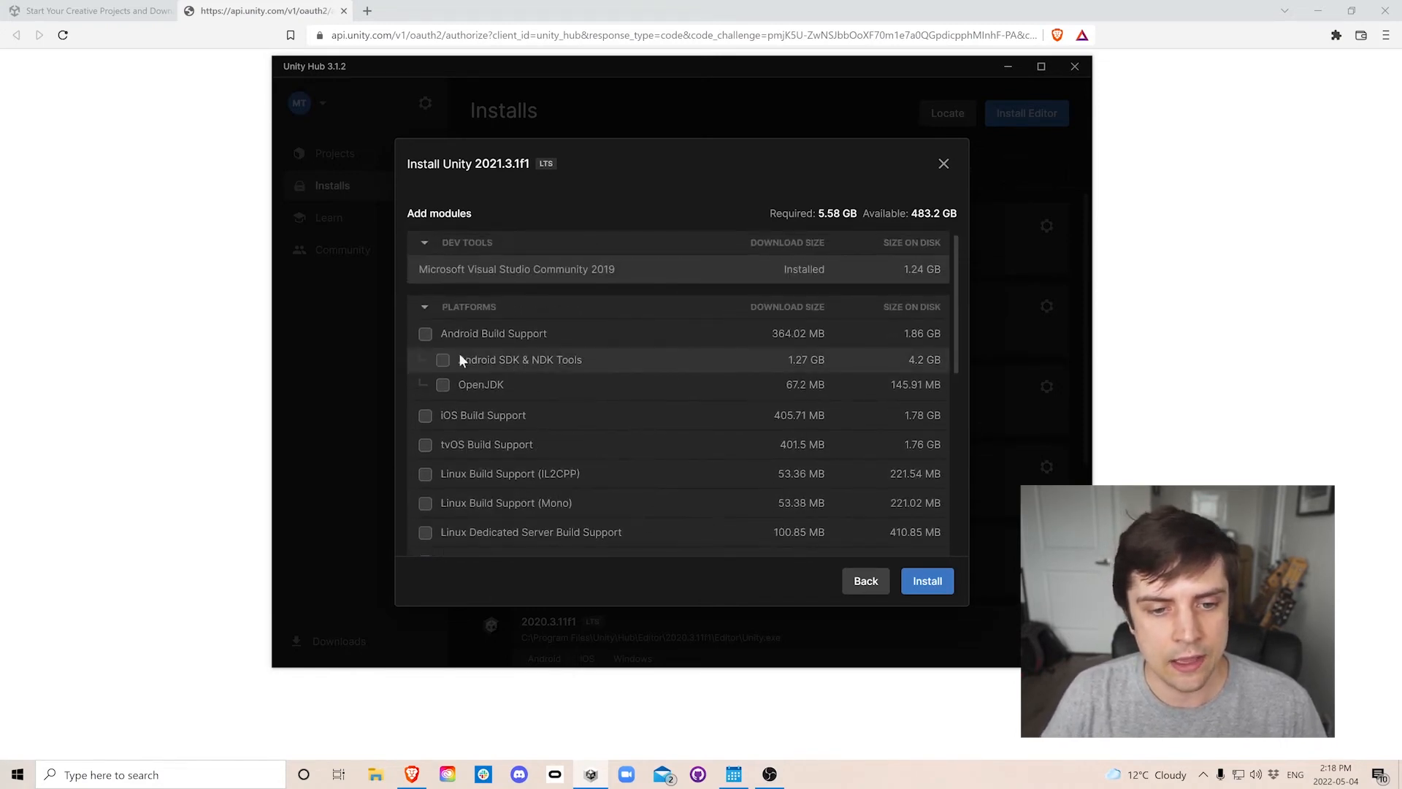
Add Android SDK & NDK Tools and OpenJDK, then continue to the license terms.
{"action": "left_click", "coordinate": [425, 333]}
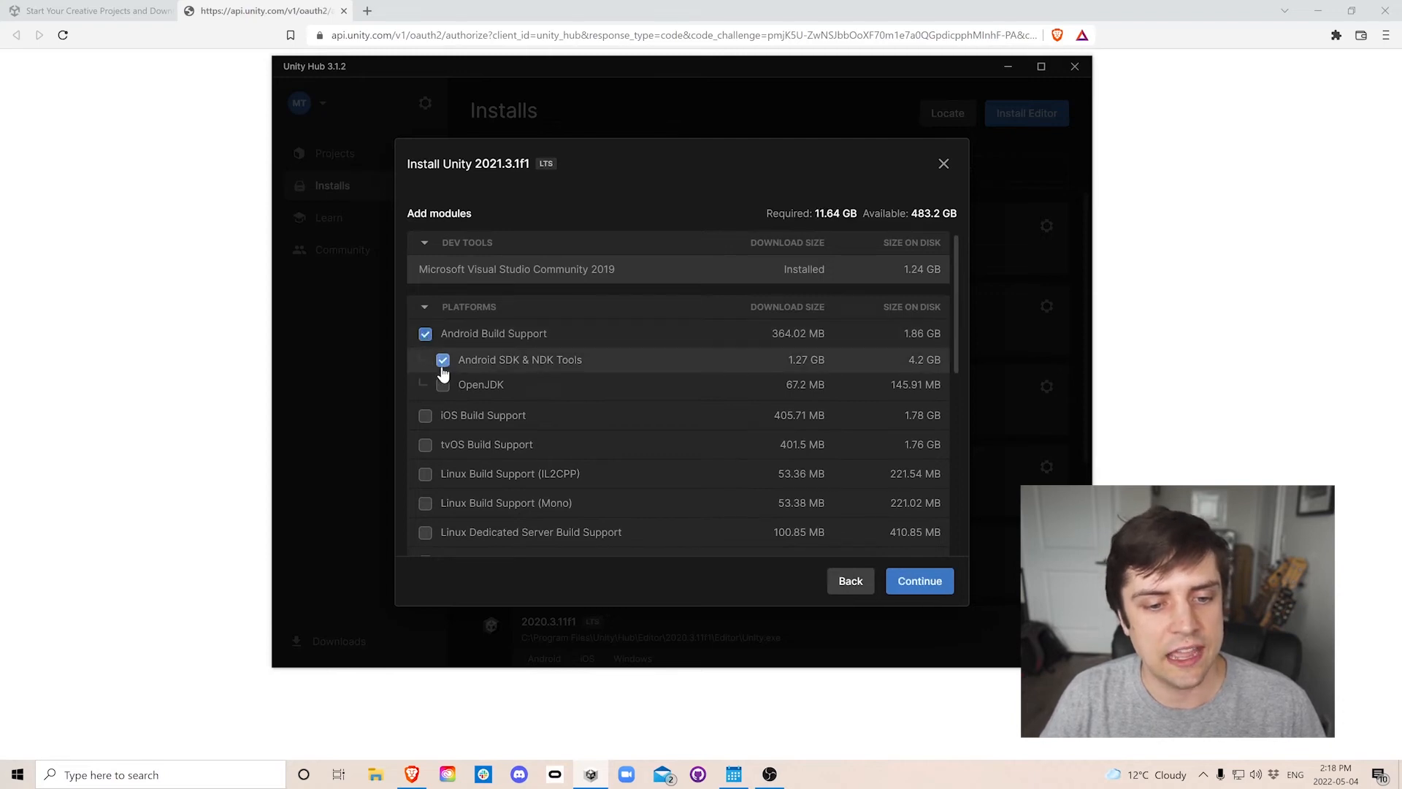
{"action": "left_click", "coordinate": [442, 383]}
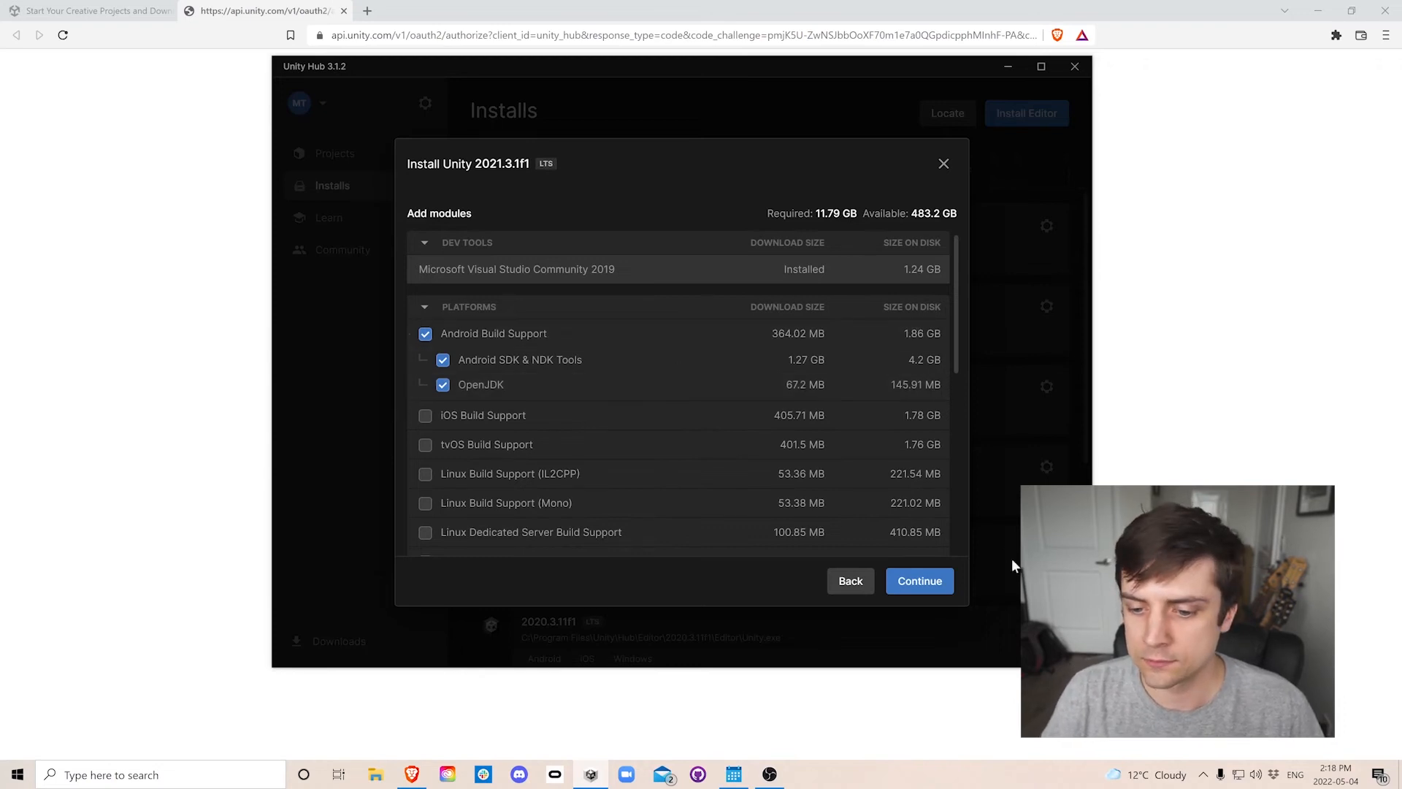
{"action": "left_click", "coordinate": [920, 580]}
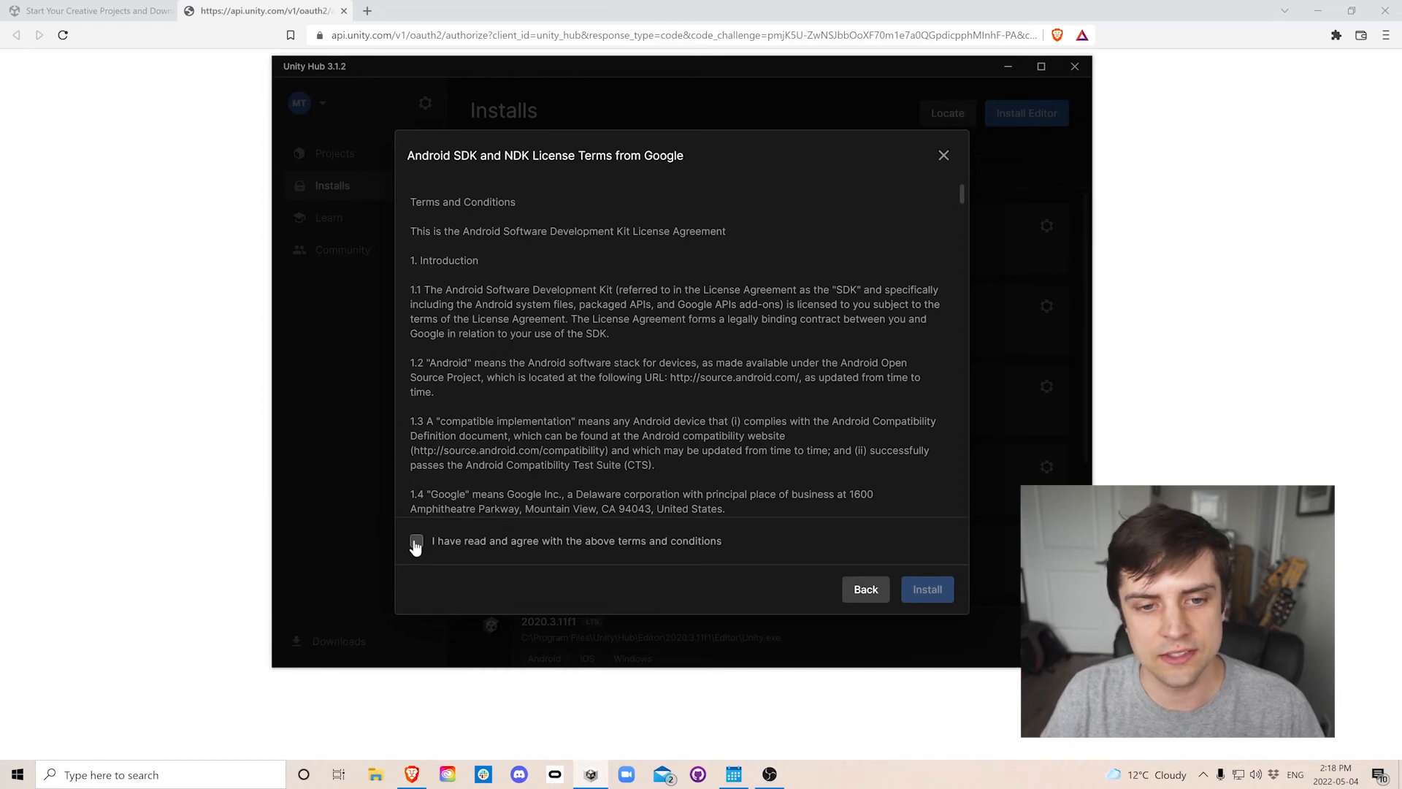
Agree to the Android SDK license terms and start installing 2021.3.1f1.
{"action": "left_click", "coordinate": [415, 541]}
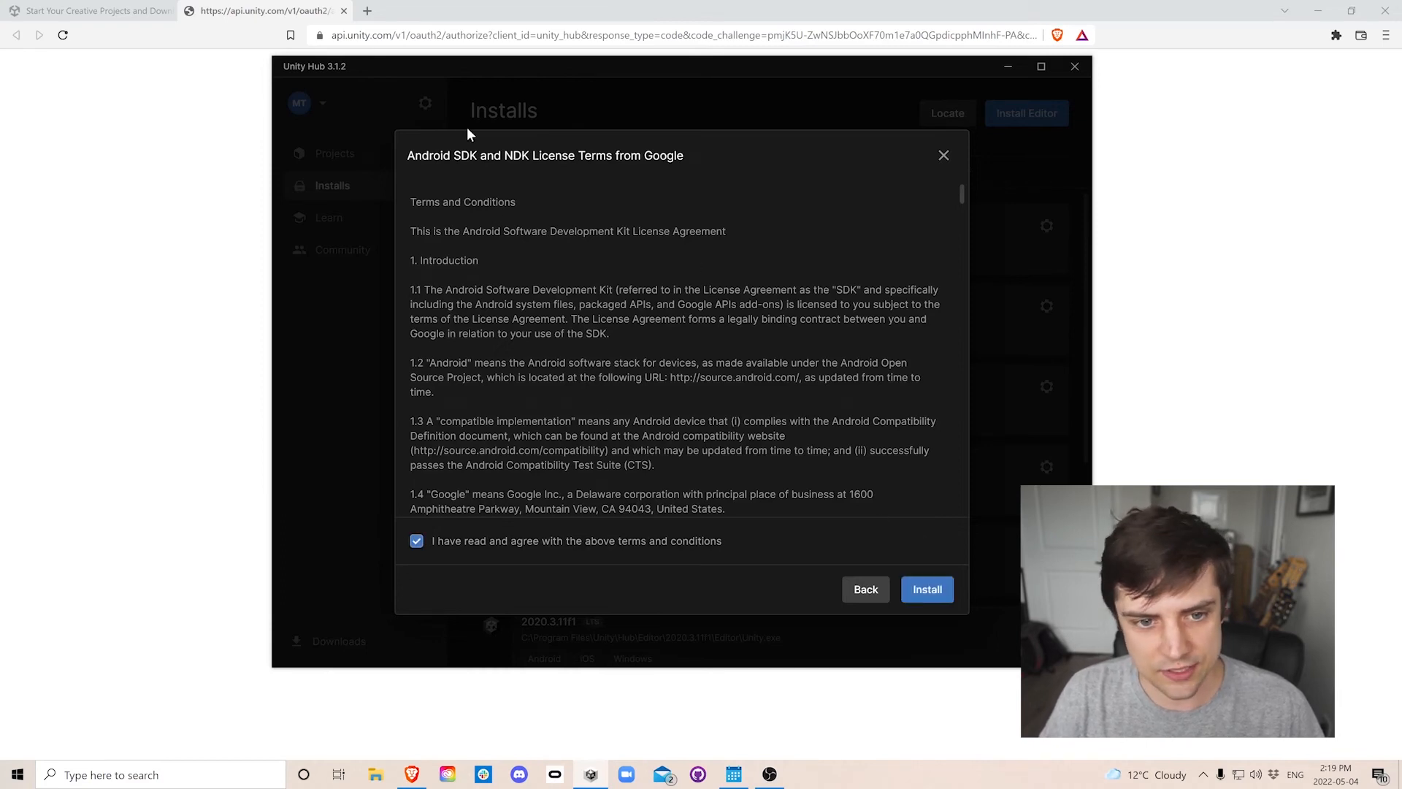
{"action": "left_click", "coordinate": [927, 588]}
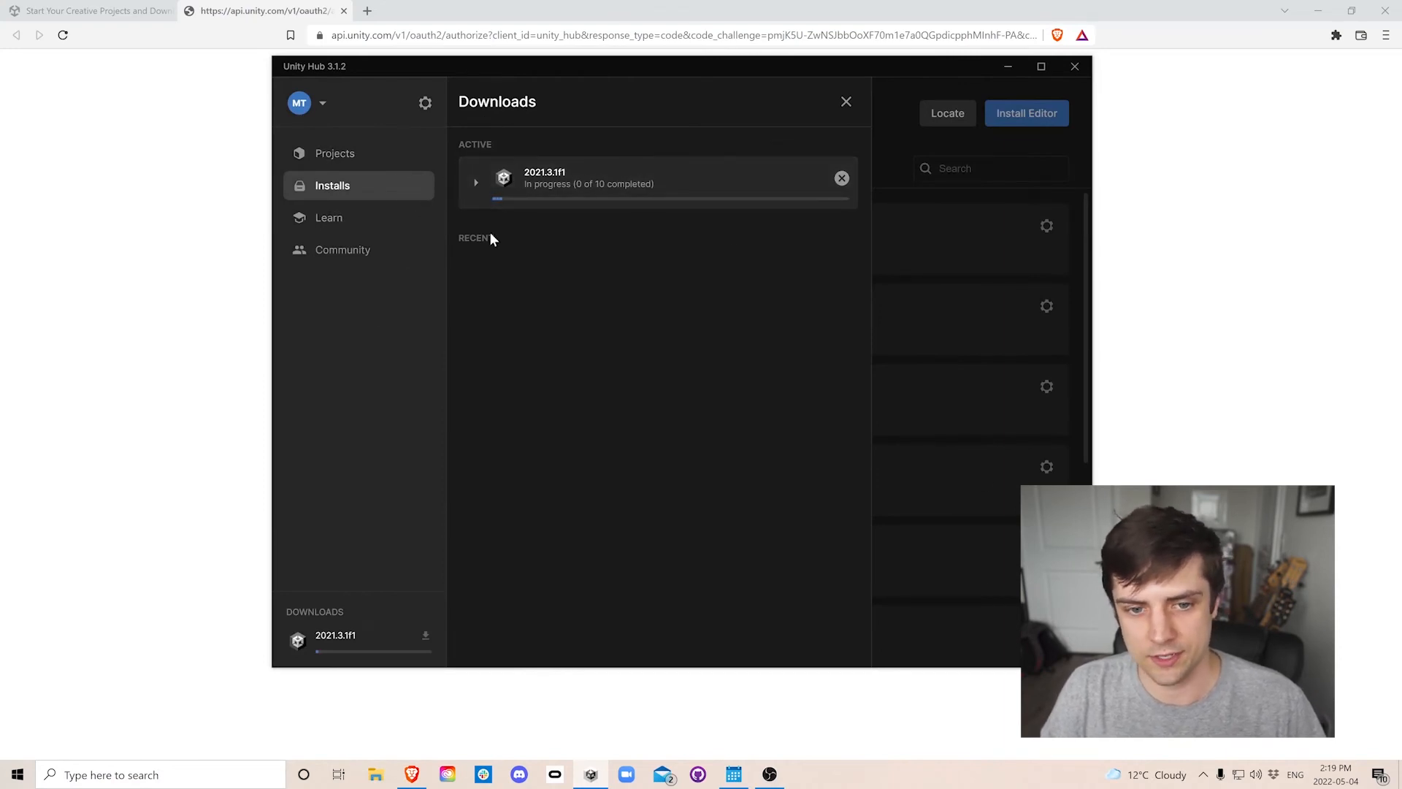
Expand the 2021.3.1f1 download entry to watch each component's progress.
{"action": "left_click", "coordinate": [474, 183]}
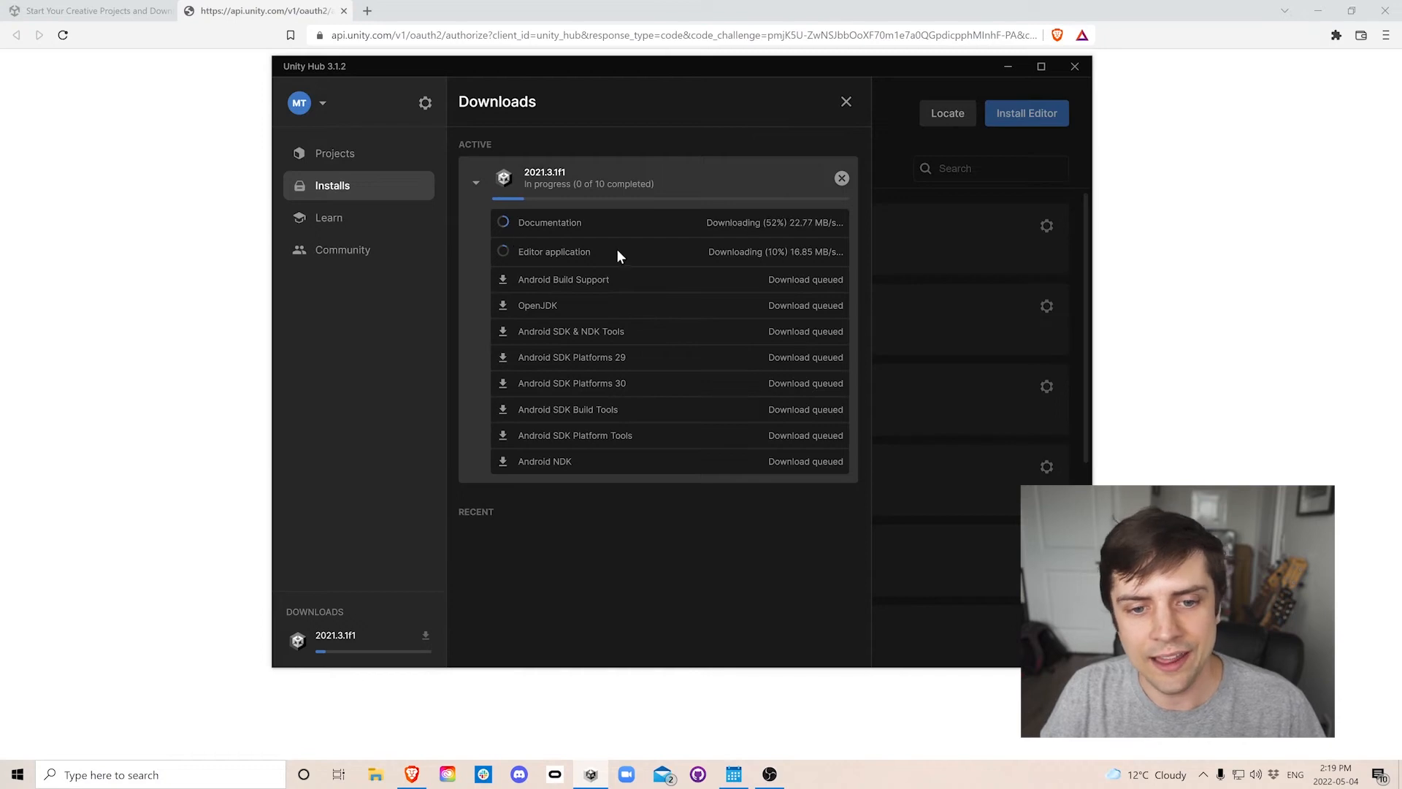
{"action": "mouse_move", "coordinate": [698, 308]}
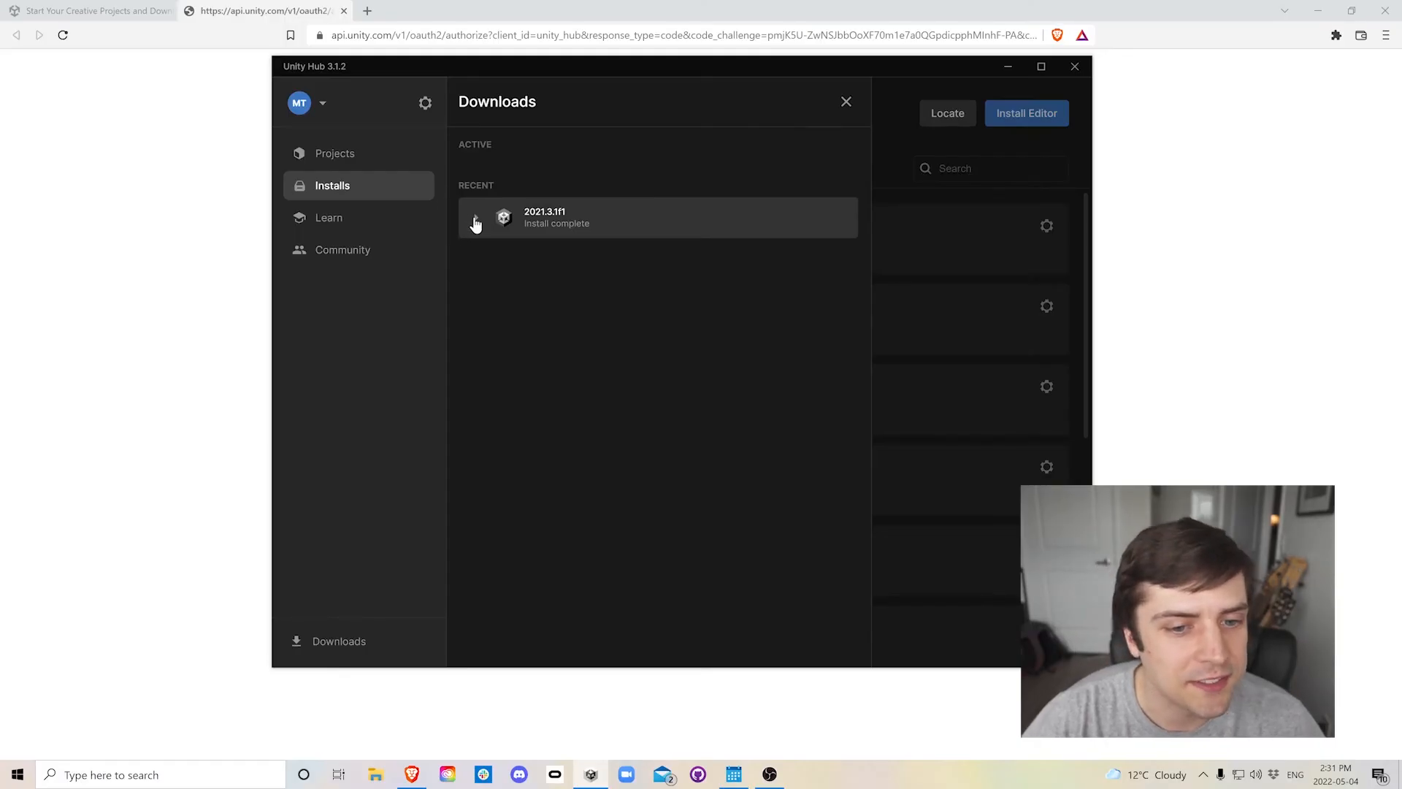
Expand the completed 2021.3.1f1 entry to confirm all components installed, then close Downloads.
{"action": "left_click", "coordinate": [476, 218]}
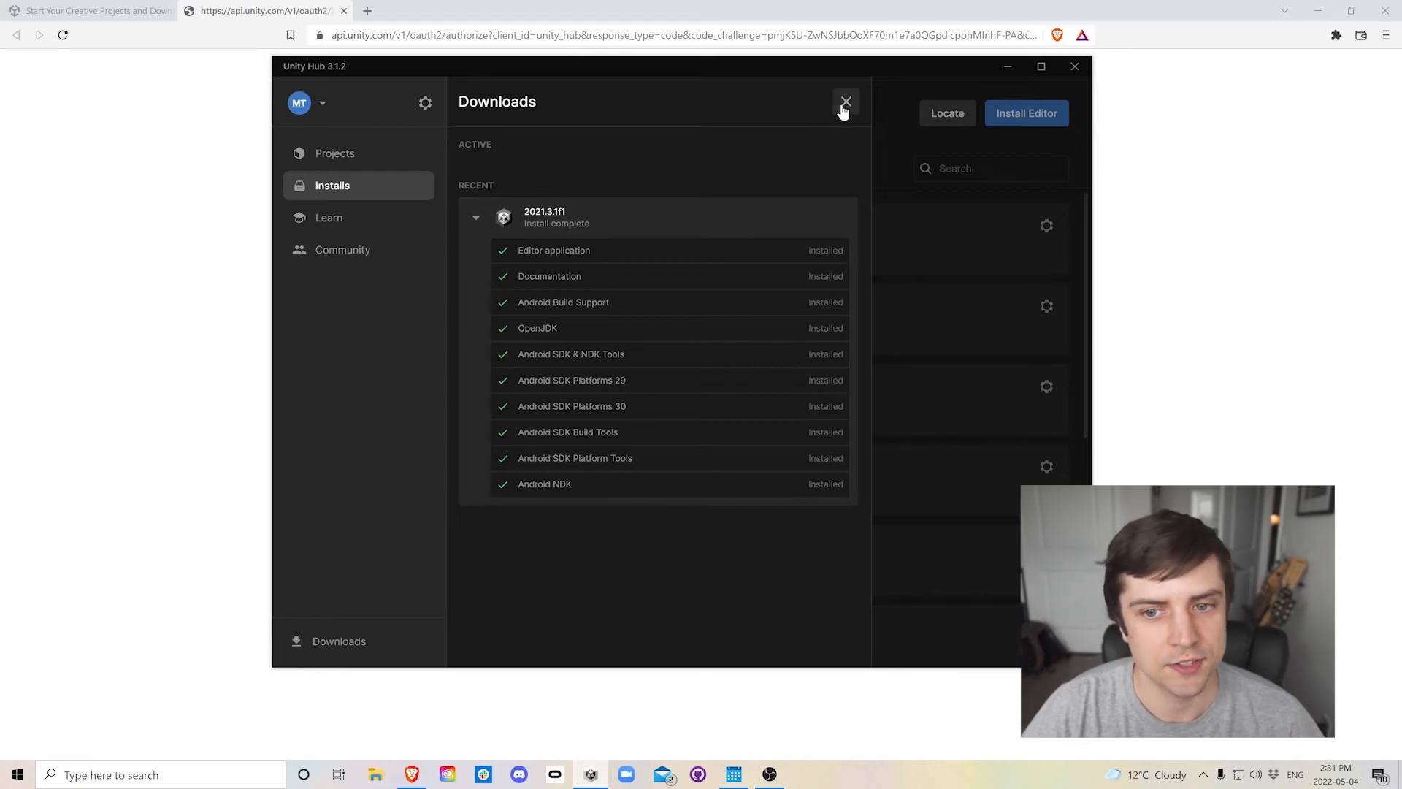
{"action": "mouse_move", "coordinate": [856, 94]}
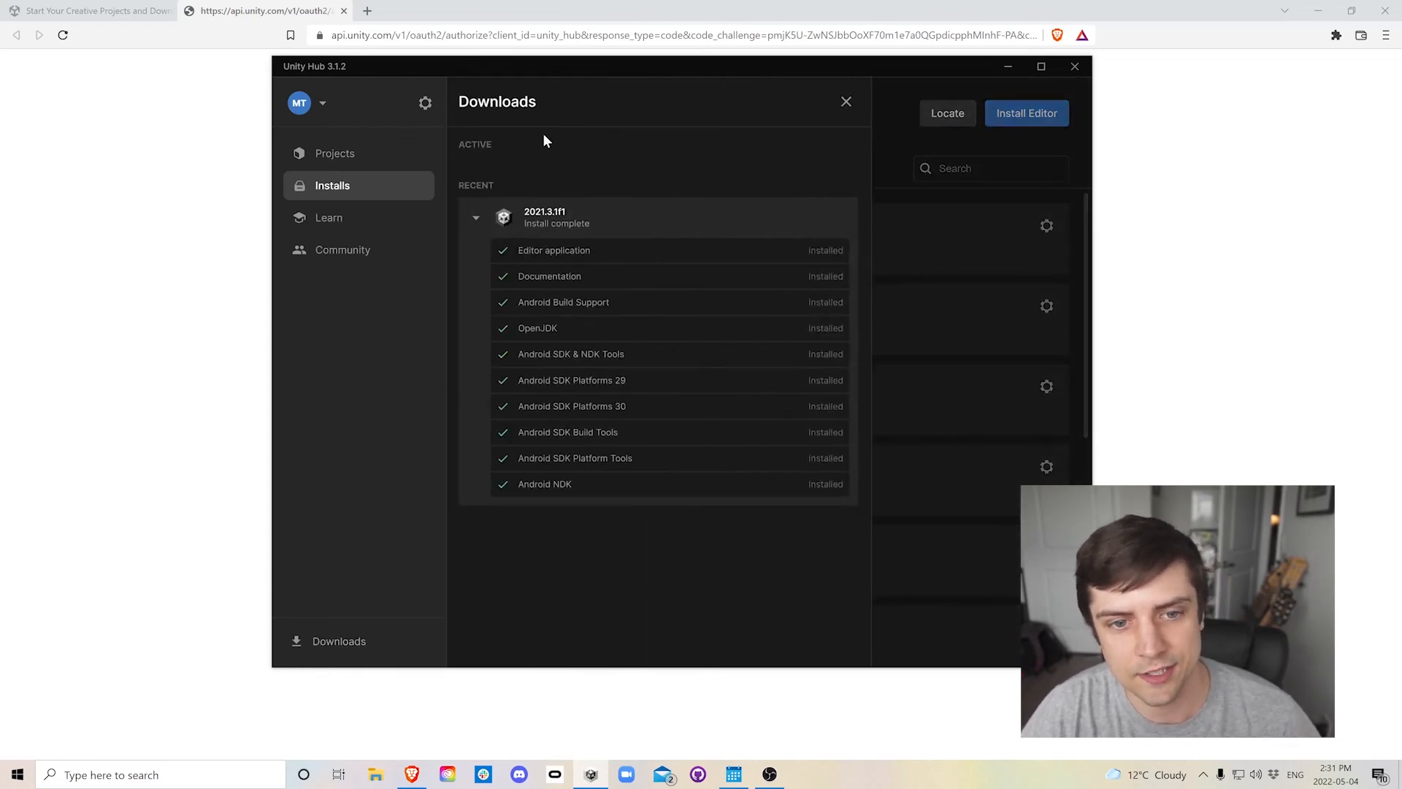
{"action": "left_click", "coordinate": [844, 101]}
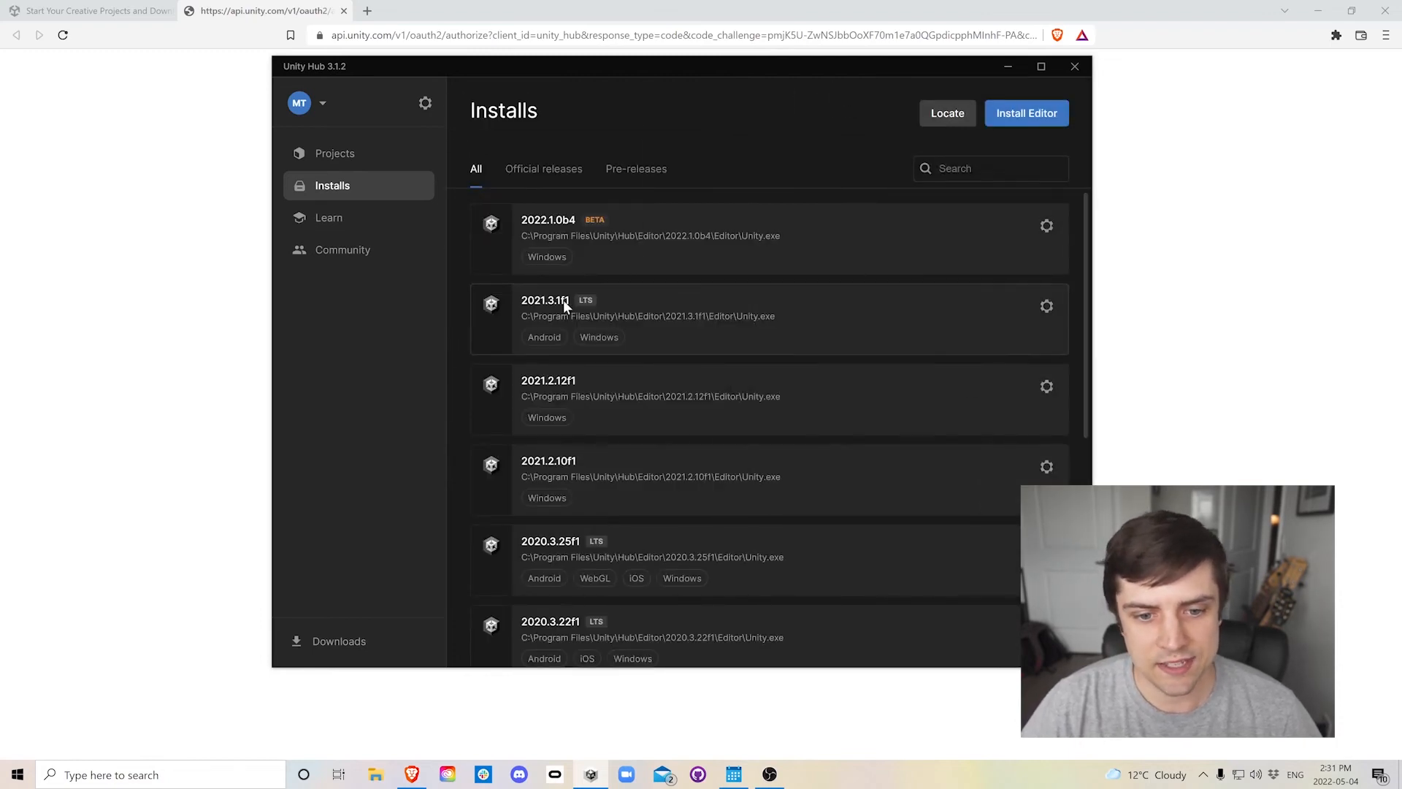
{"action": "mouse_move", "coordinate": [489, 326]}
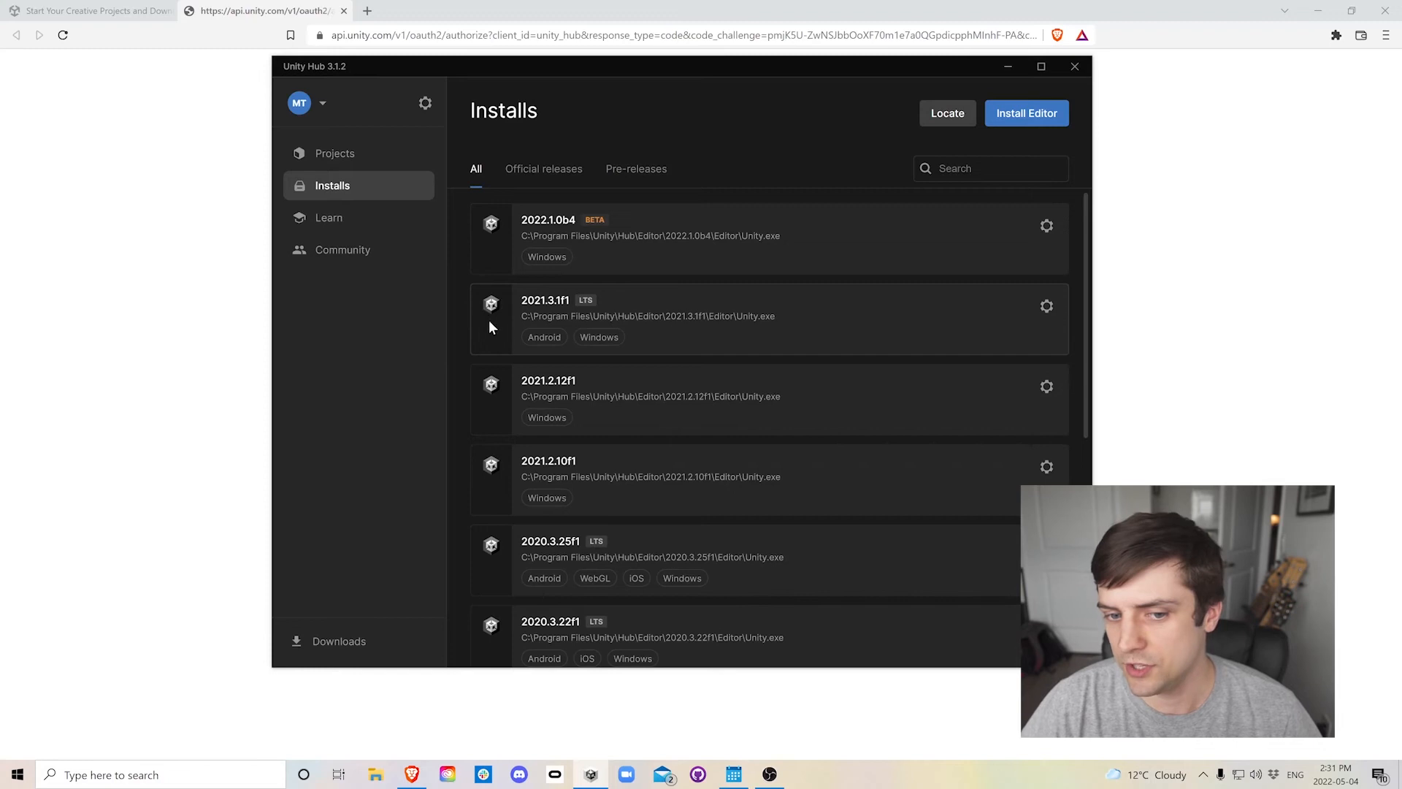
{"action": "mouse_move", "coordinate": [541, 299]}
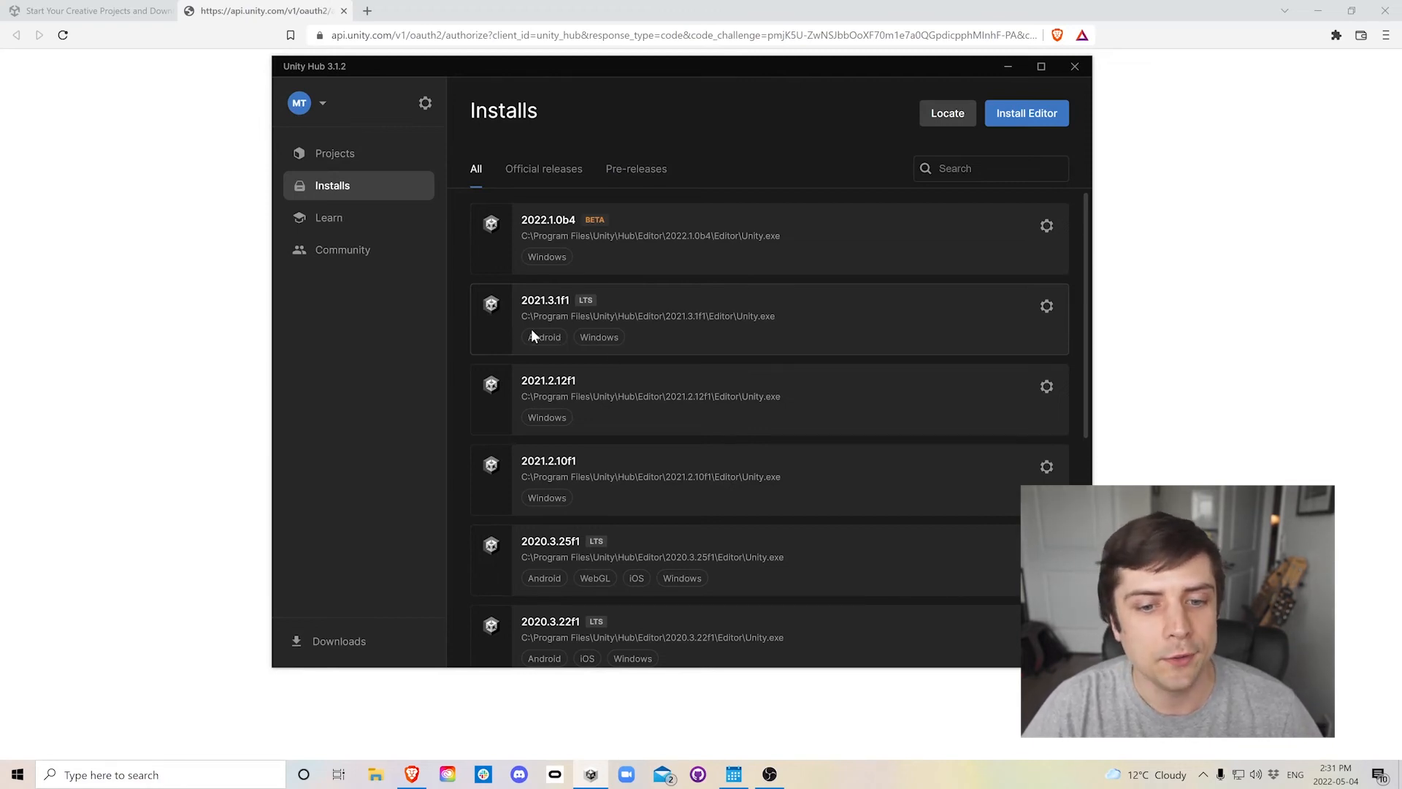
{"action": "mouse_move", "coordinate": [586, 344]}
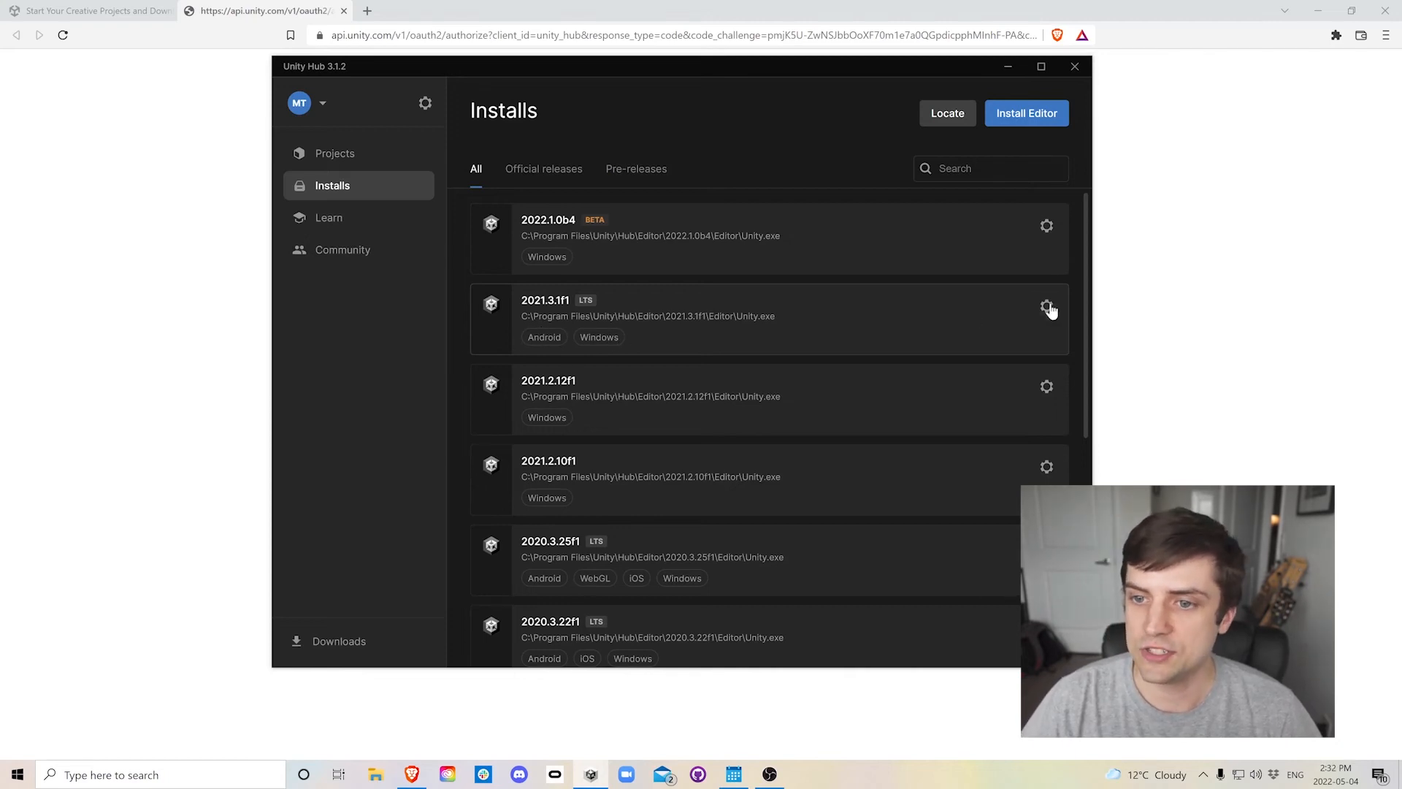
{"action": "left_click", "coordinate": [1046, 306]}
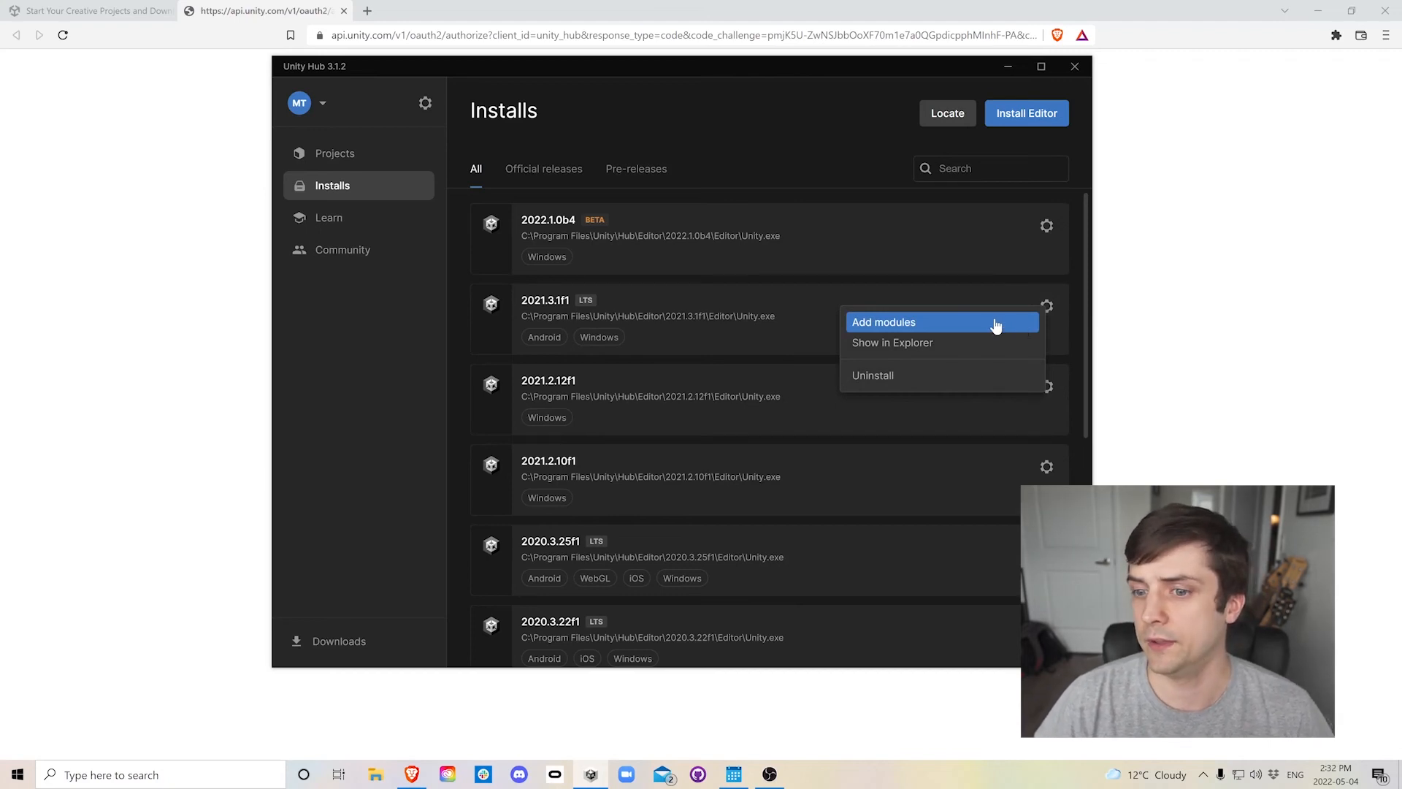
{"action": "mouse_move", "coordinate": [903, 326]}
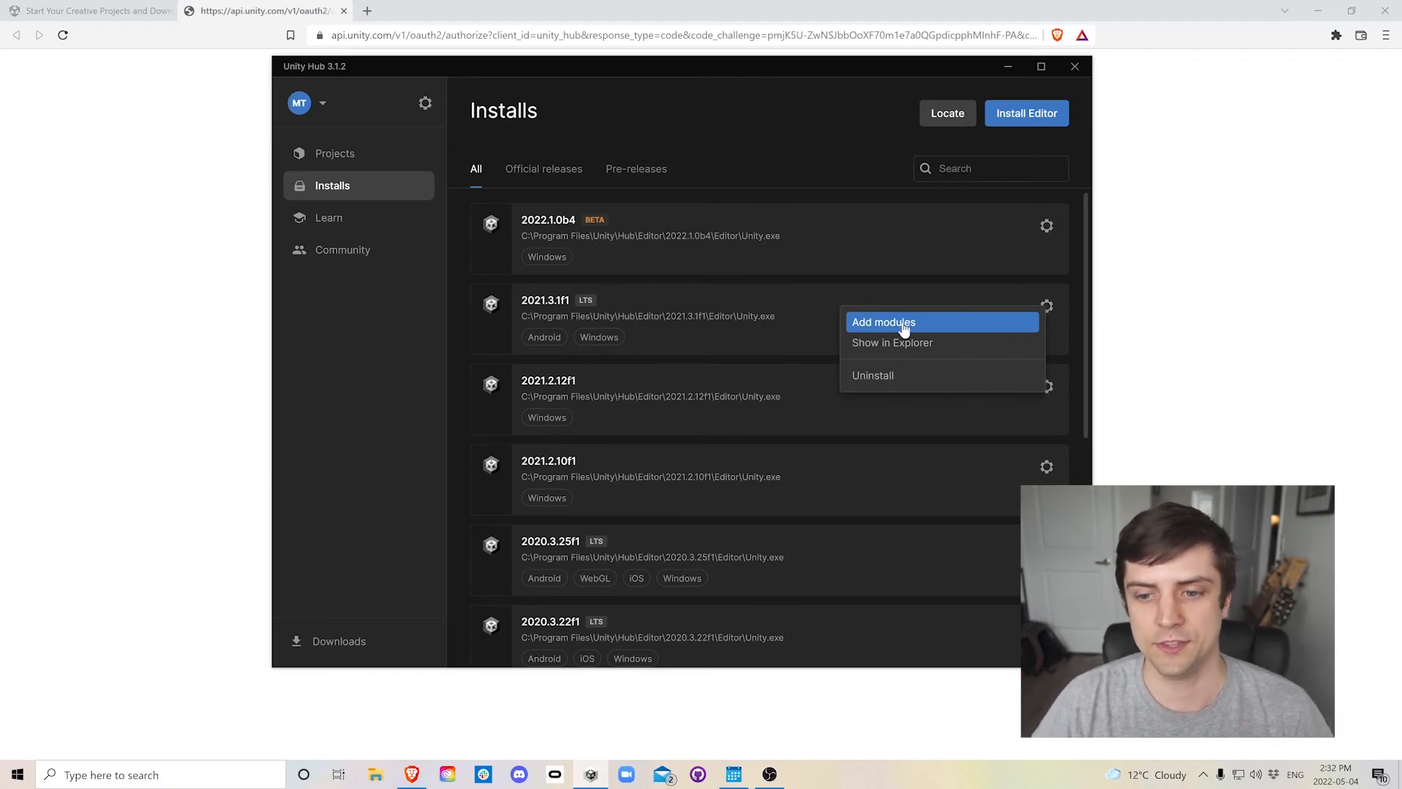
{"action": "left_click", "coordinate": [1047, 307]}
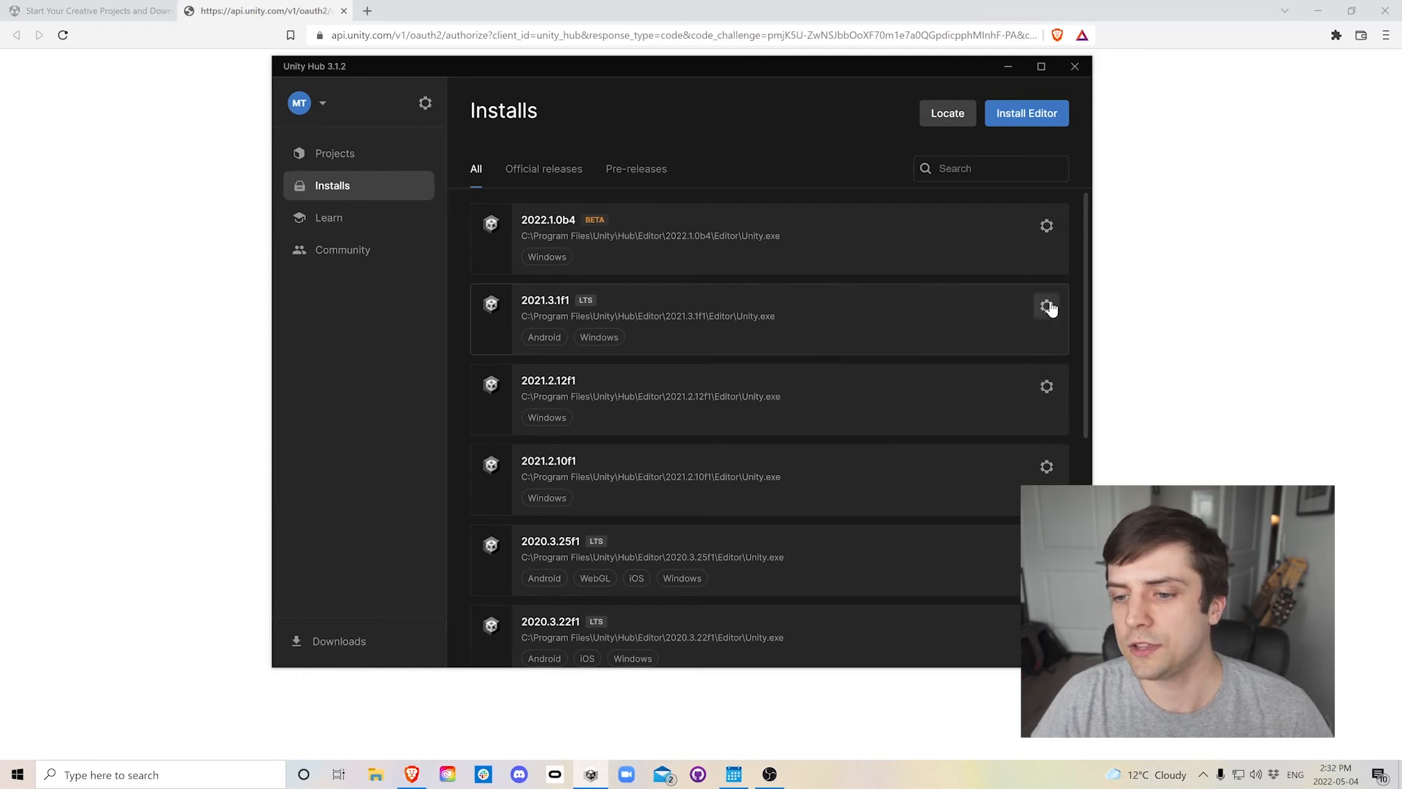
{"action": "left_click", "coordinate": [1047, 306]}
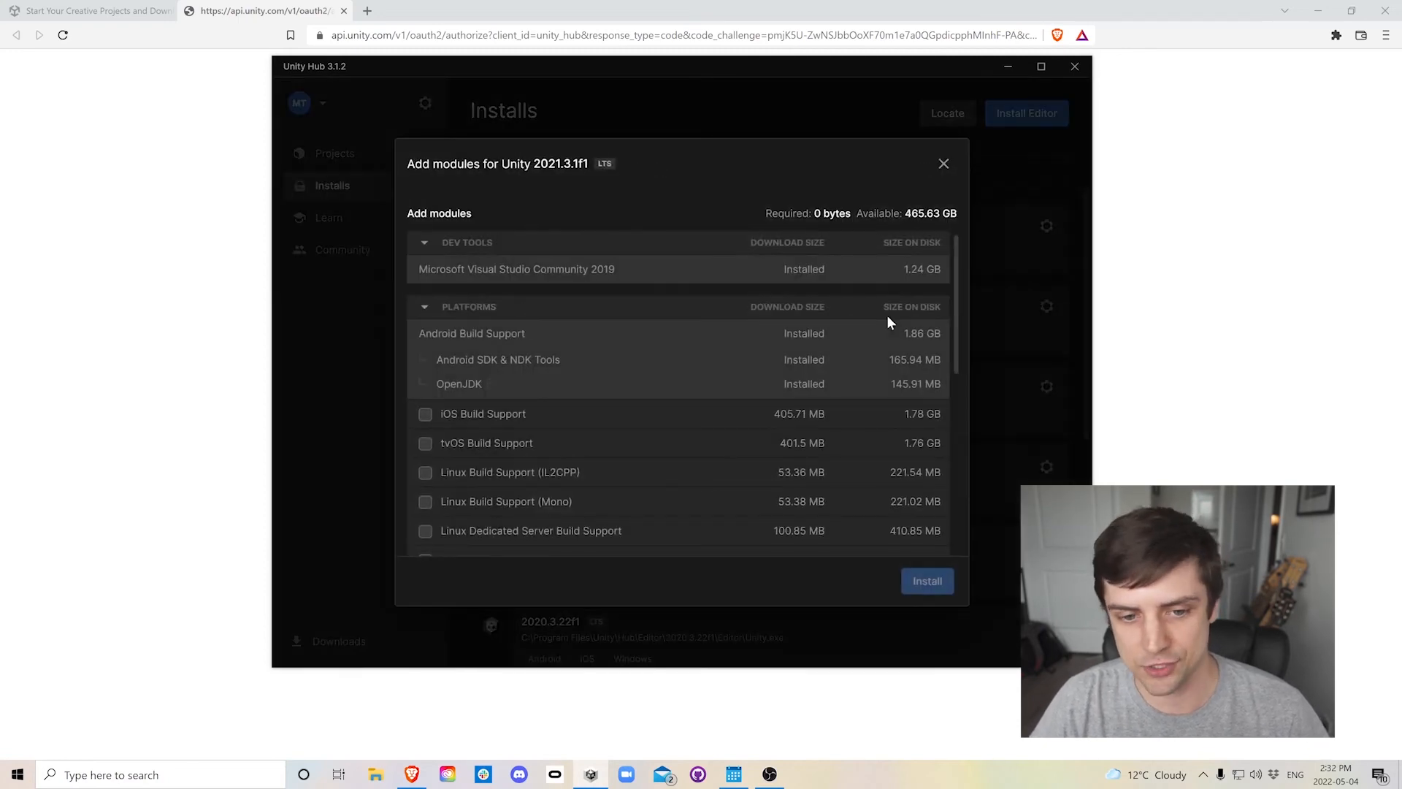
{"action": "left_click", "coordinate": [425, 341]}
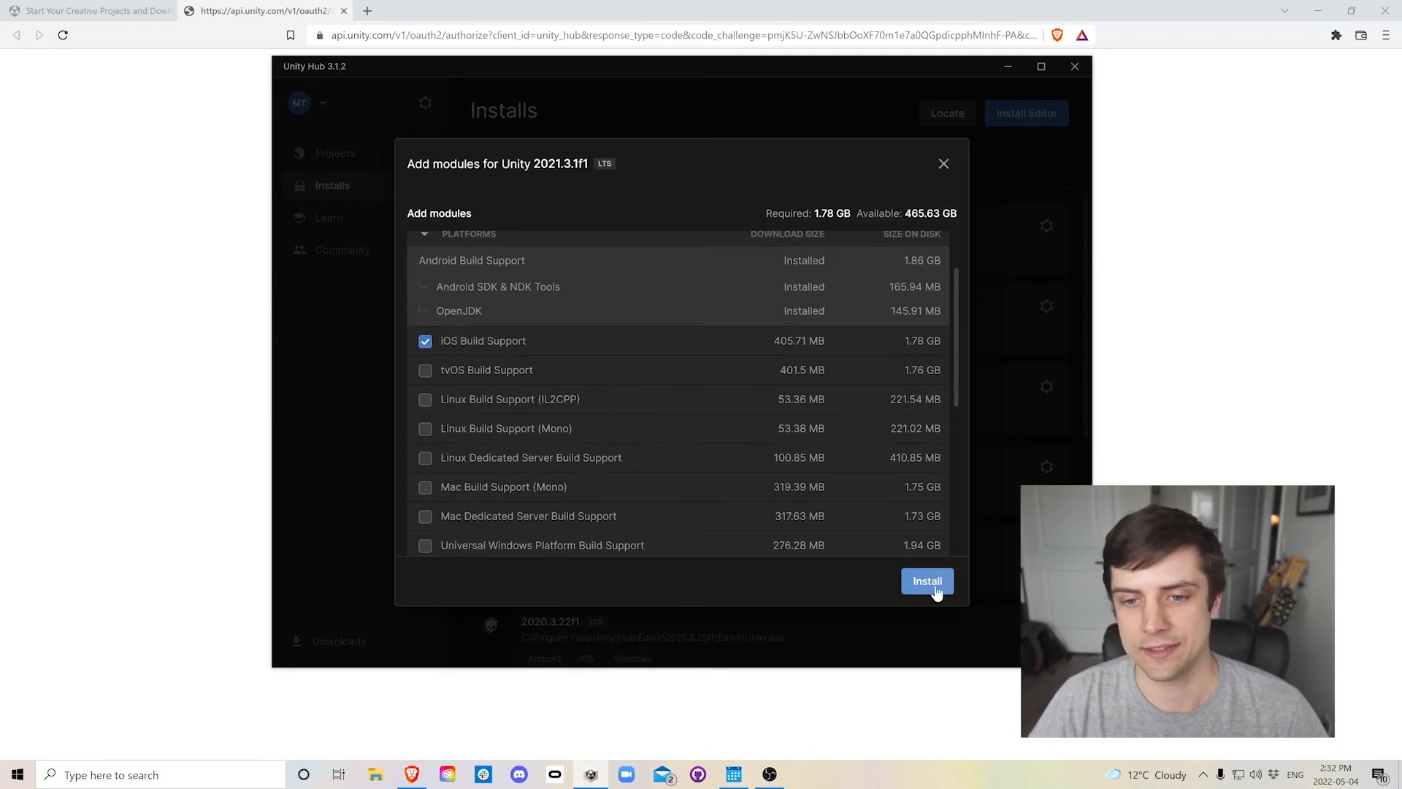
{"action": "left_click", "coordinate": [927, 580]}
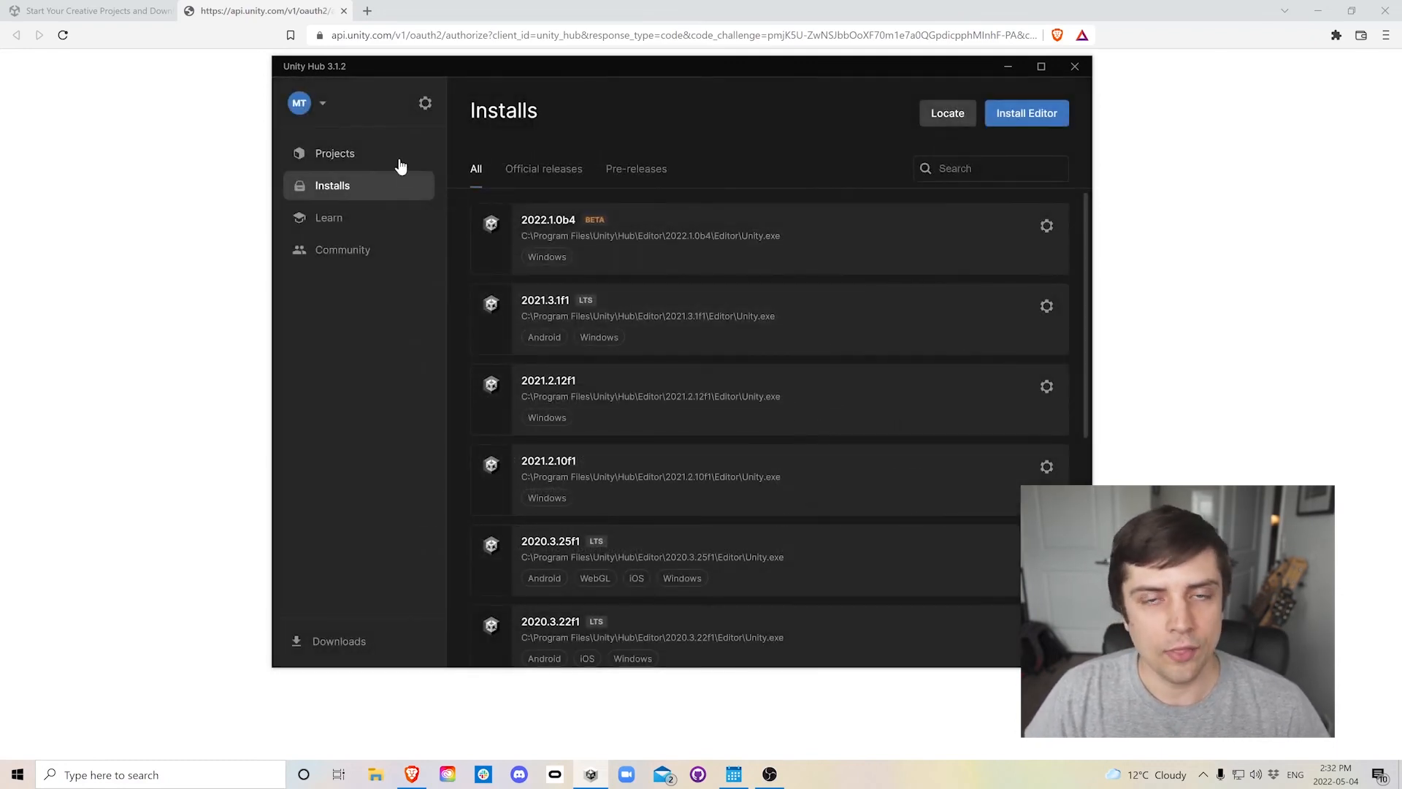
Go to the Projects list and start a new project.
{"action": "left_click", "coordinate": [334, 153]}
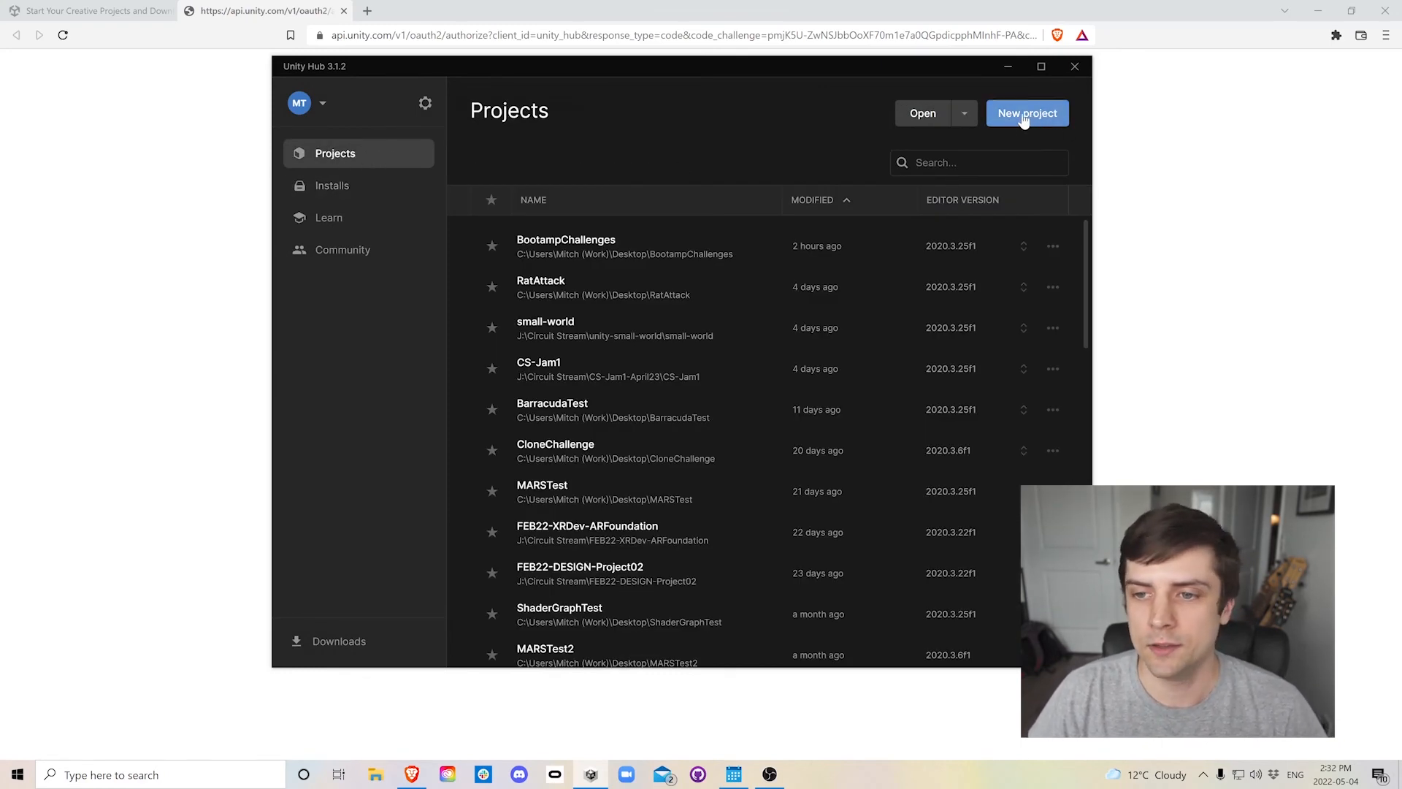
{"action": "left_click", "coordinate": [1027, 113]}
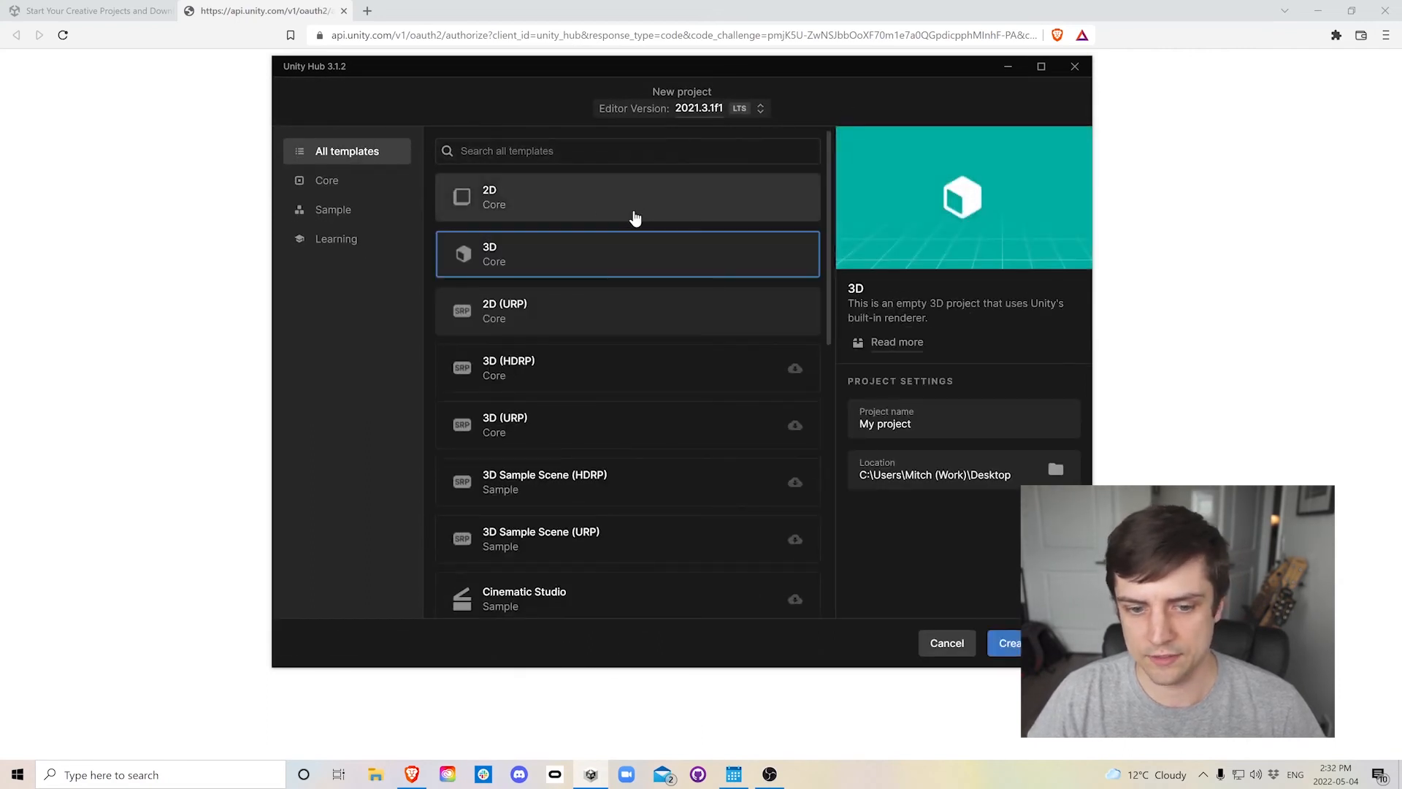
Name the project MyFirstProject and download and select the 3D (URP) template.
{"action": "double_click", "coordinate": [902, 423]}
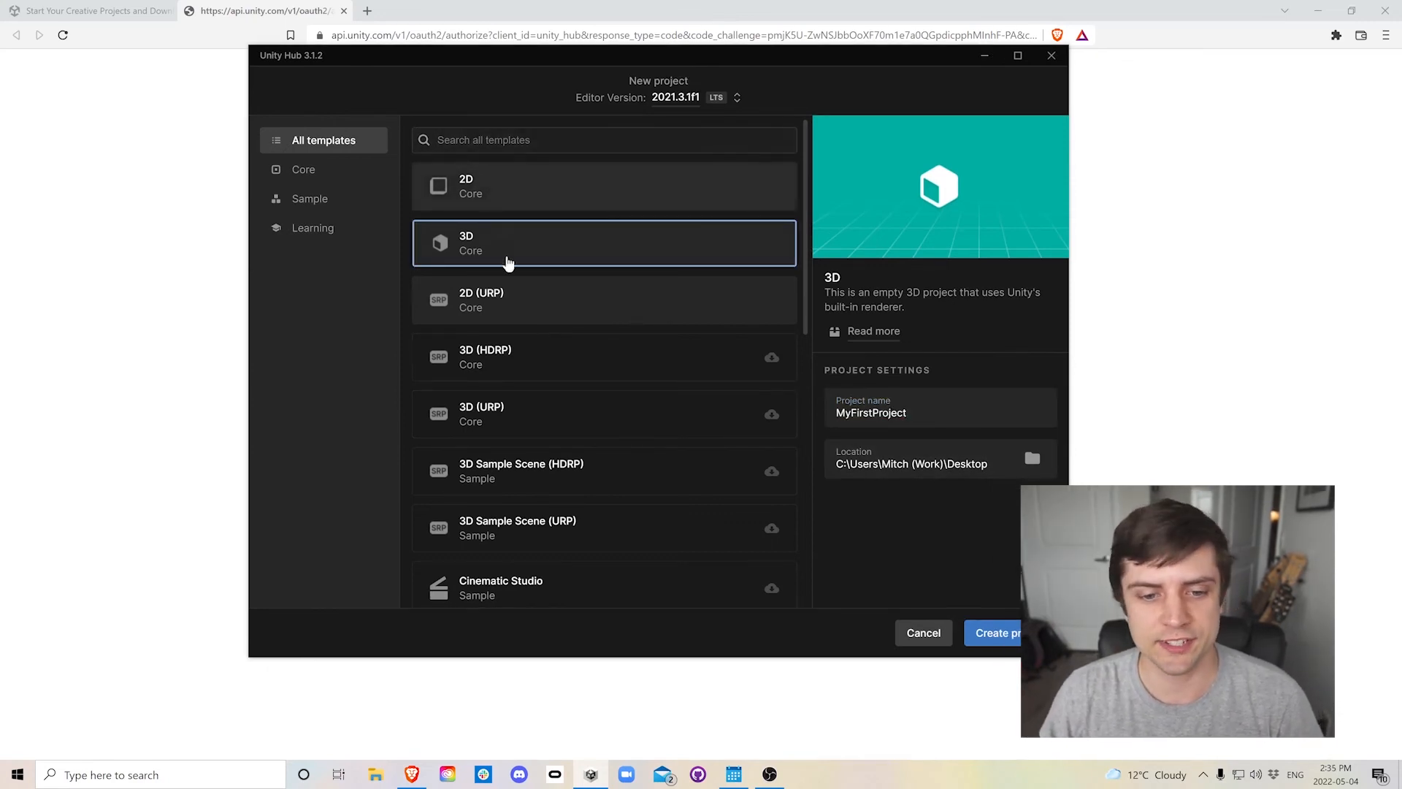
{"action": "mouse_move", "coordinate": [705, 375]}
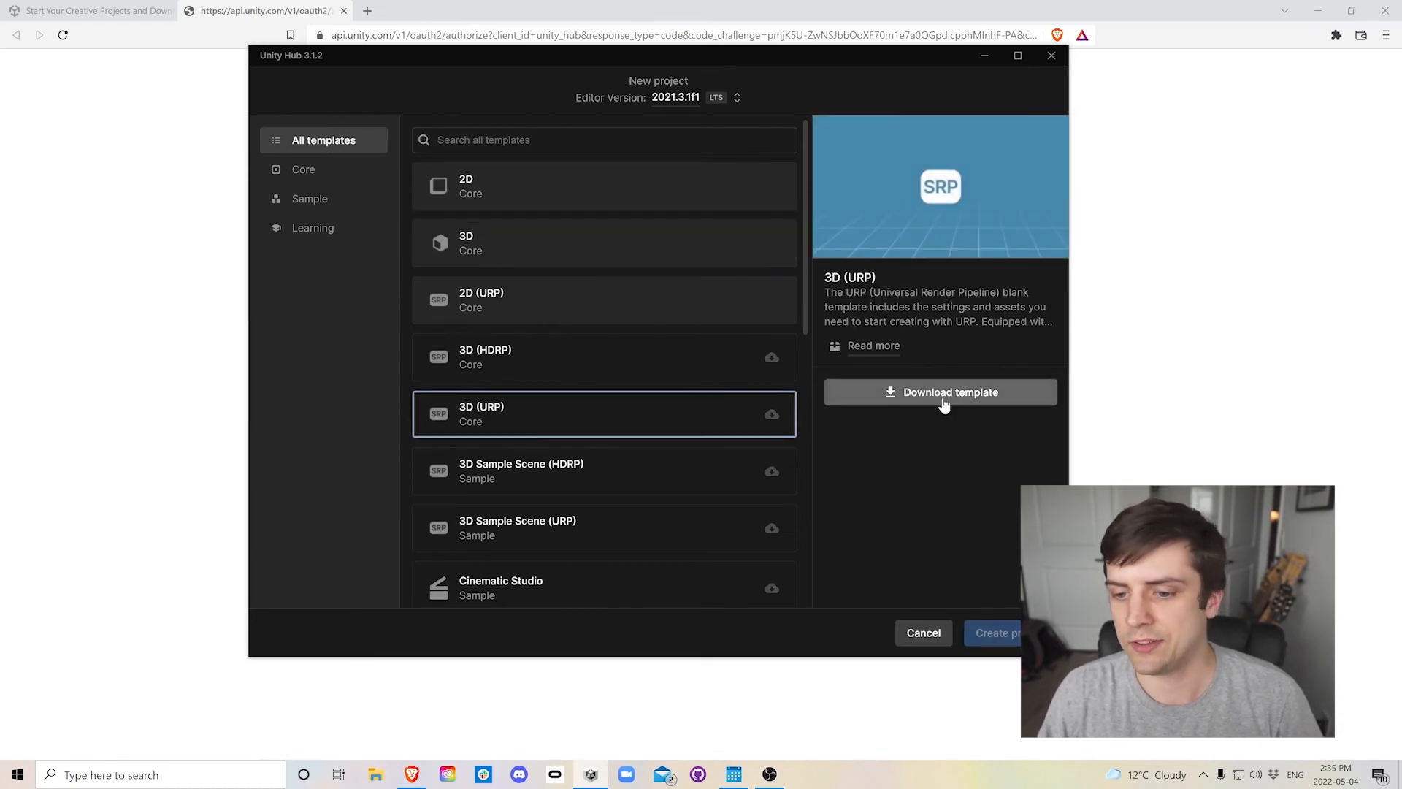
{"action": "left_click", "coordinate": [940, 391]}
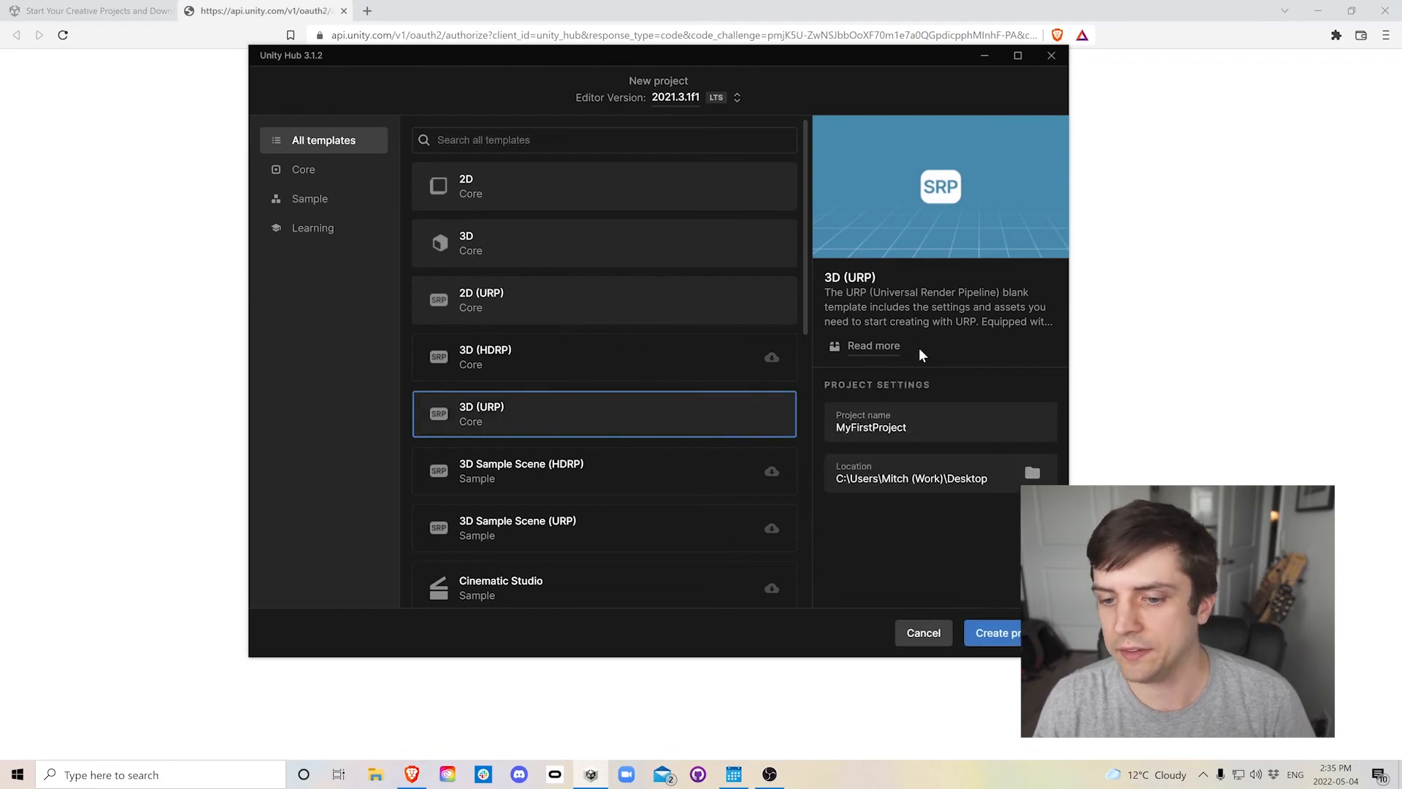
{"action": "left_click", "coordinate": [604, 248]}
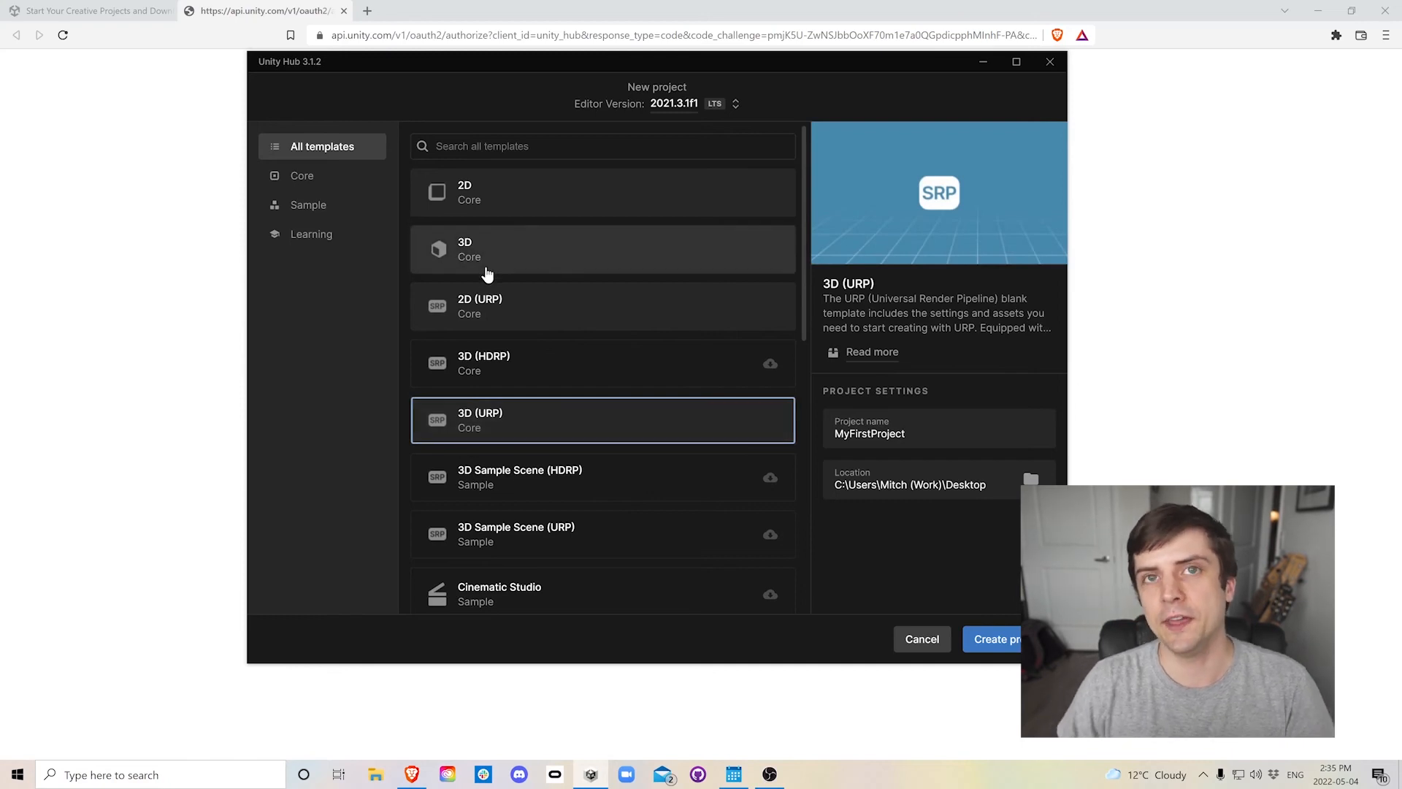
Create MyFirstProject from the selected 3D (URP) template.
{"action": "left_click", "coordinate": [603, 248]}
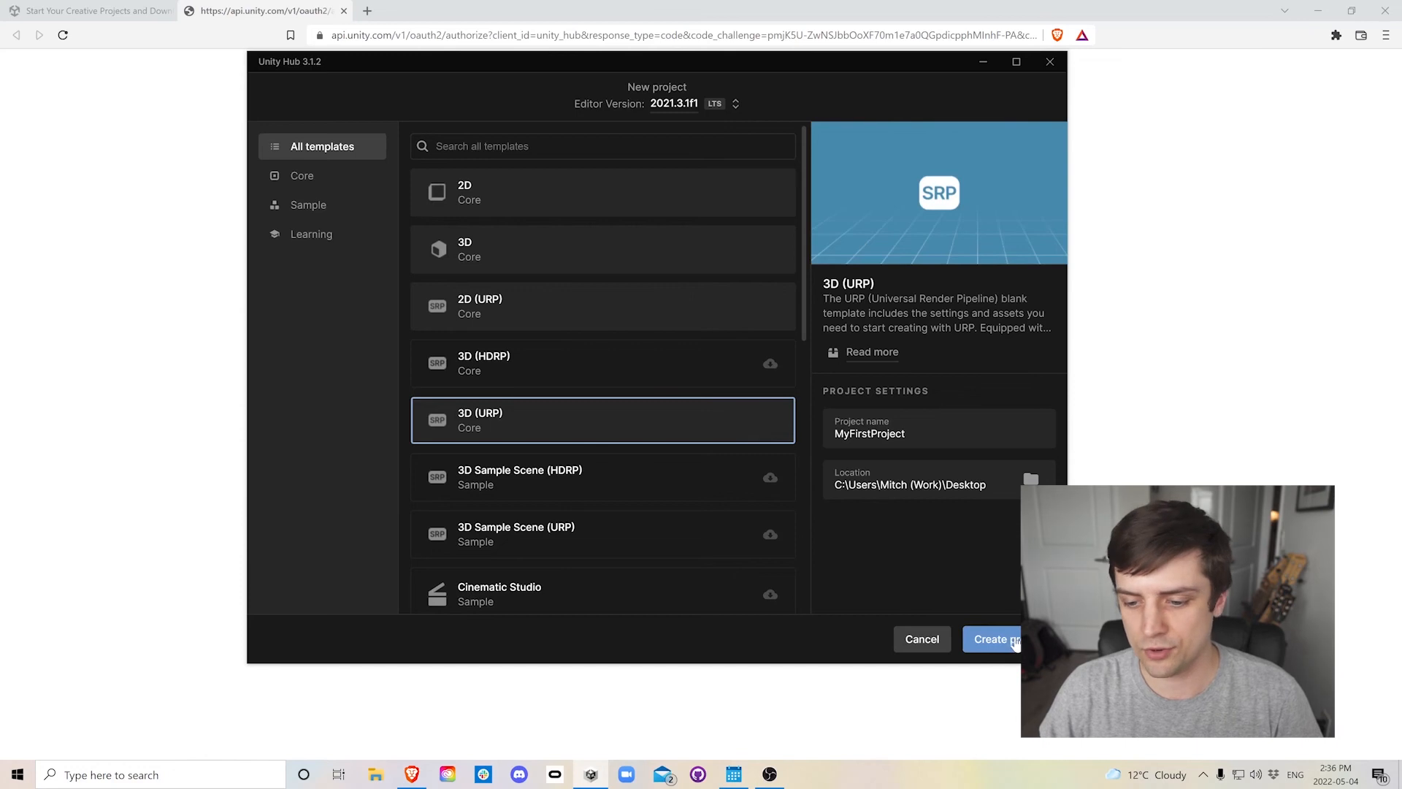
{"action": "left_click", "coordinate": [990, 638]}
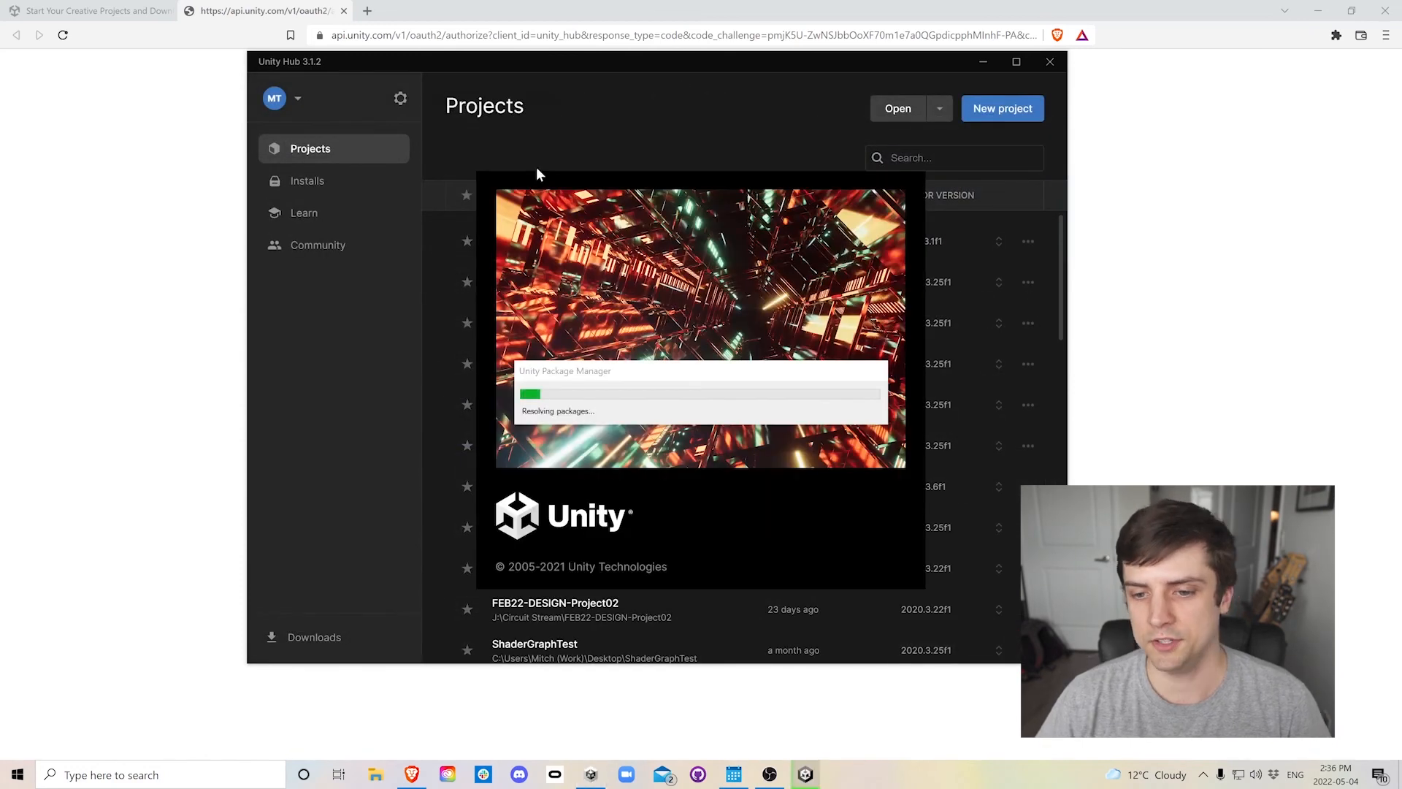